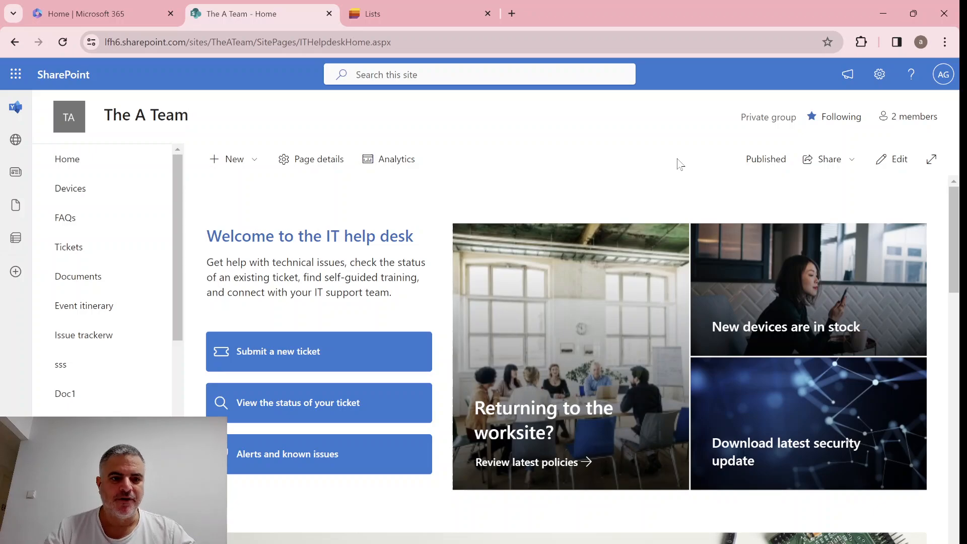
{"action": "mouse_move", "coordinate": [188, 254]}
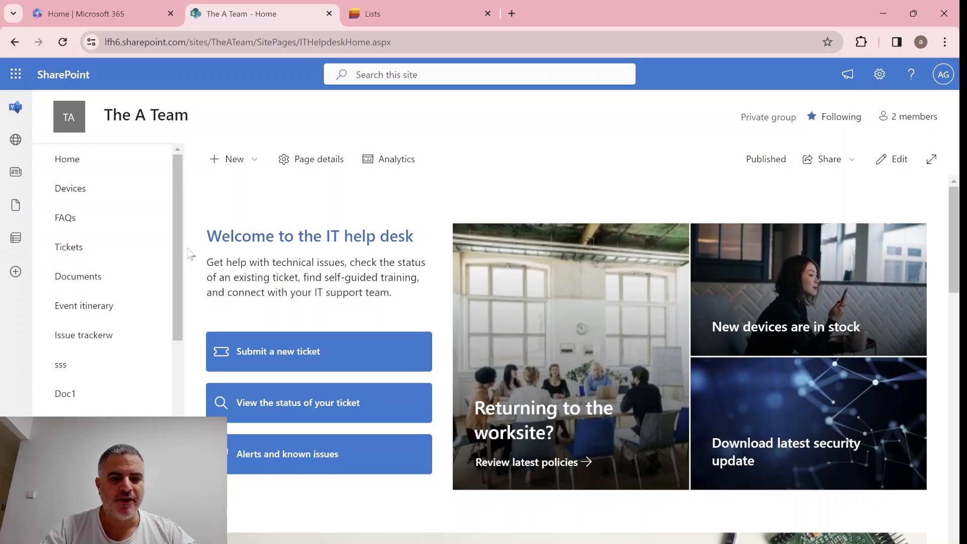
Step: Open the Work progress tracker list from the left site navigation
{"action": "left_click", "coordinate": [102, 311]}
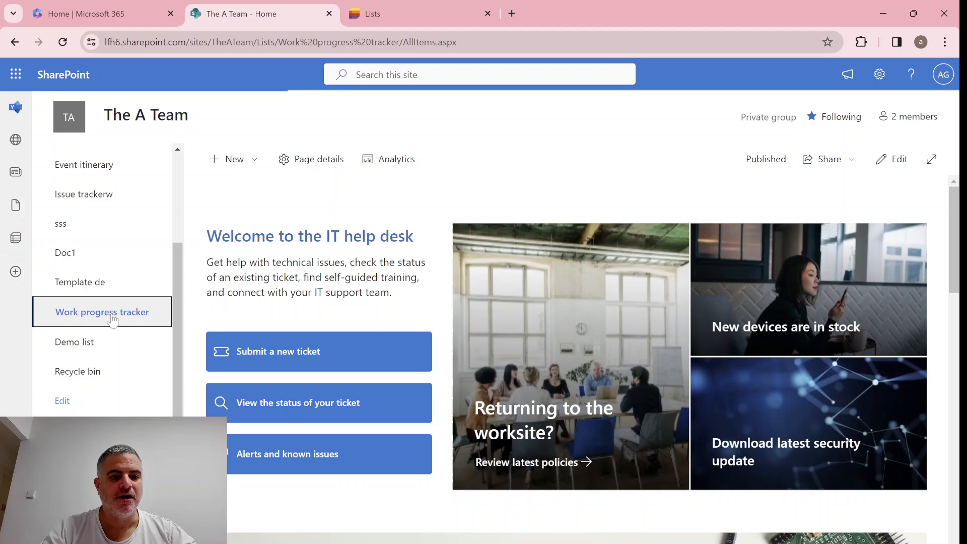
{"action": "left_click", "coordinate": [103, 311]}
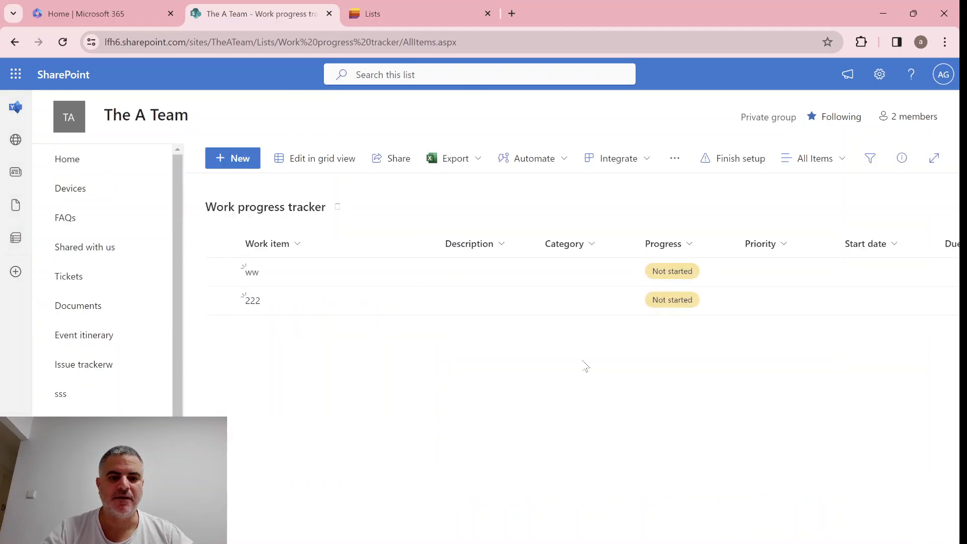
{"action": "mouse_move", "coordinate": [258, 326]}
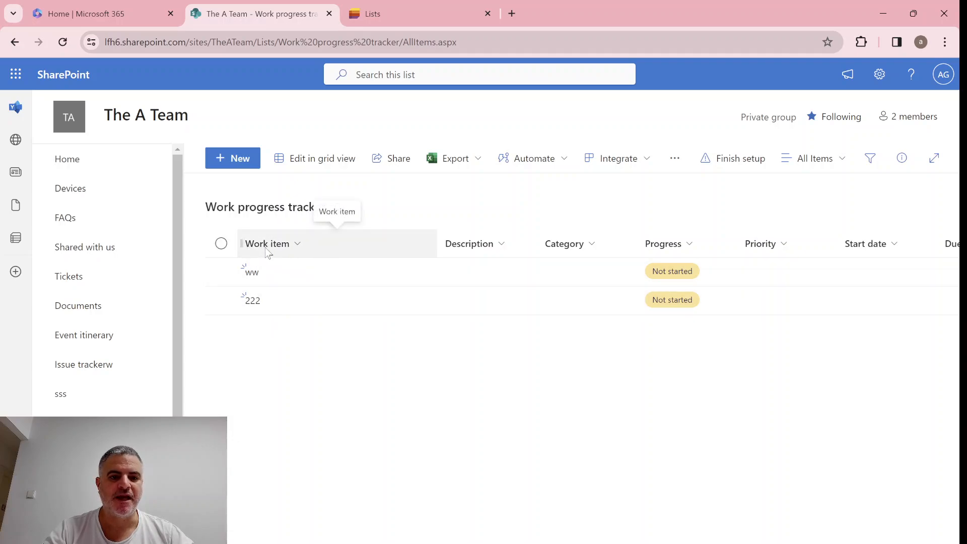
{"action": "mouse_move", "coordinate": [764, 247]}
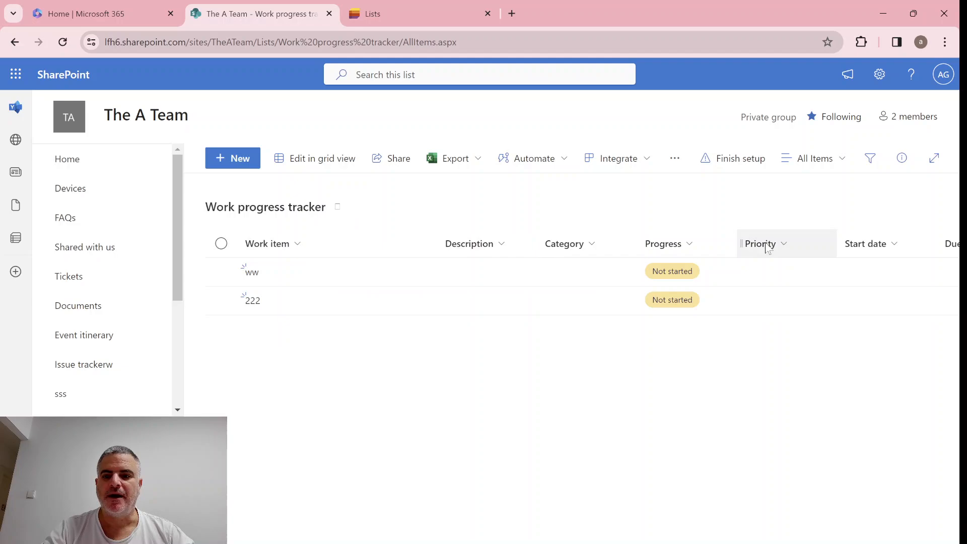
{"action": "mouse_move", "coordinate": [900, 158]}
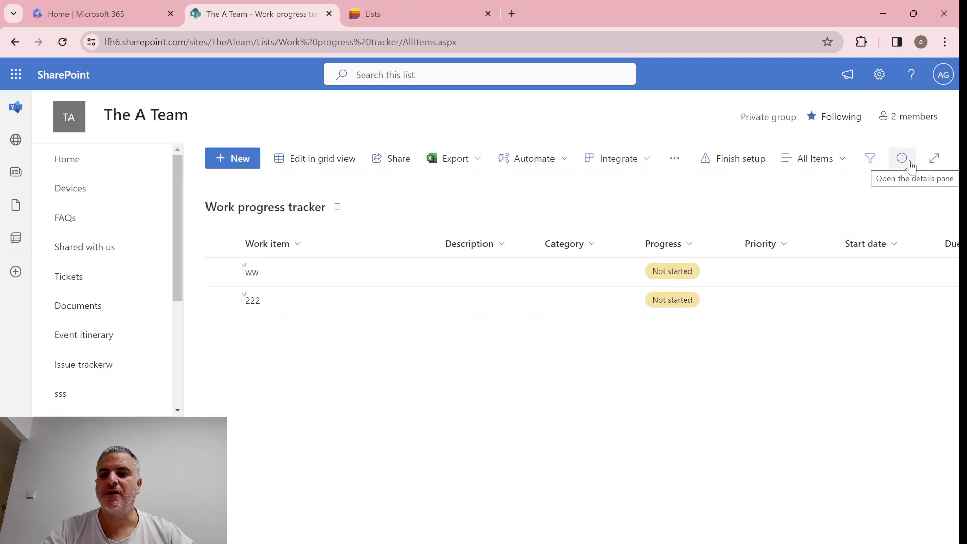
{"action": "mouse_move", "coordinate": [642, 452]}
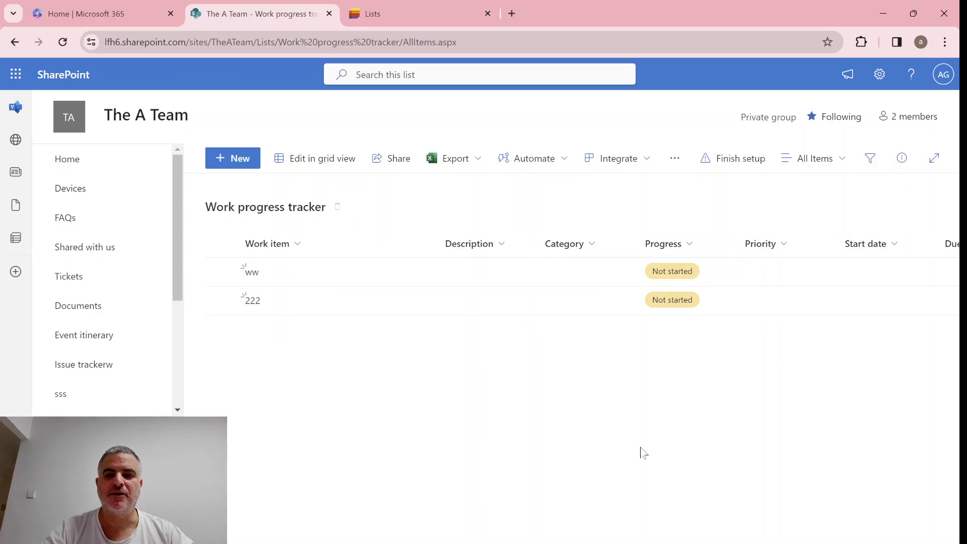
{"action": "mouse_move", "coordinate": [622, 455]}
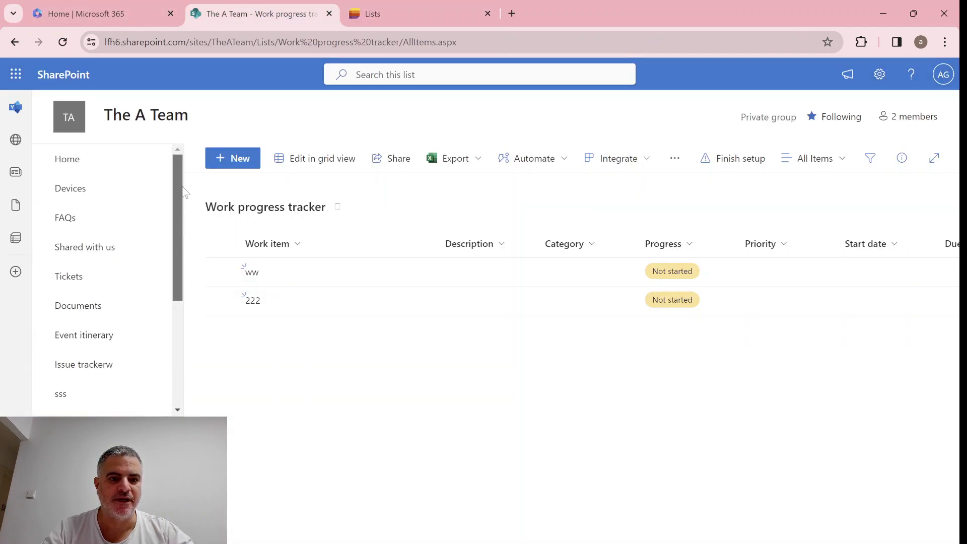
Step: Start a new item in the Work progress tracker list
{"action": "left_click", "coordinate": [232, 158]}
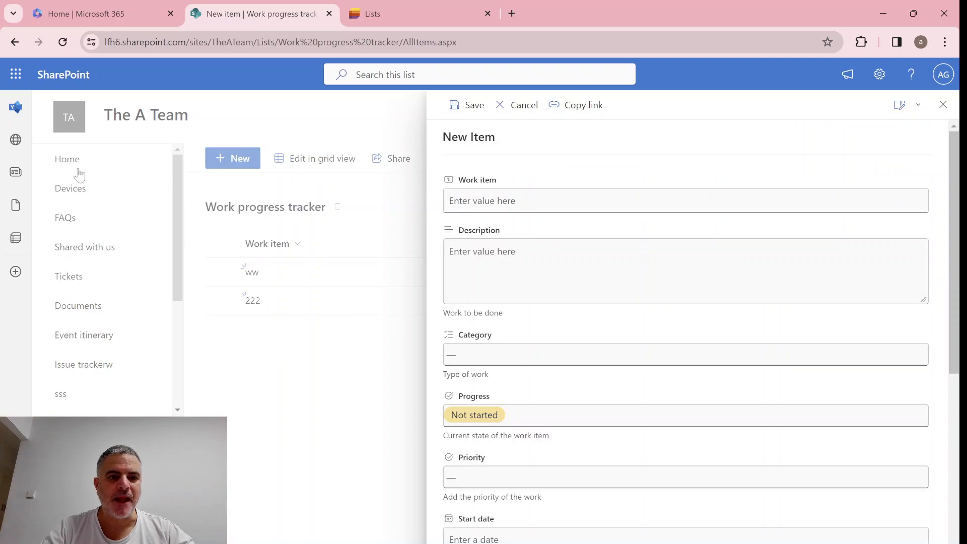
{"action": "mouse_move", "coordinate": [916, 136]}
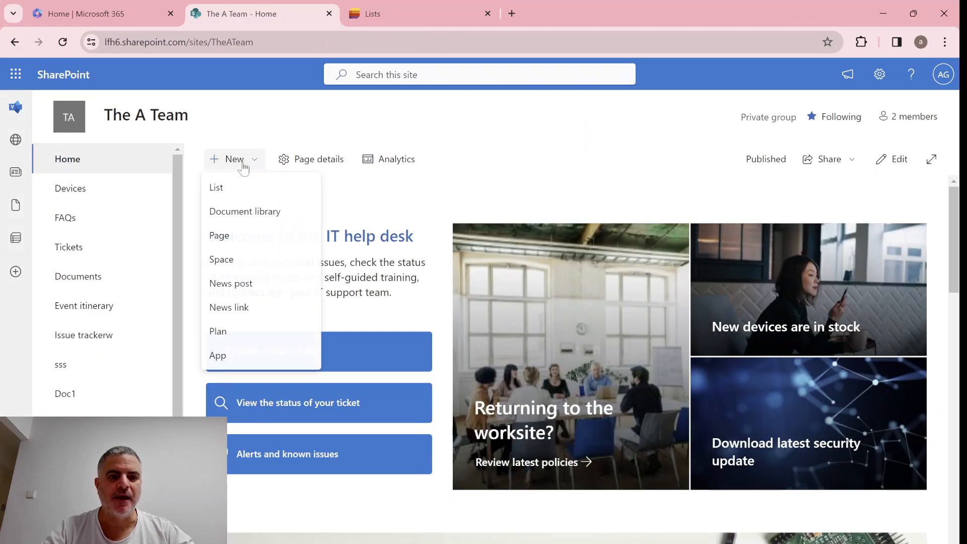
Step: Create a blank list named Demo List2 from the New menu
{"action": "left_click", "coordinate": [216, 187]}
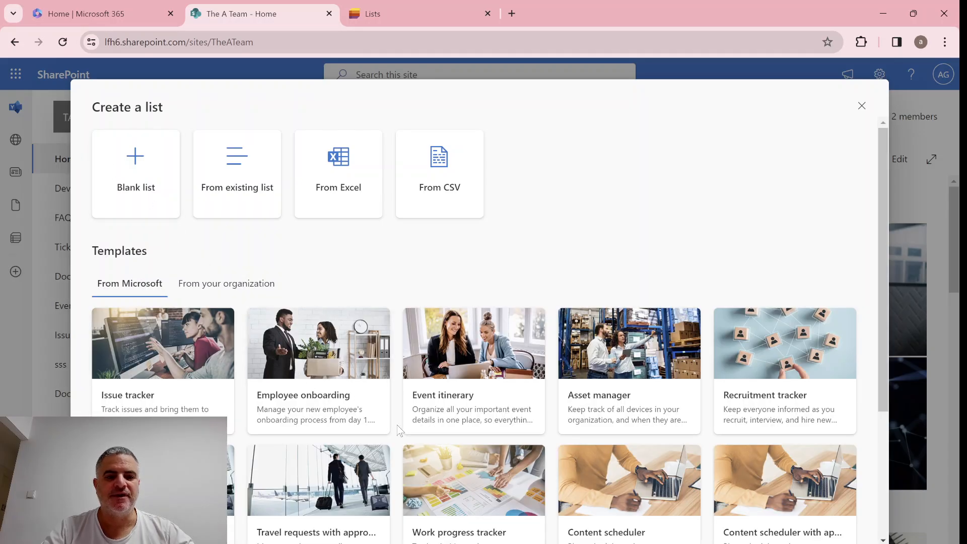
{"action": "left_click", "coordinate": [135, 173]}
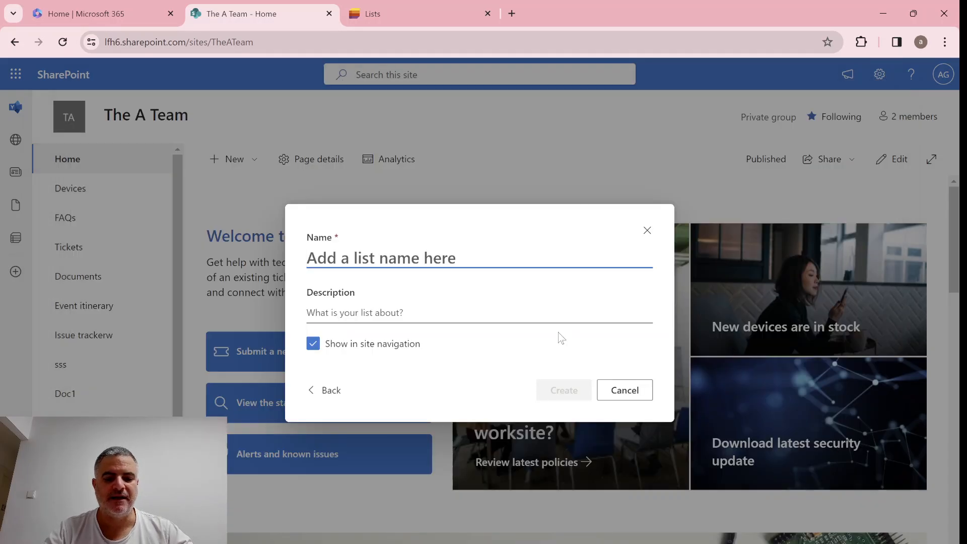
{"action": "type", "text": "Demo"}
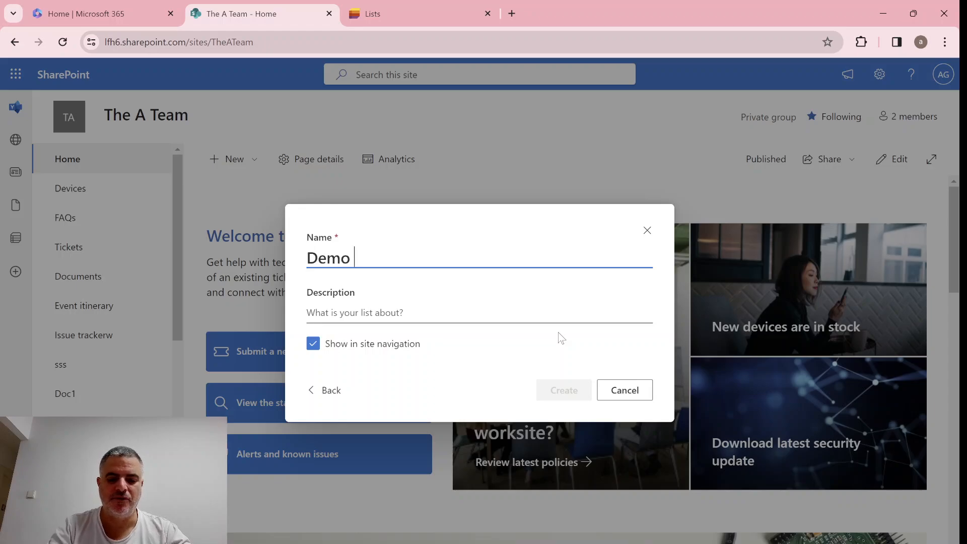
{"action": "type", "text": "Li"}
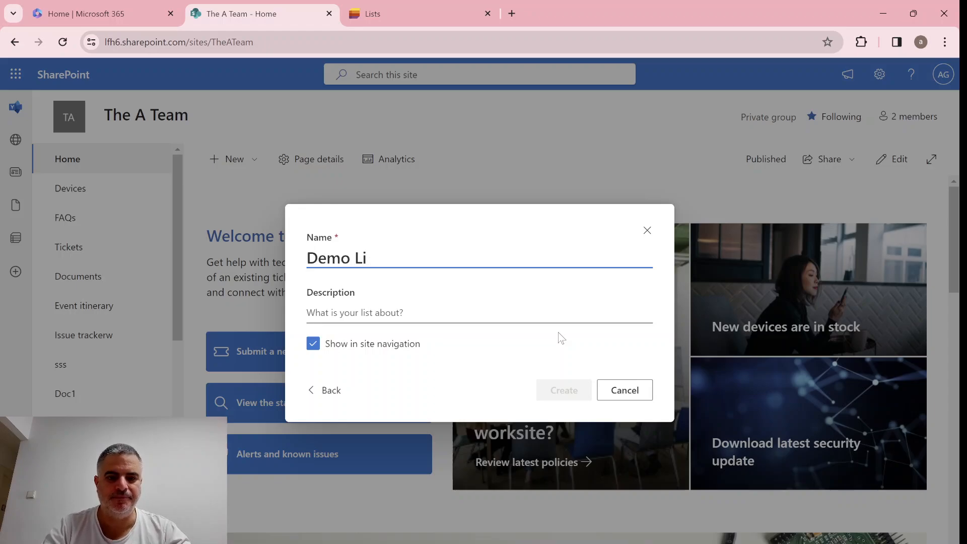
{"action": "type", "text": "st2"}
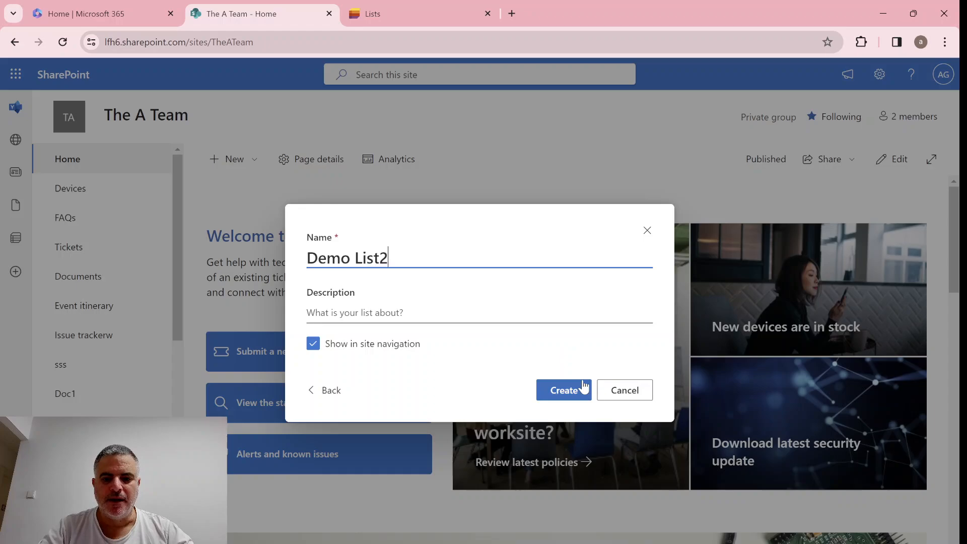
{"action": "left_click", "coordinate": [562, 390]}
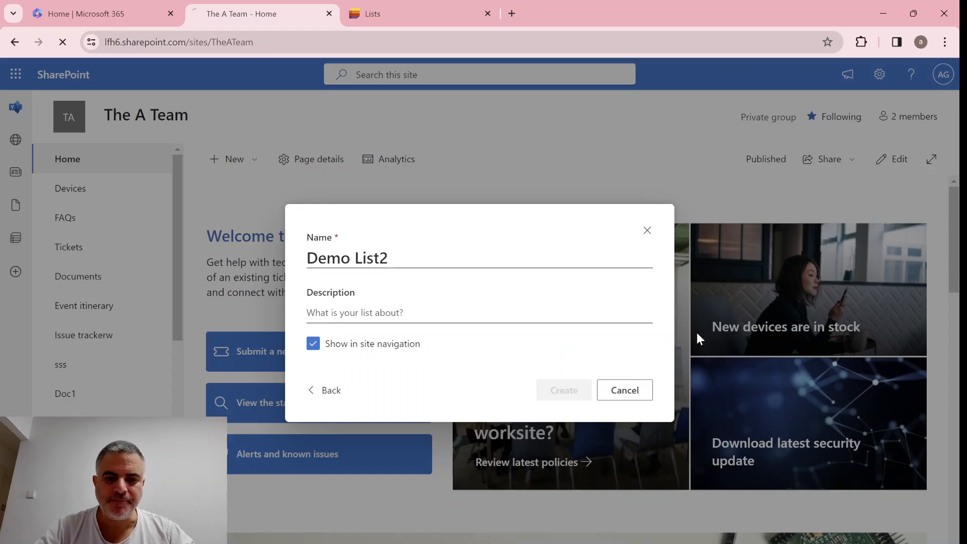
{"action": "left_click", "coordinate": [562, 390]}
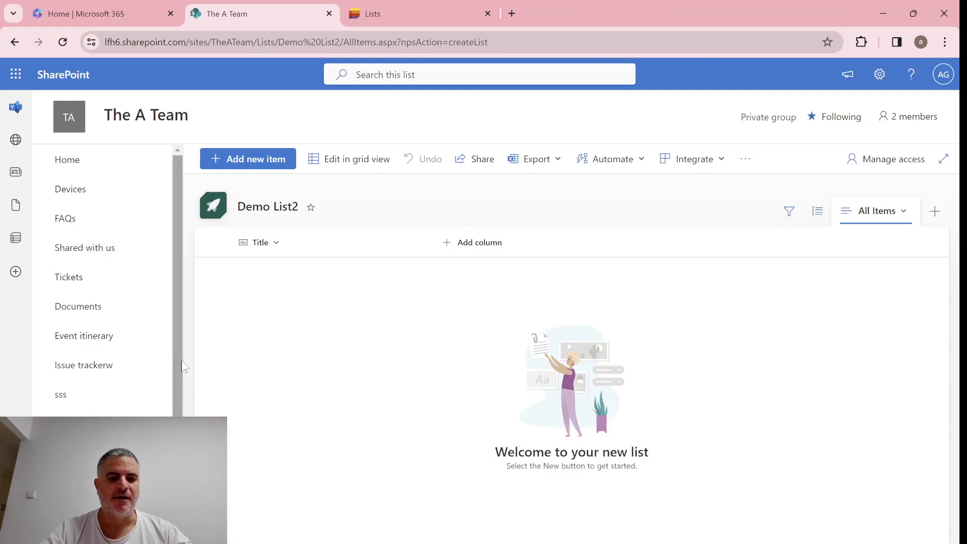
{"action": "left_click", "coordinate": [102, 375]}
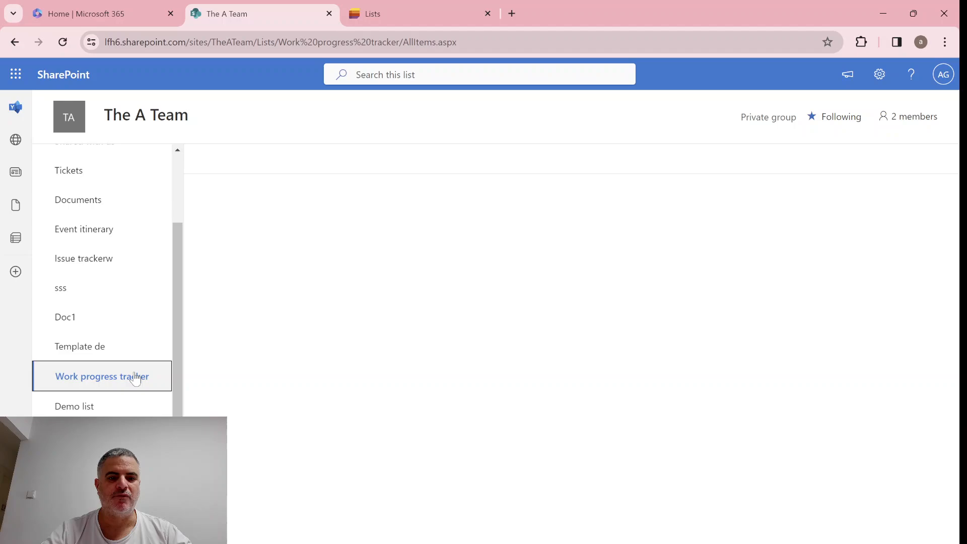
{"action": "left_click", "coordinate": [102, 376]}
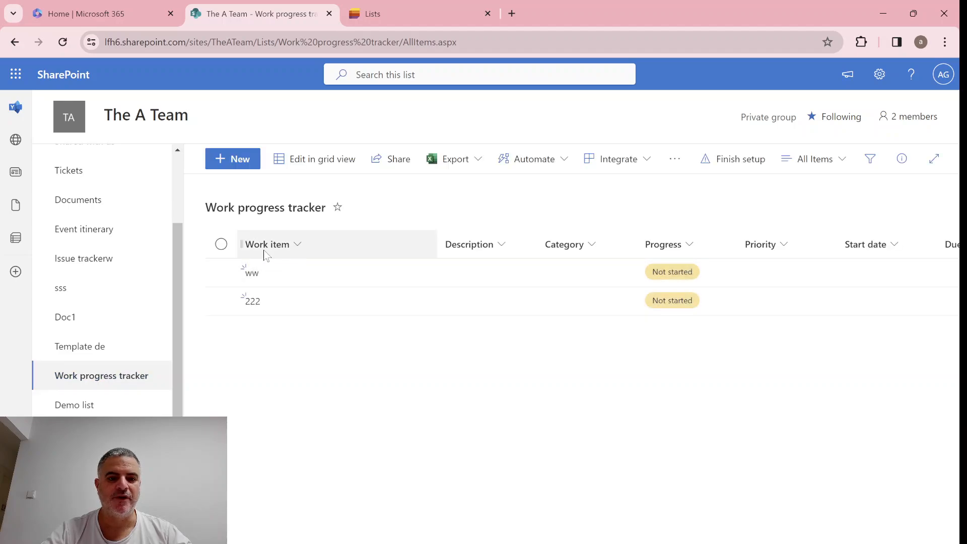
{"action": "mouse_move", "coordinate": [266, 243]}
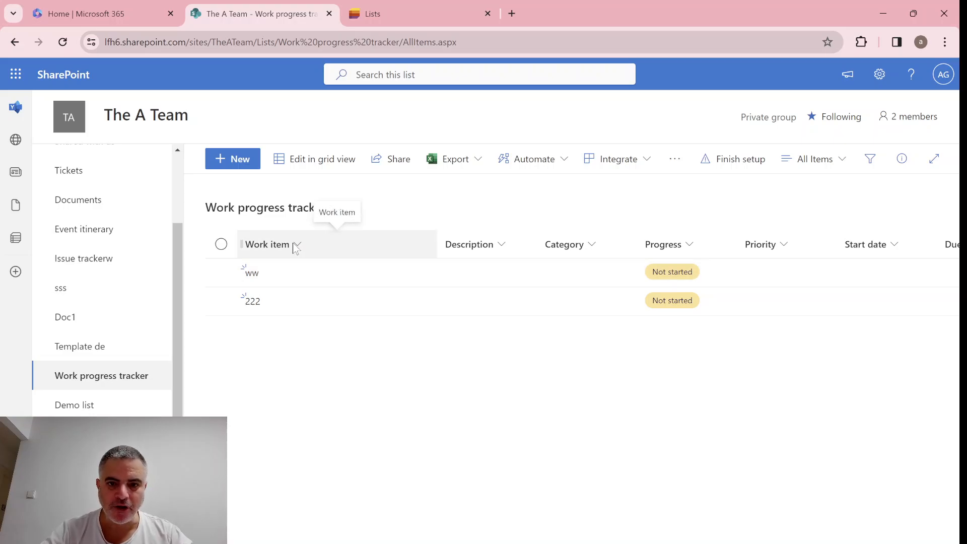
{"action": "mouse_move", "coordinate": [268, 283]}
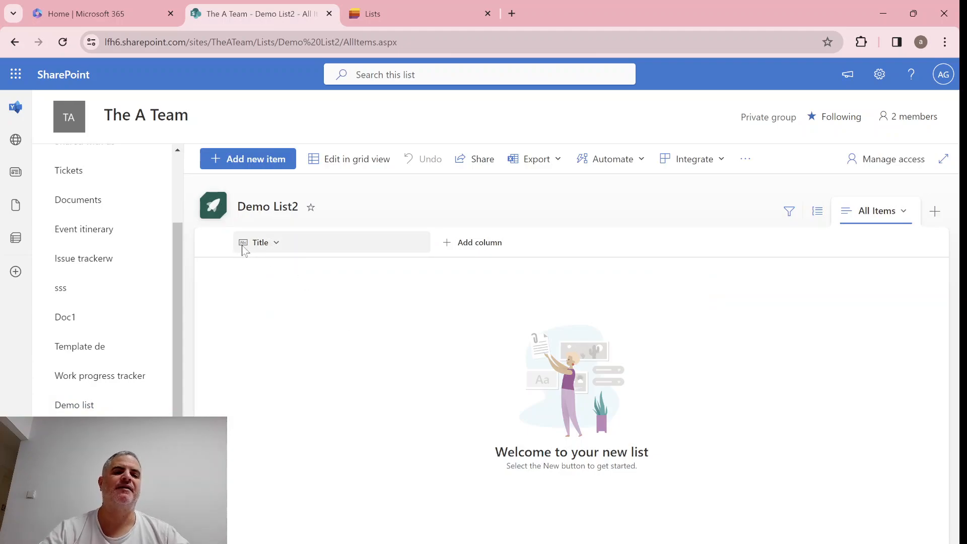
{"action": "mouse_move", "coordinate": [244, 249]}
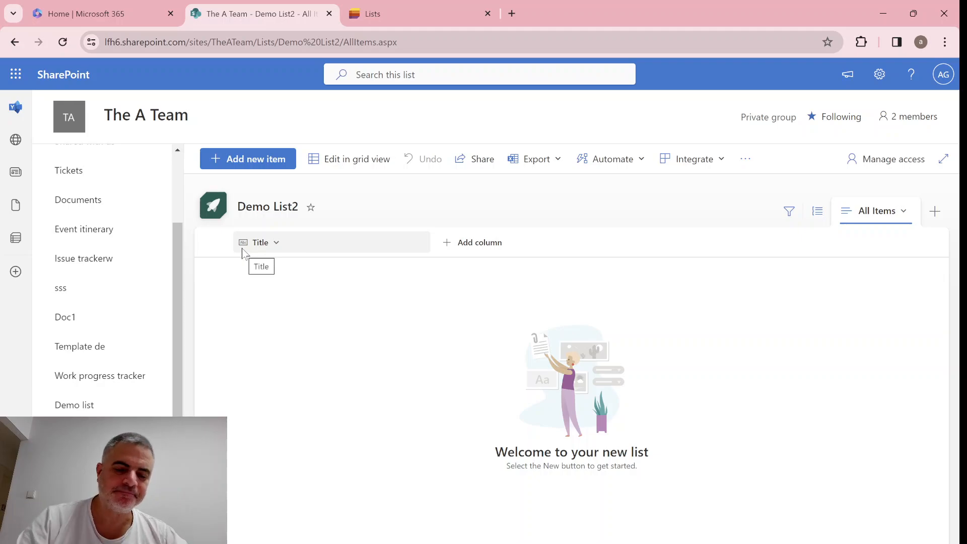
{"action": "mouse_move", "coordinate": [264, 250]}
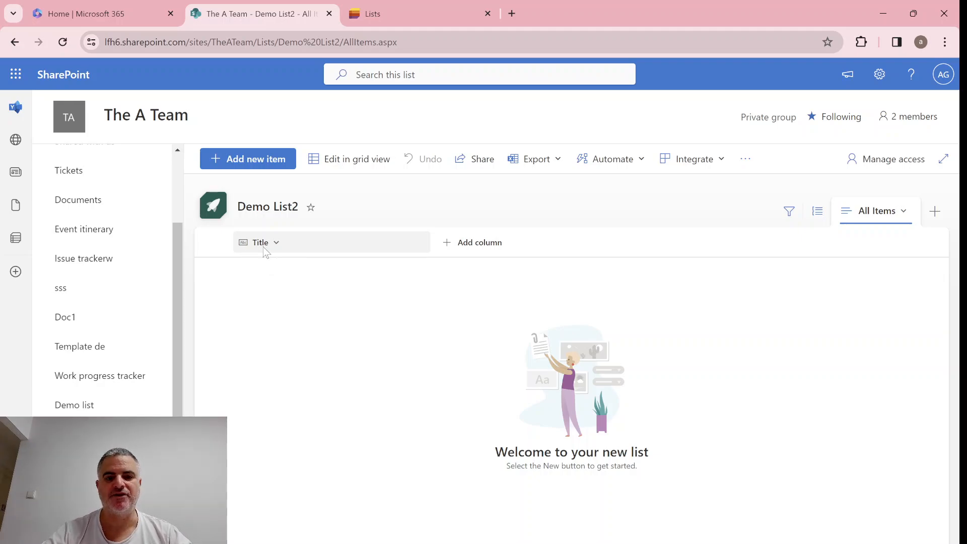
{"action": "mouse_move", "coordinate": [343, 314]}
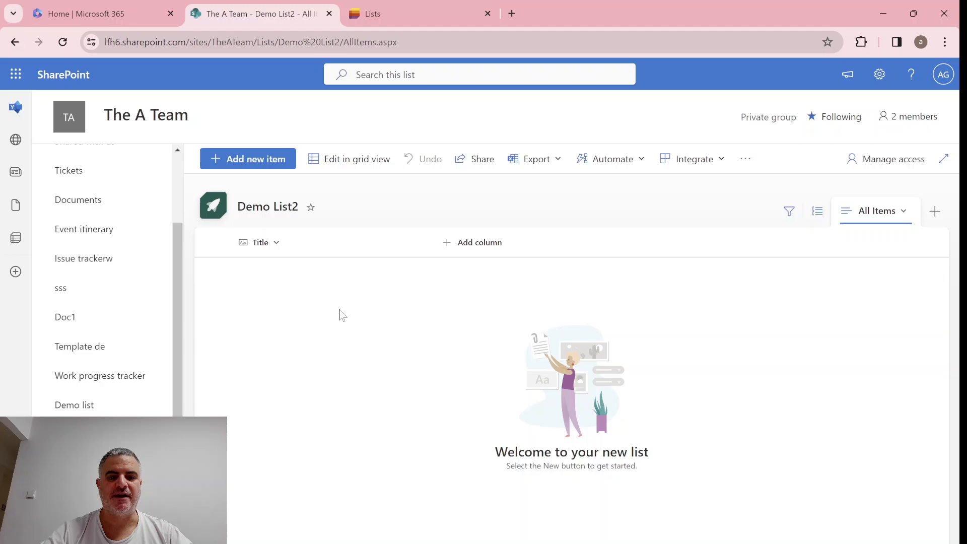
Step: Add a Date and time column named Due to Demo List2 and save it
{"action": "left_click", "coordinate": [478, 242]}
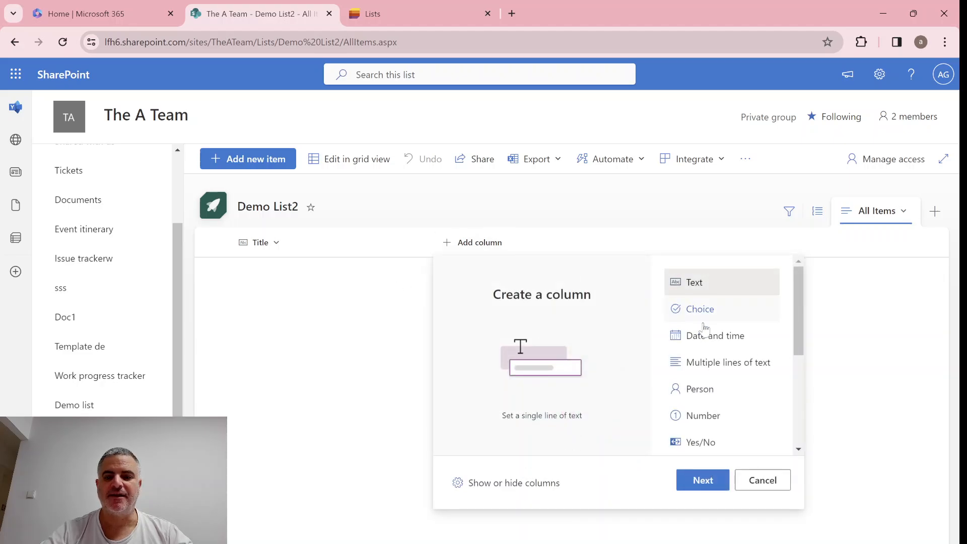
{"action": "left_click", "coordinate": [715, 334]}
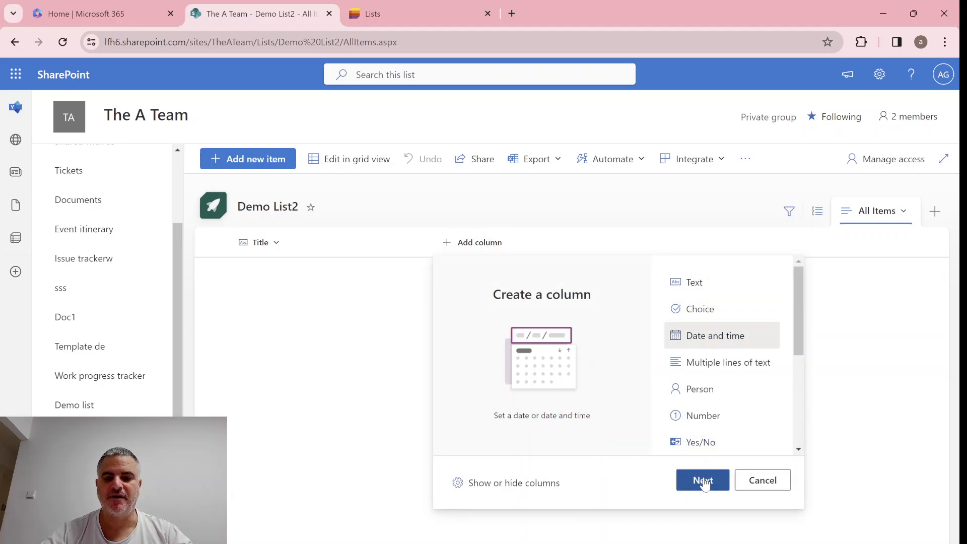
{"action": "left_click", "coordinate": [702, 480]}
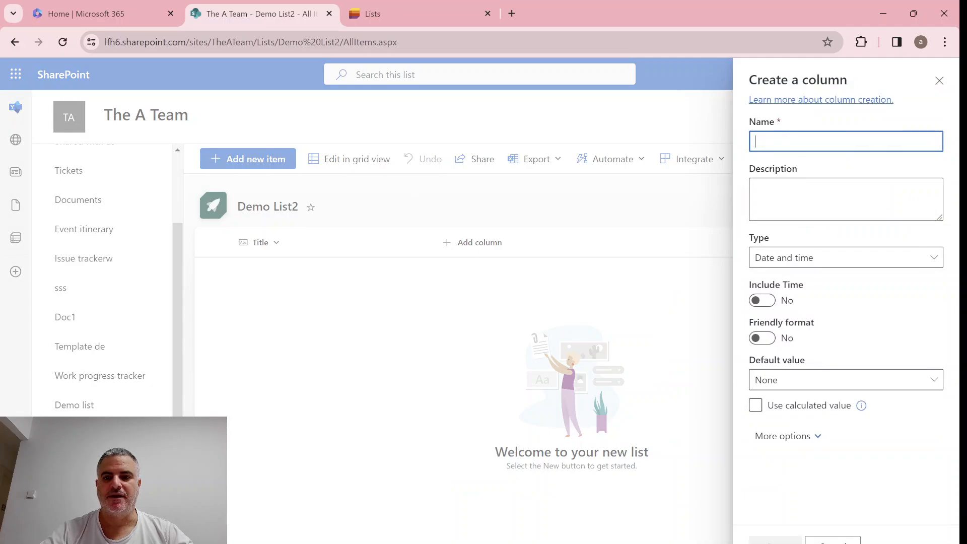
{"action": "type", "text": "Date"}
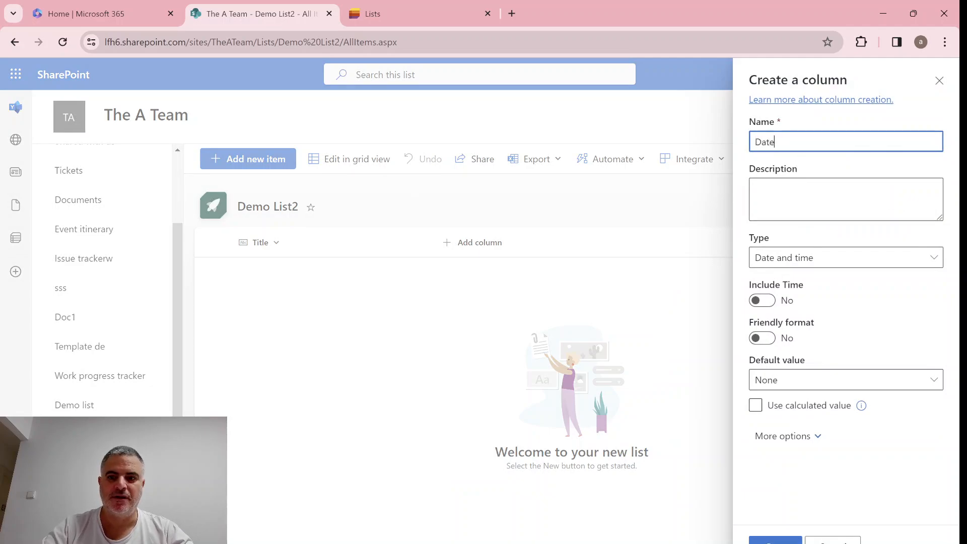
{"action": "key", "text": "Backspace"}
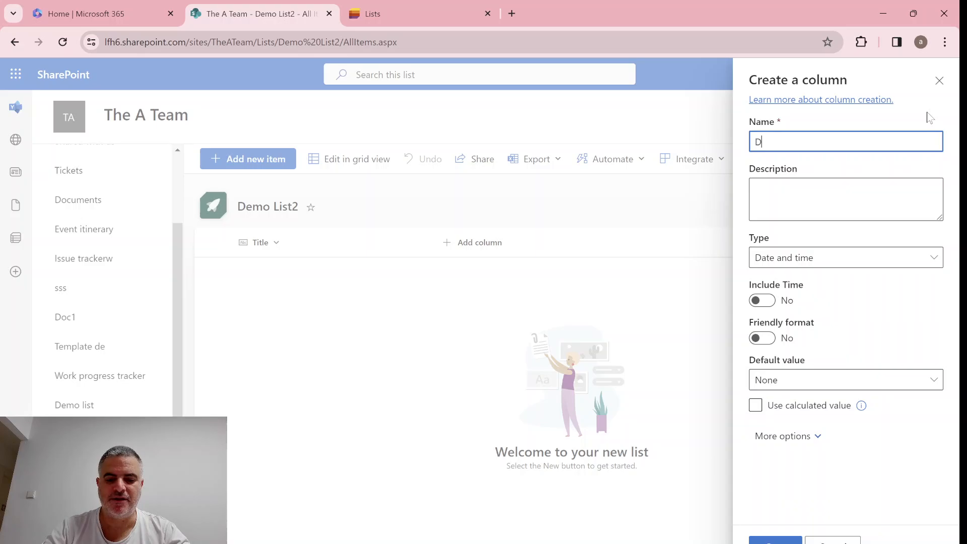
{"action": "type", "text": "ue"}
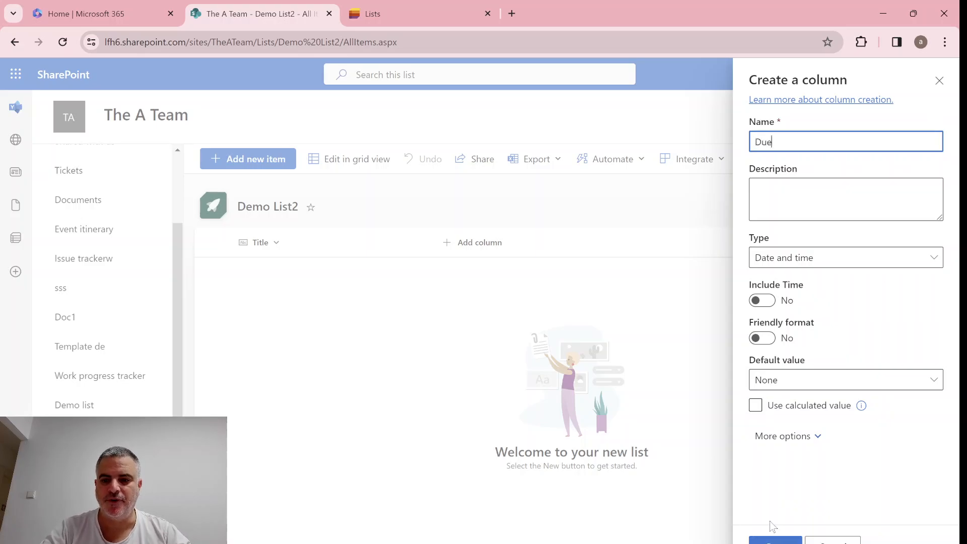
{"action": "left_click", "coordinate": [774, 541]}
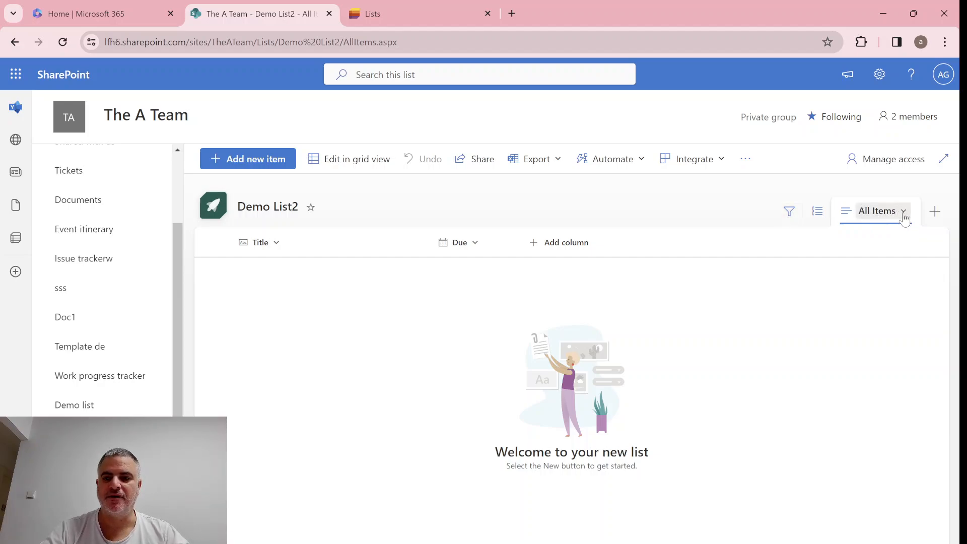
{"action": "left_click", "coordinate": [878, 211]}
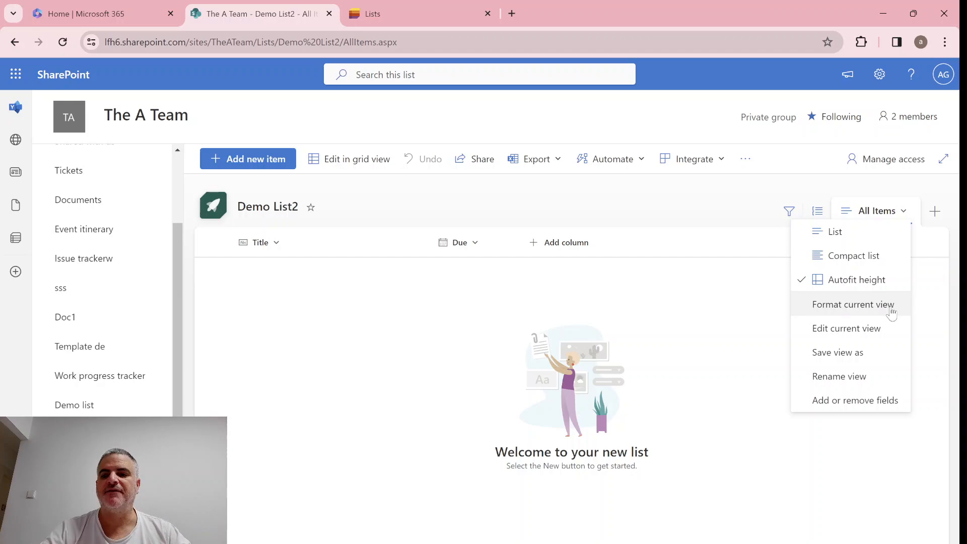
{"action": "mouse_move", "coordinate": [897, 312]}
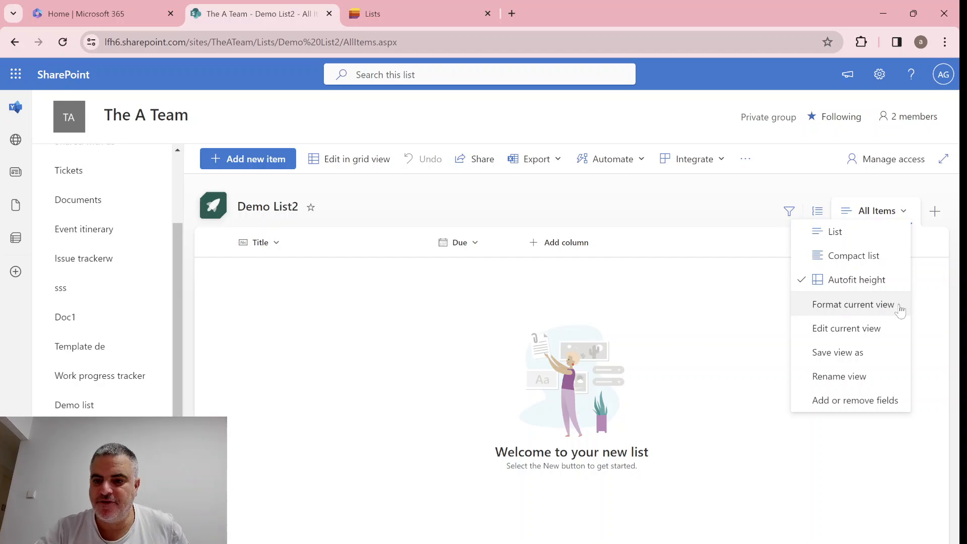
{"action": "mouse_move", "coordinate": [882, 333]}
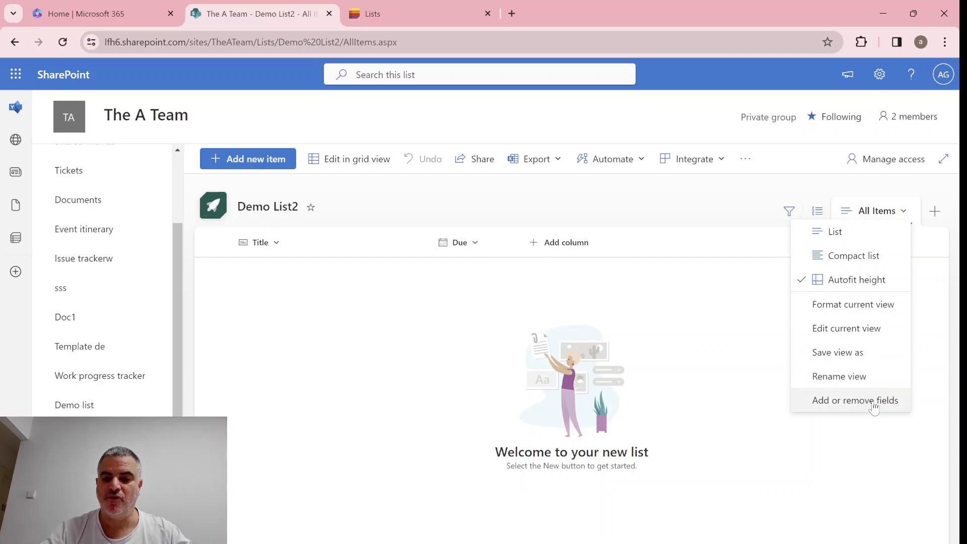
{"action": "mouse_move", "coordinate": [738, 371]}
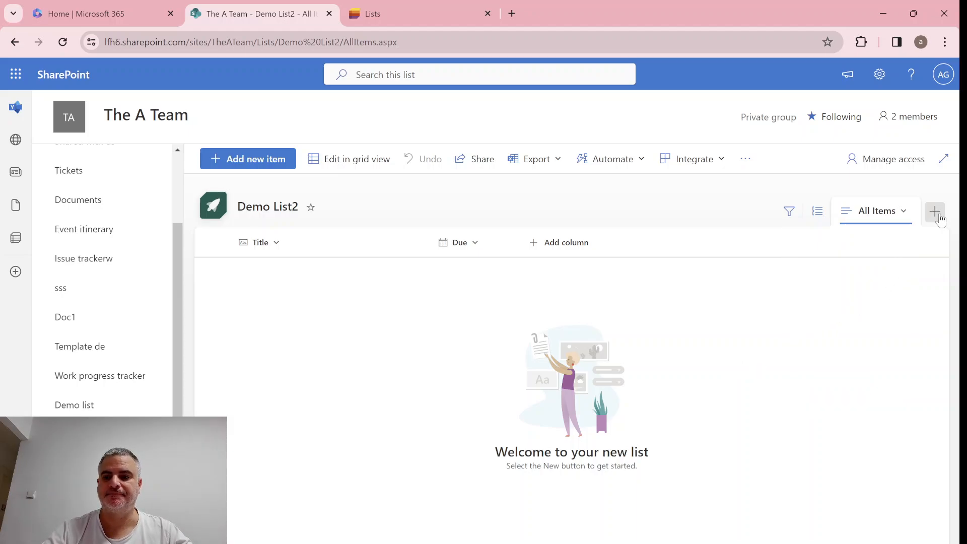
{"action": "left_click", "coordinate": [934, 211]}
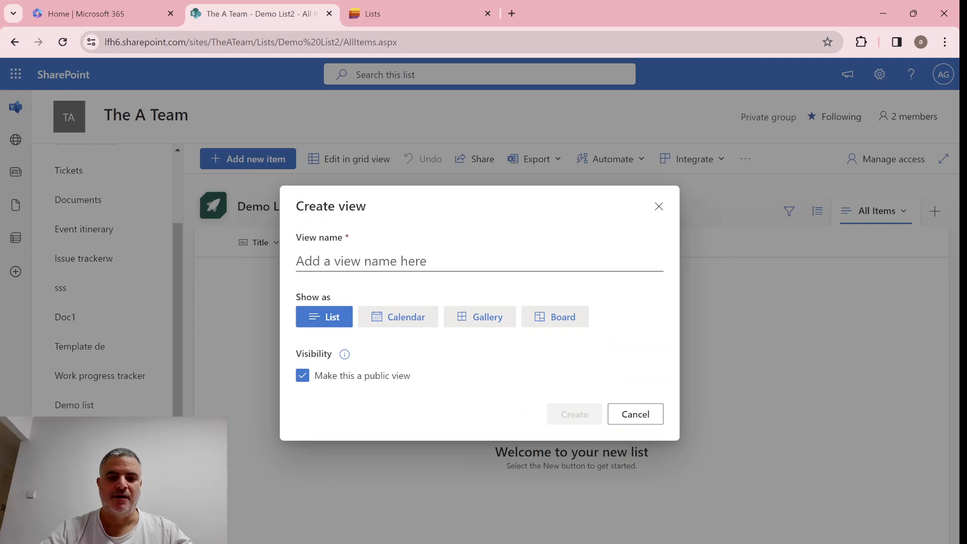
{"action": "type", "text": "demo"}
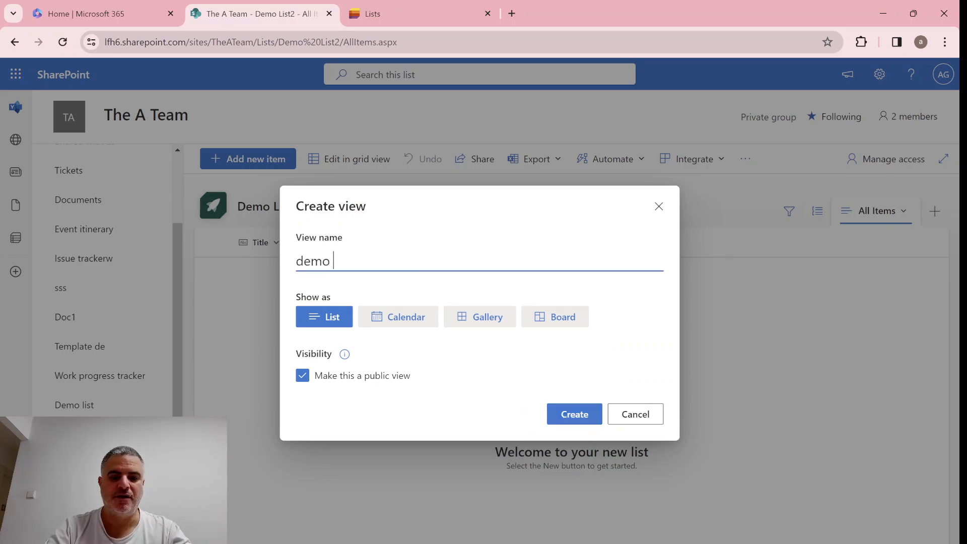
{"action": "type", "text": "View"}
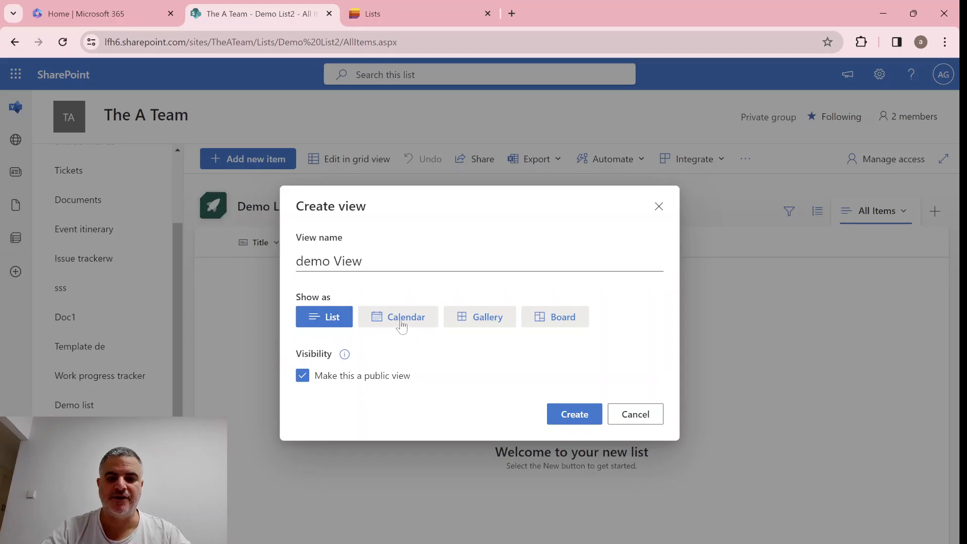
{"action": "left_click", "coordinate": [397, 316]}
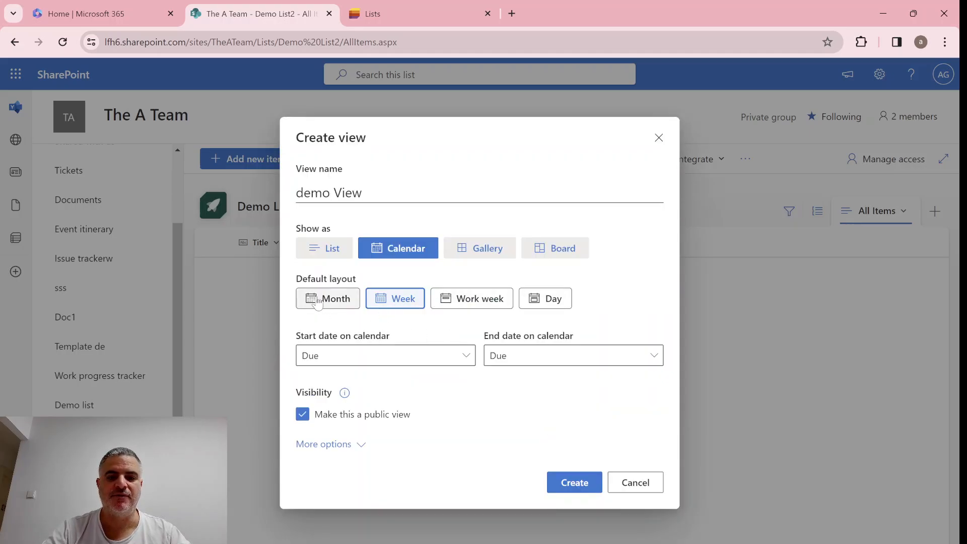
{"action": "mouse_move", "coordinate": [553, 298]}
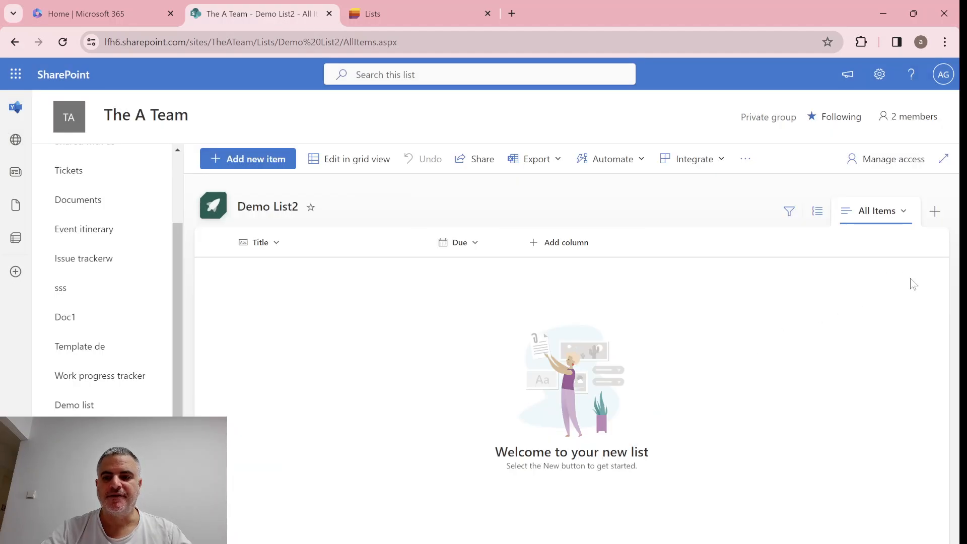
{"action": "mouse_move", "coordinate": [817, 212]}
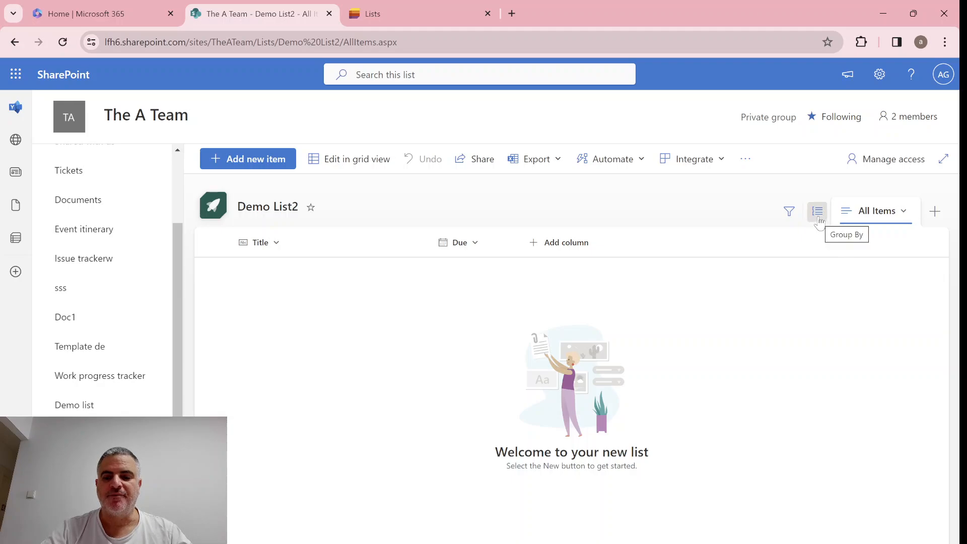
{"action": "left_click", "coordinate": [817, 210]}
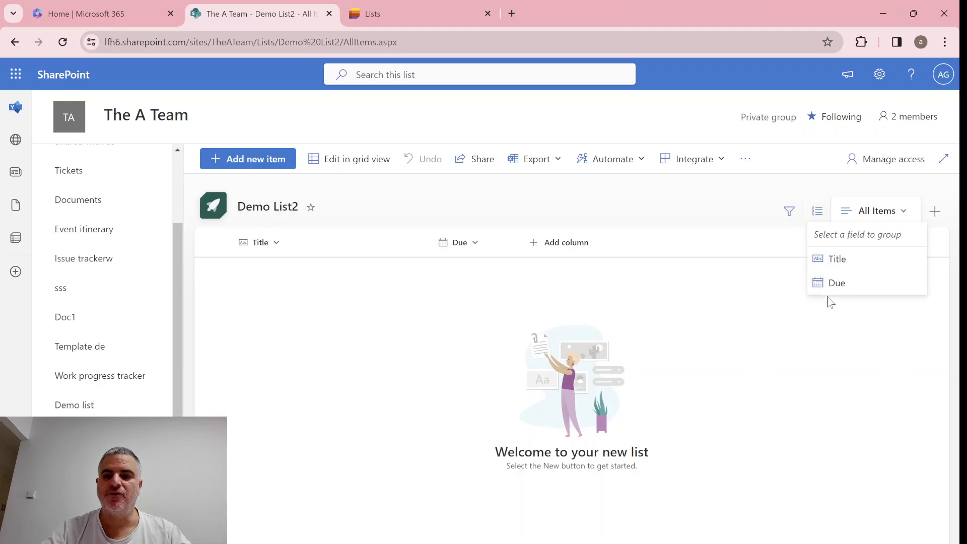
{"action": "mouse_move", "coordinate": [835, 282]}
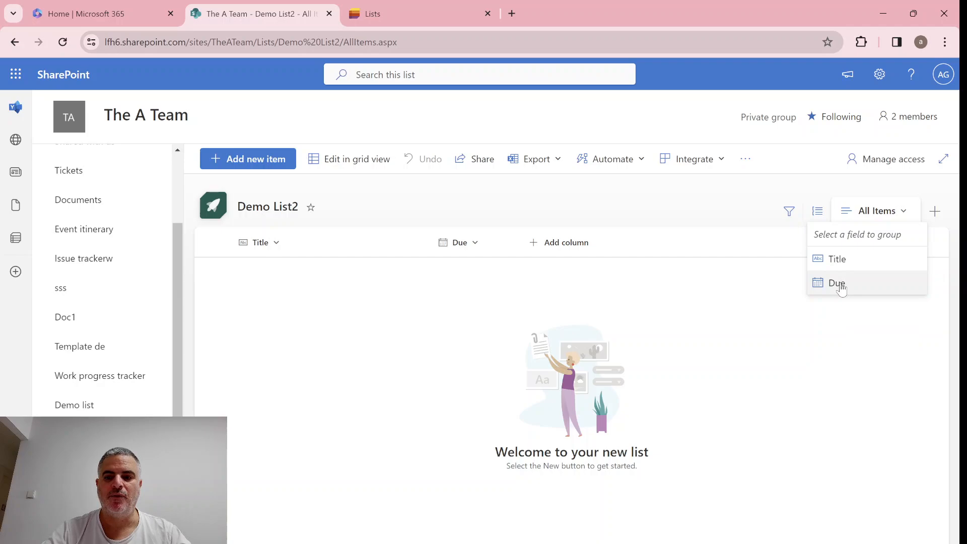
{"action": "mouse_move", "coordinate": [727, 318]}
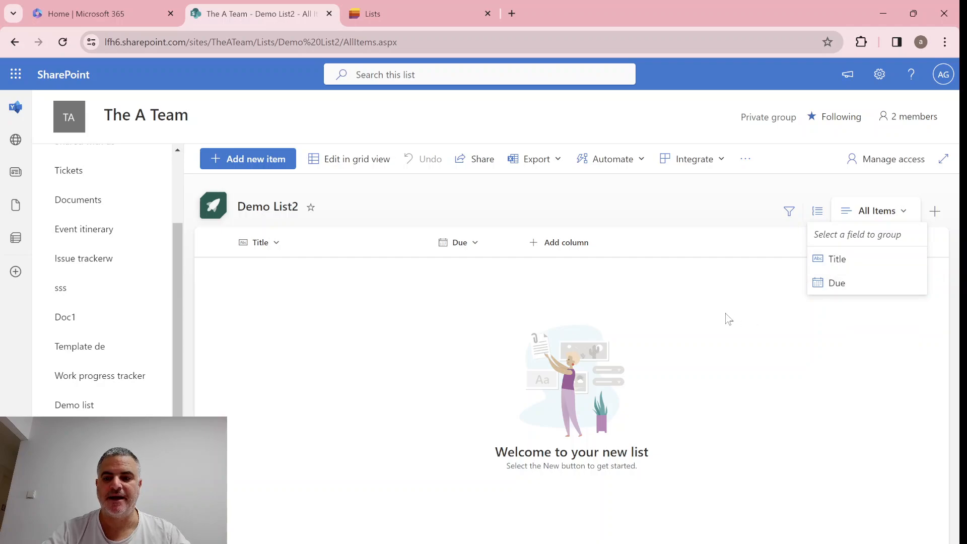
{"action": "left_click", "coordinate": [583, 262]}
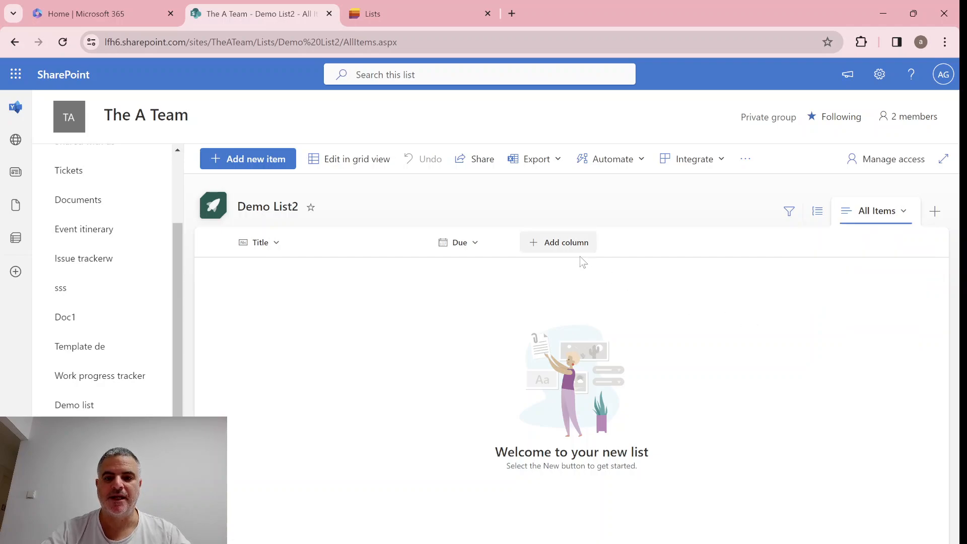
Step: Add a Choice column named Status to Demo List2 and save it
{"action": "left_click", "coordinate": [565, 241]}
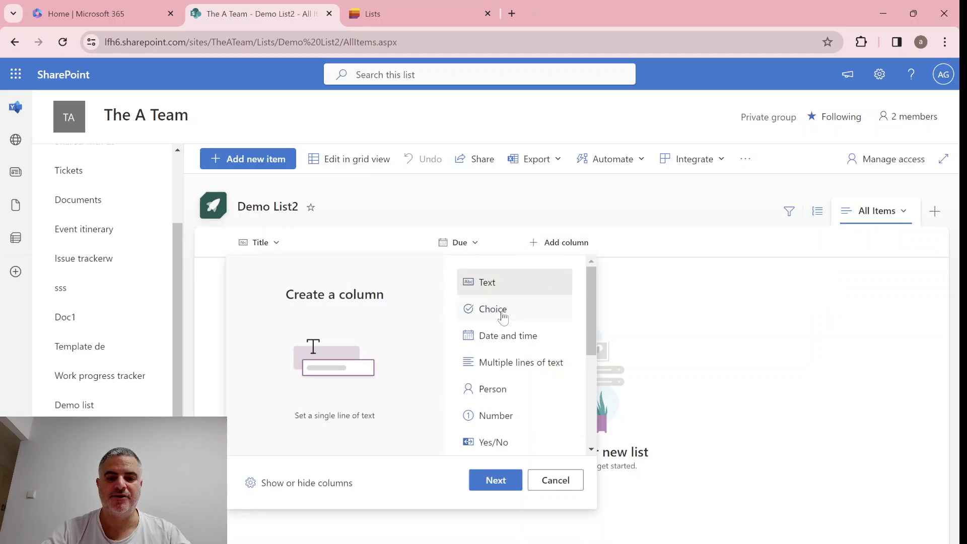
{"action": "left_click", "coordinate": [491, 308]}
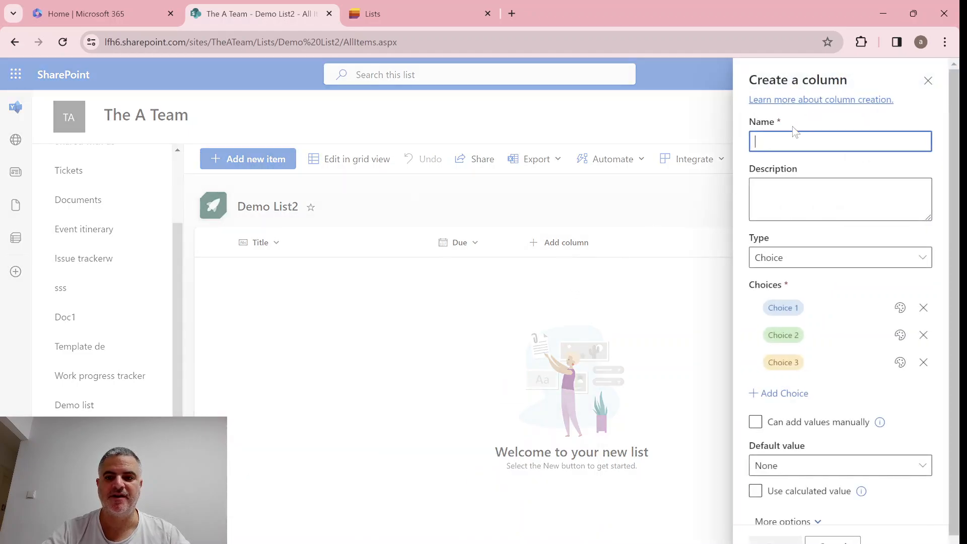
{"action": "type", "text": "Statu"}
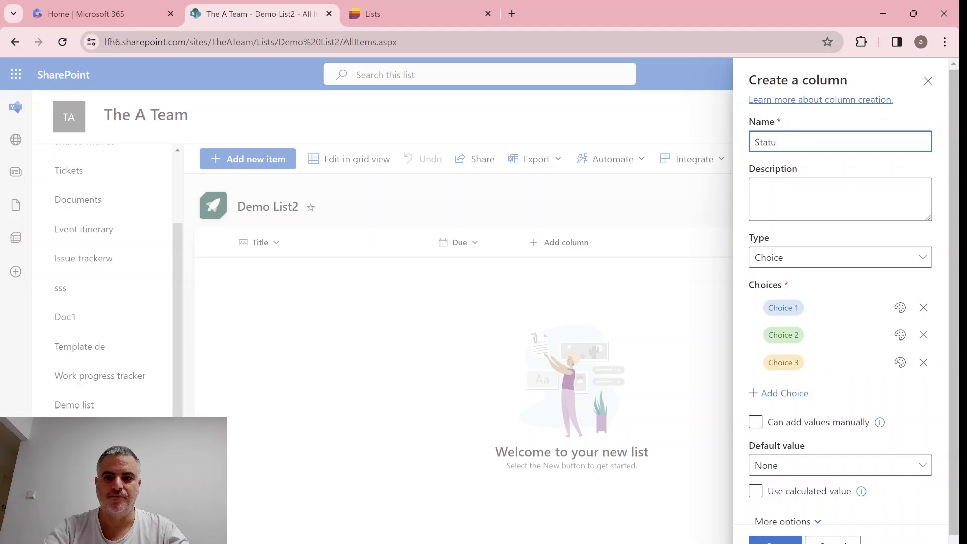
{"action": "type", "text": "s"}
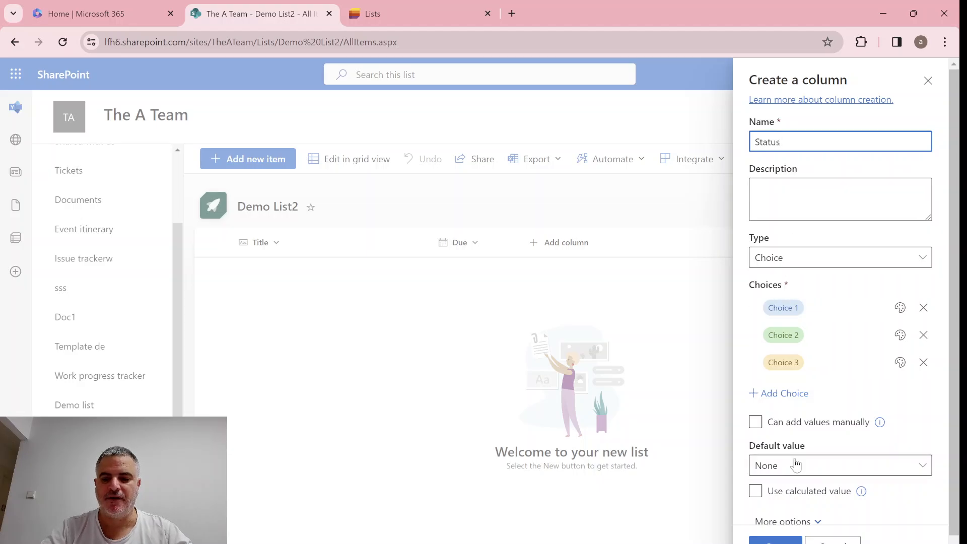
{"action": "left_click", "coordinate": [774, 539]}
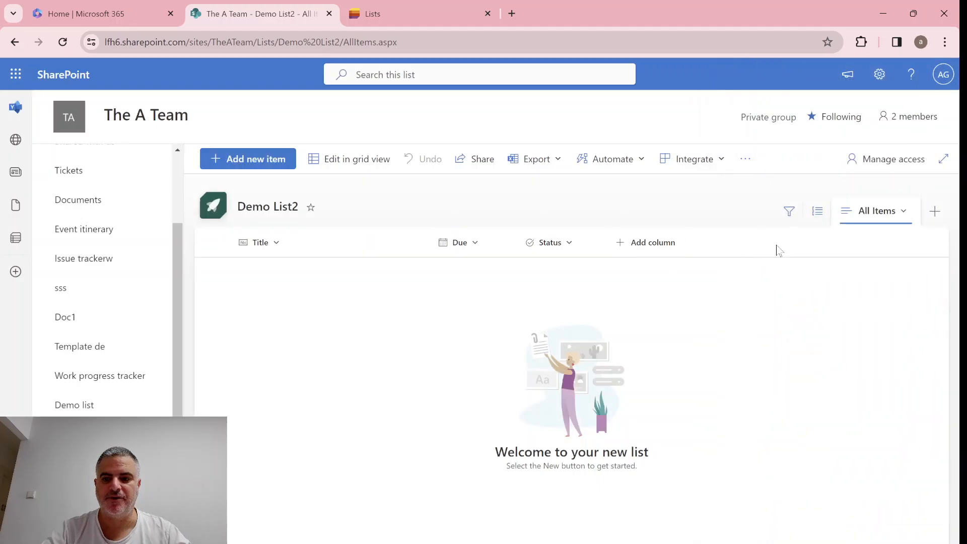
Step: Group the Demo List2 All Items view by the Status column
{"action": "left_click", "coordinate": [817, 211]}
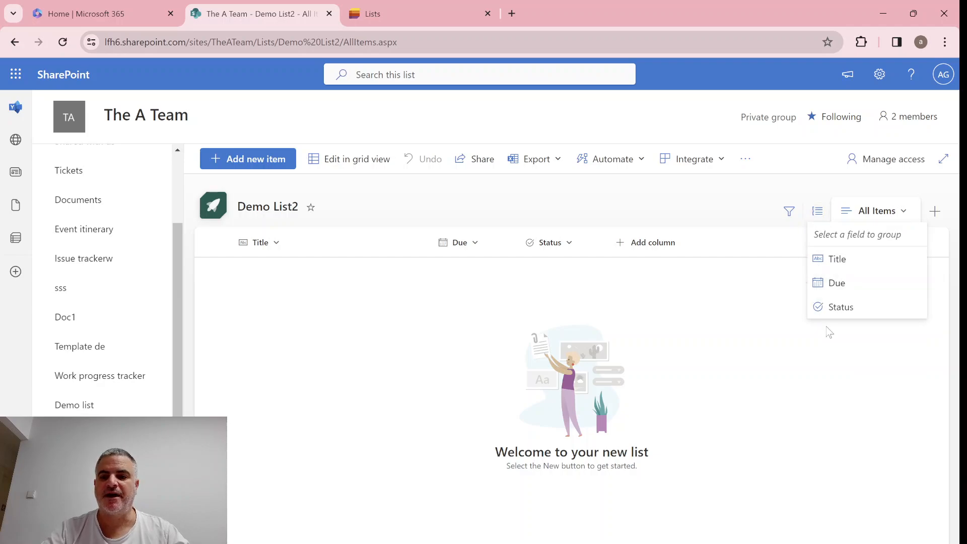
{"action": "left_click", "coordinate": [840, 306]}
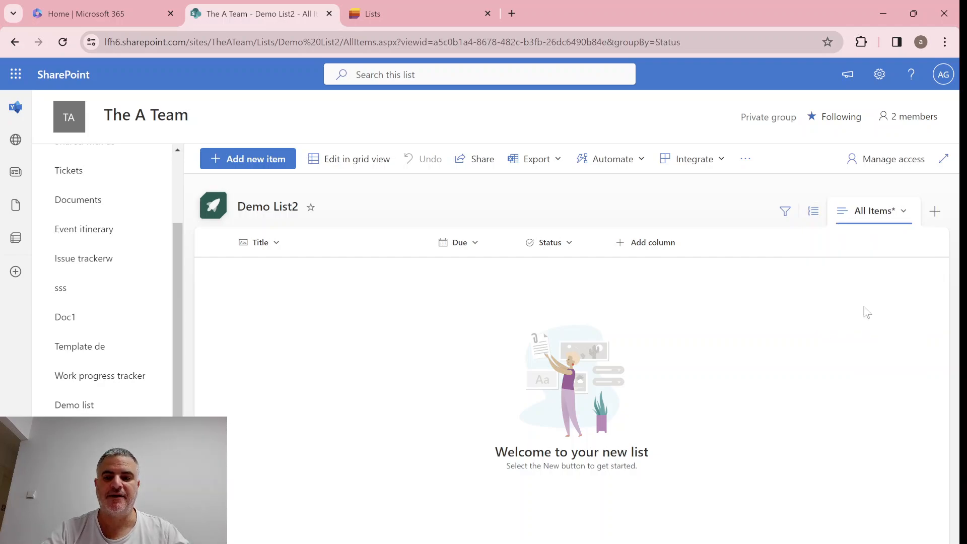
{"action": "mouse_move", "coordinate": [348, 158]}
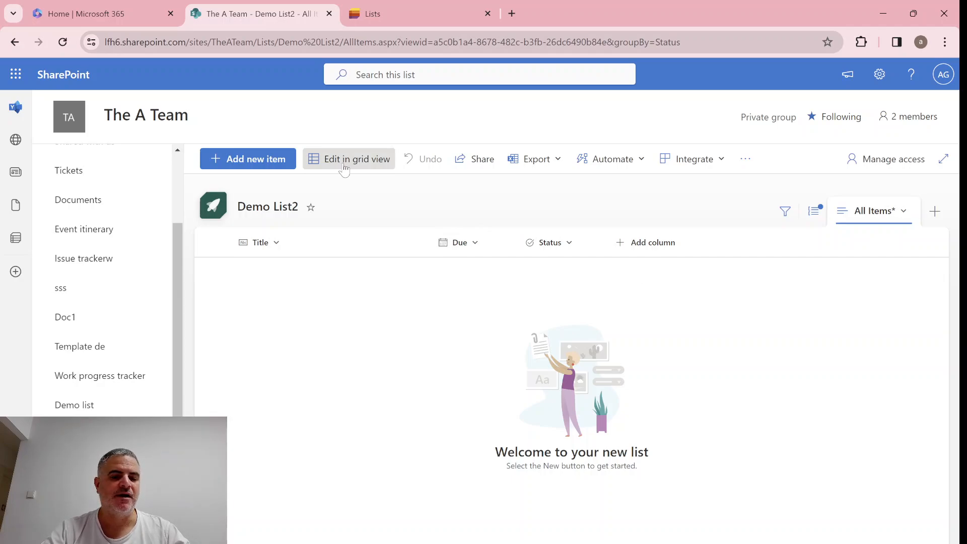
Step: In grid view, enter the first item test1 and add a second row
{"action": "left_click", "coordinate": [349, 158]}
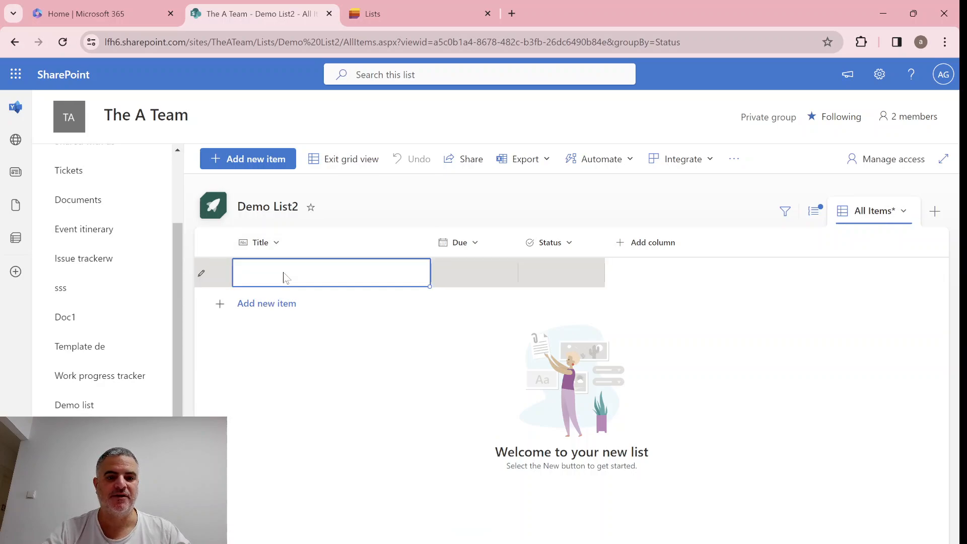
{"action": "type", "text": "test1"}
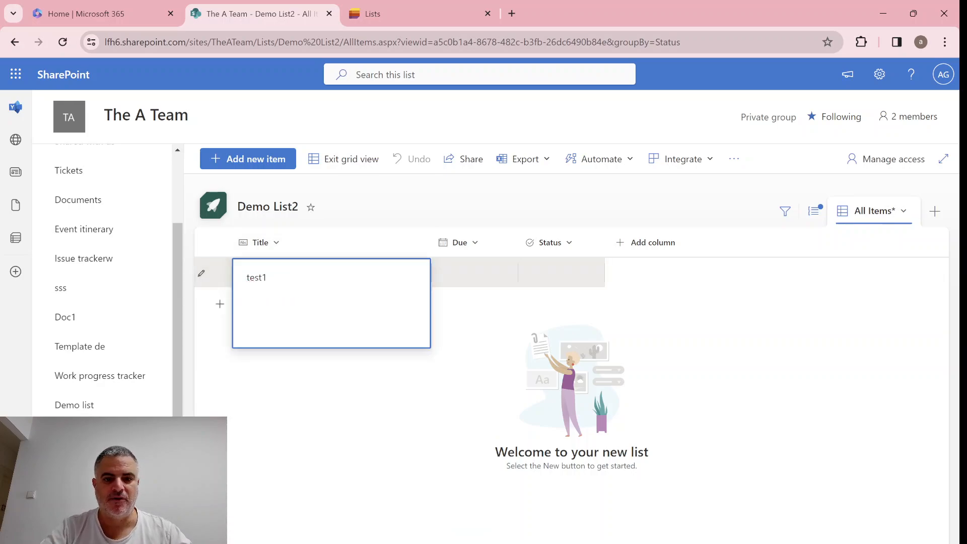
{"action": "left_click", "coordinate": [475, 273]}
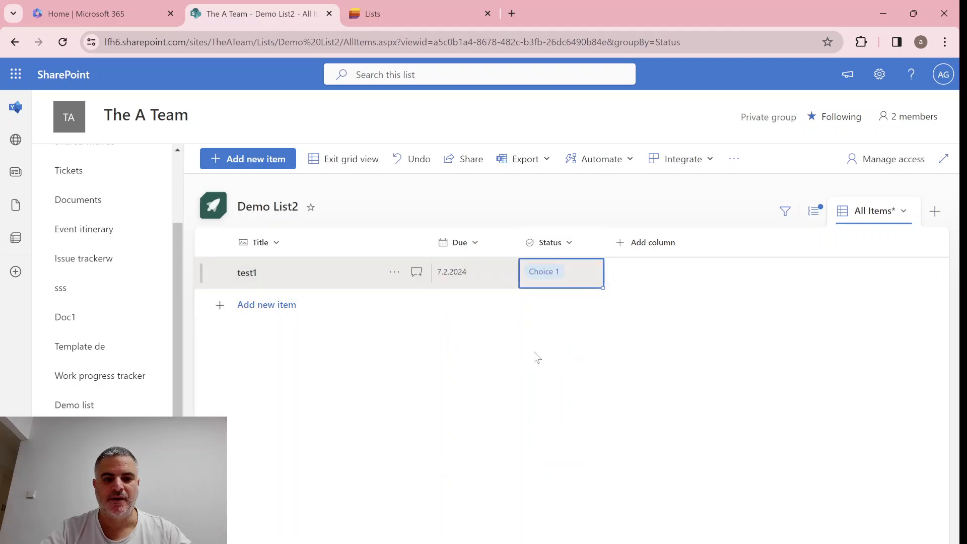
{"action": "left_click", "coordinate": [220, 272]}
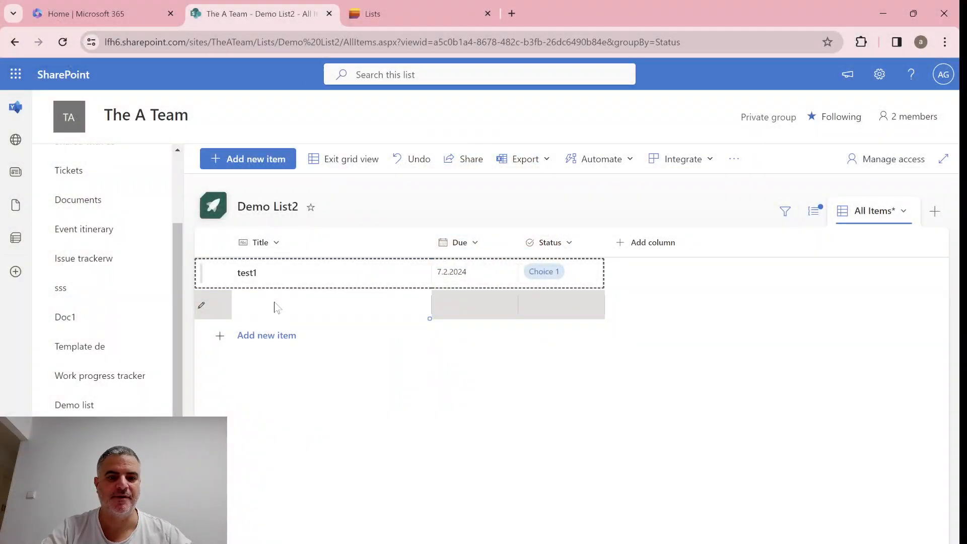
Step: Enter the second item test32 with Status Choice 2, then exit grid view
{"action": "type", "text": "test32"}
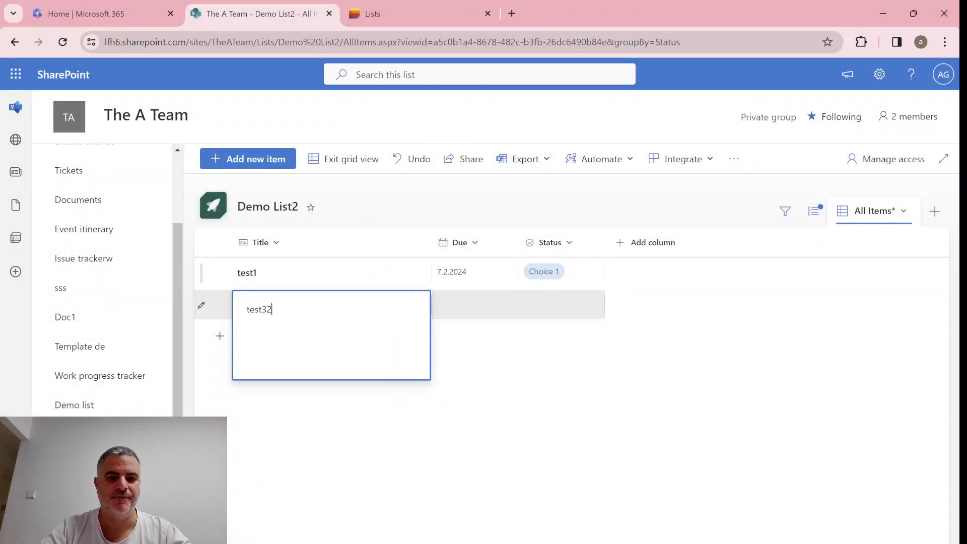
{"action": "left_click", "coordinate": [473, 304]}
{"action": "type", "text": "27.2.2024"}
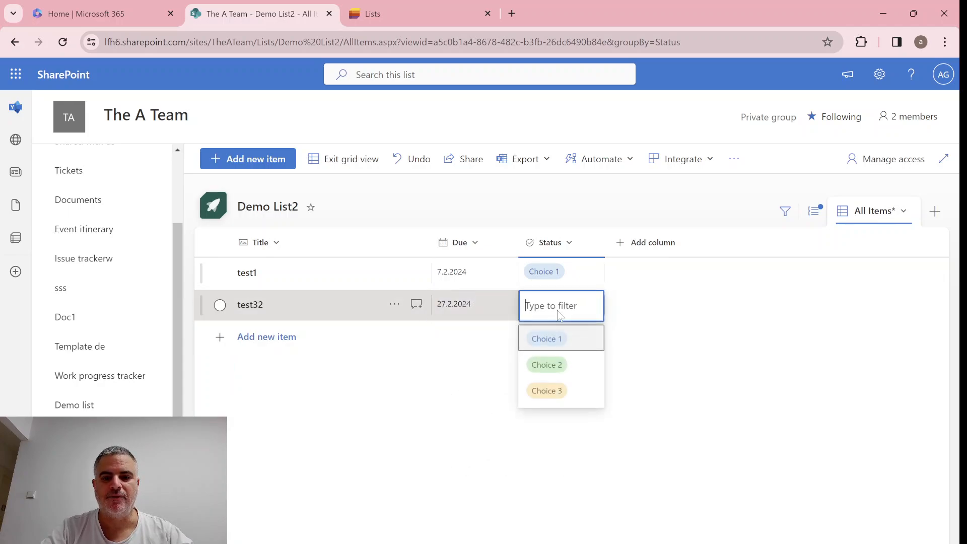
{"action": "left_click", "coordinate": [545, 364]}
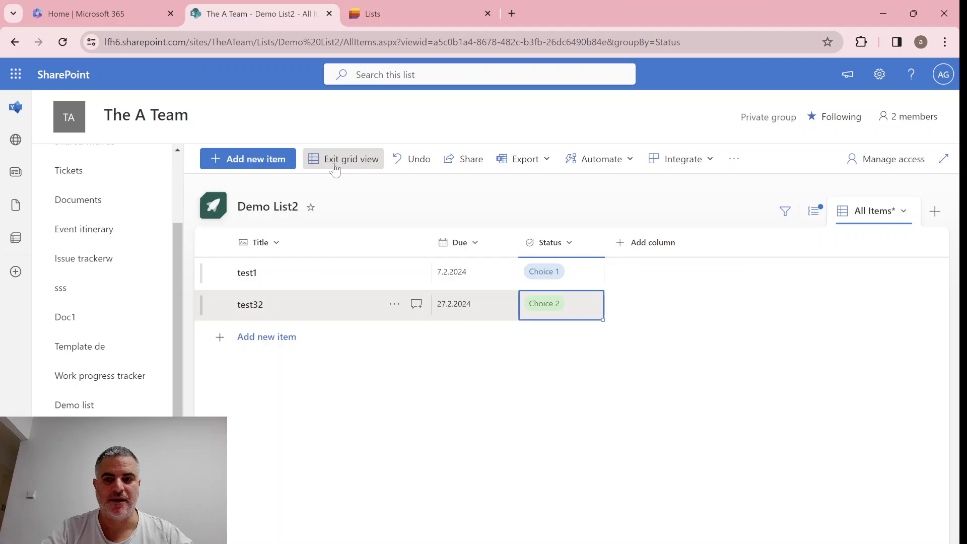
{"action": "left_click", "coordinate": [342, 158]}
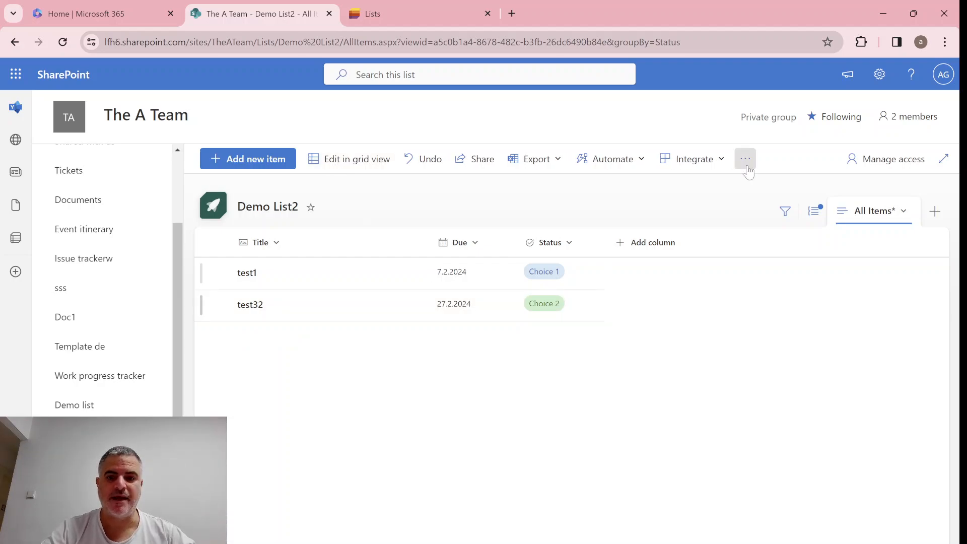
Step: Close the grouping options and reload the Demo List2 page
{"action": "left_click", "coordinate": [814, 210]}
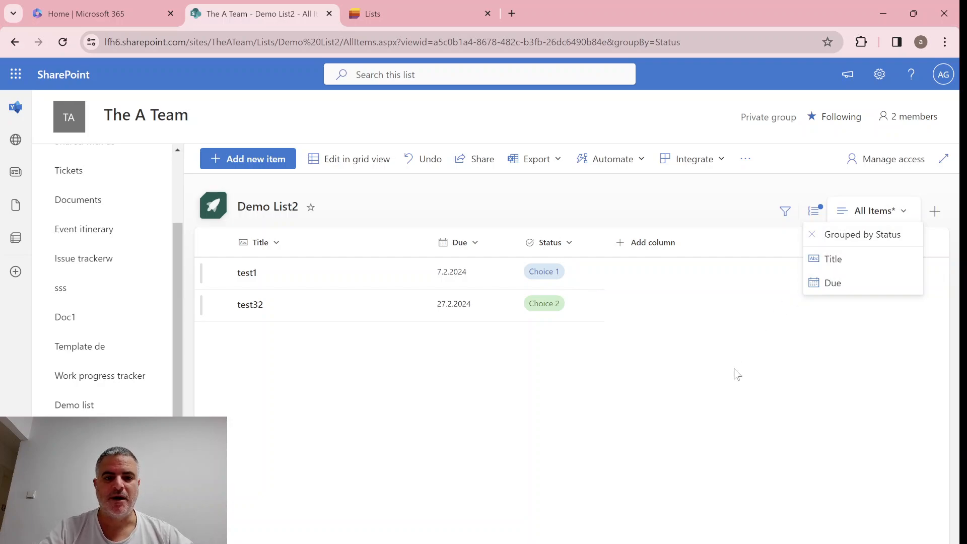
{"action": "left_click", "coordinate": [685, 455]}
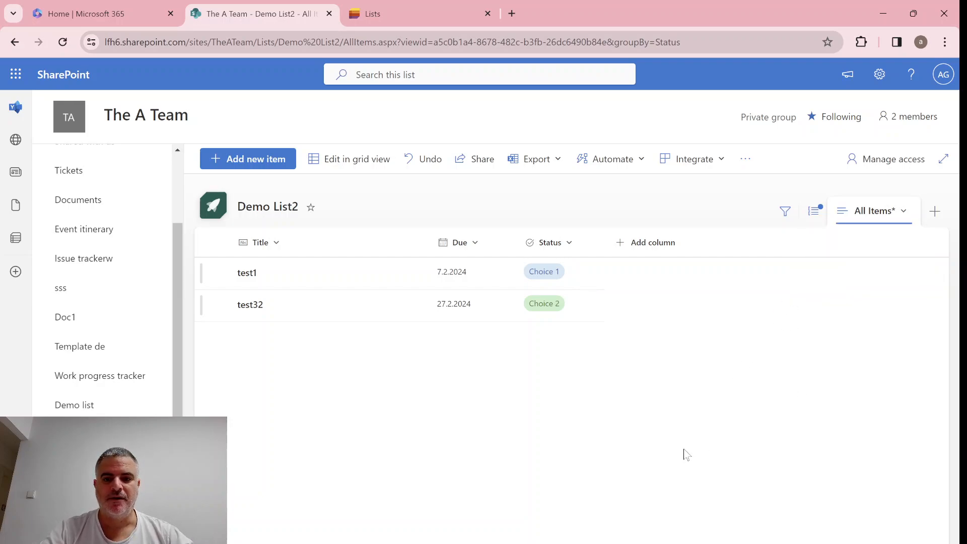
{"action": "mouse_move", "coordinate": [796, 256]}
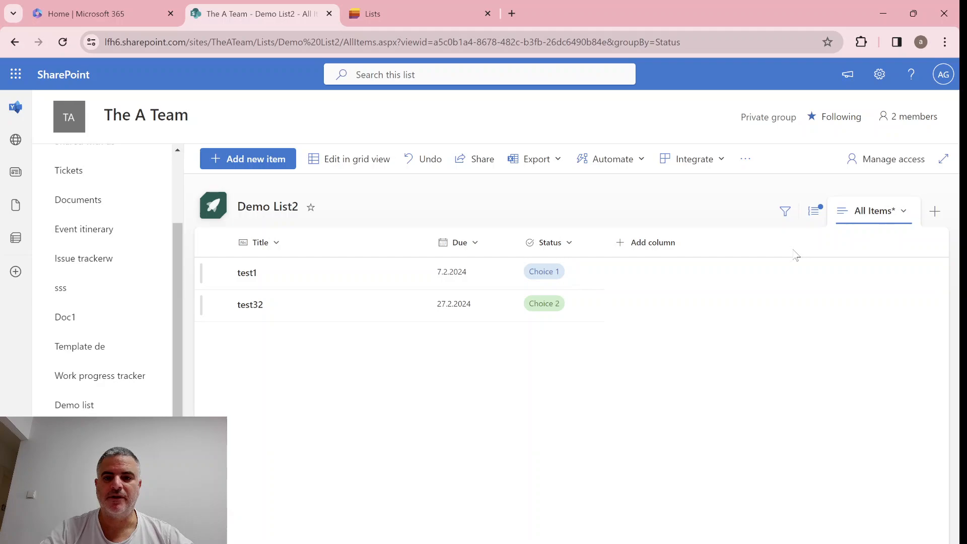
{"action": "left_click", "coordinate": [62, 43]}
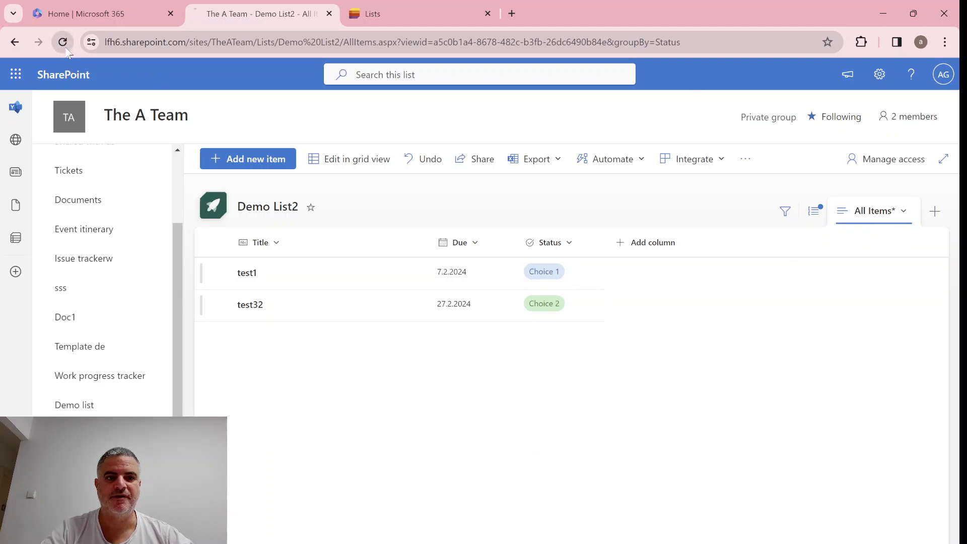
{"action": "left_click", "coordinate": [61, 42]}
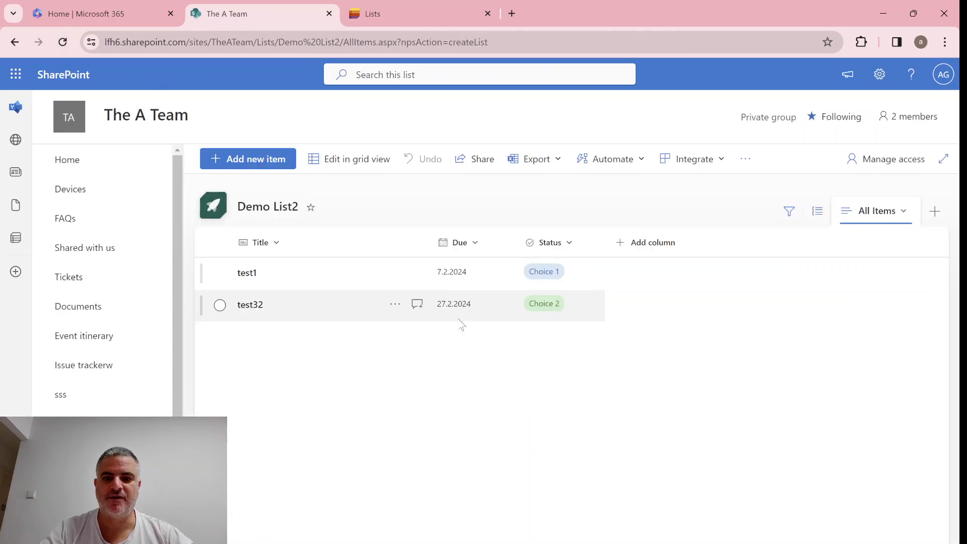
{"action": "left_click", "coordinate": [816, 211]}
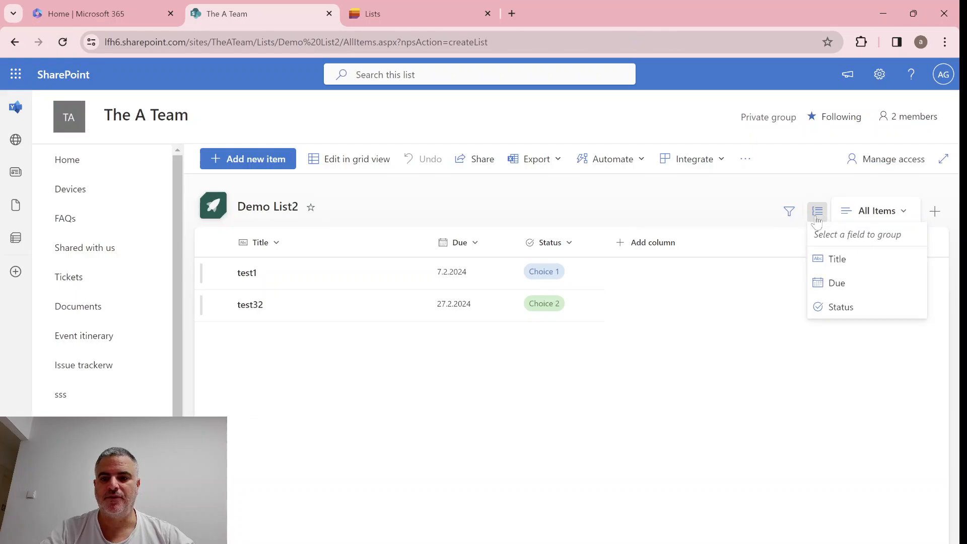
{"action": "left_click", "coordinate": [839, 306]}
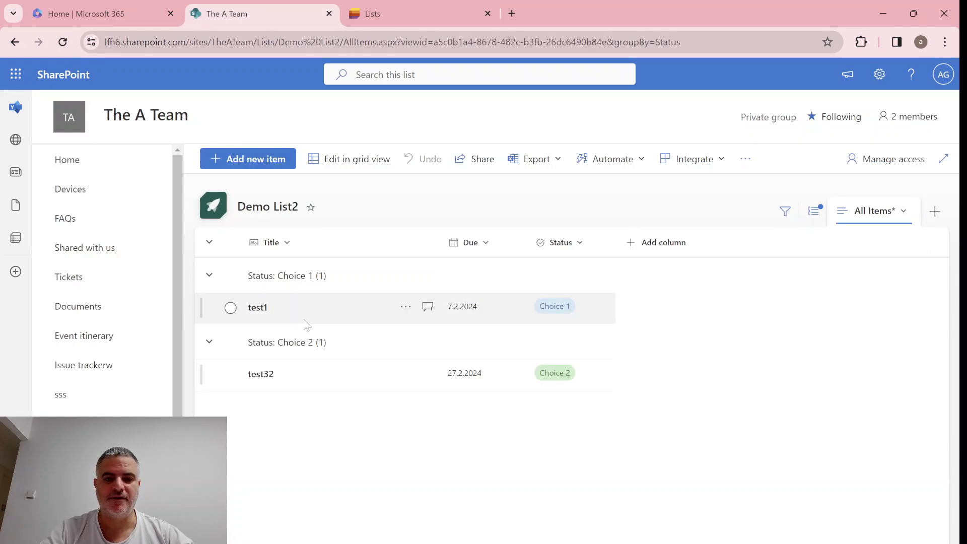
{"action": "mouse_move", "coordinate": [285, 355]}
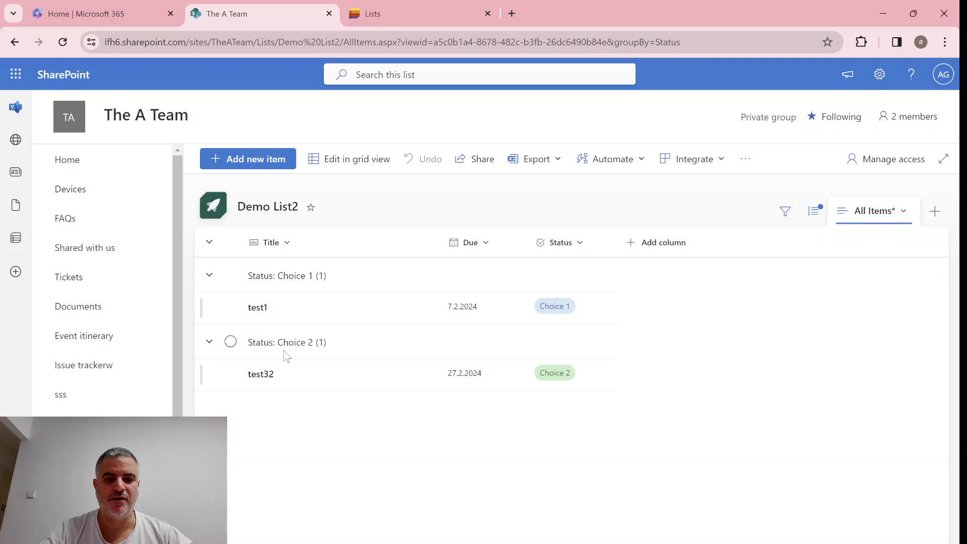
{"action": "mouse_move", "coordinate": [513, 306]}
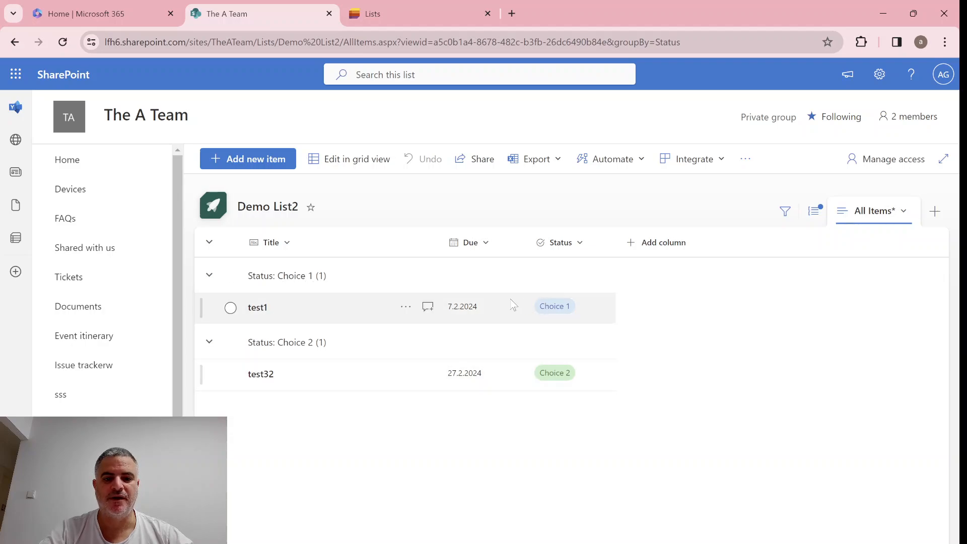
{"action": "mouse_move", "coordinate": [264, 373]}
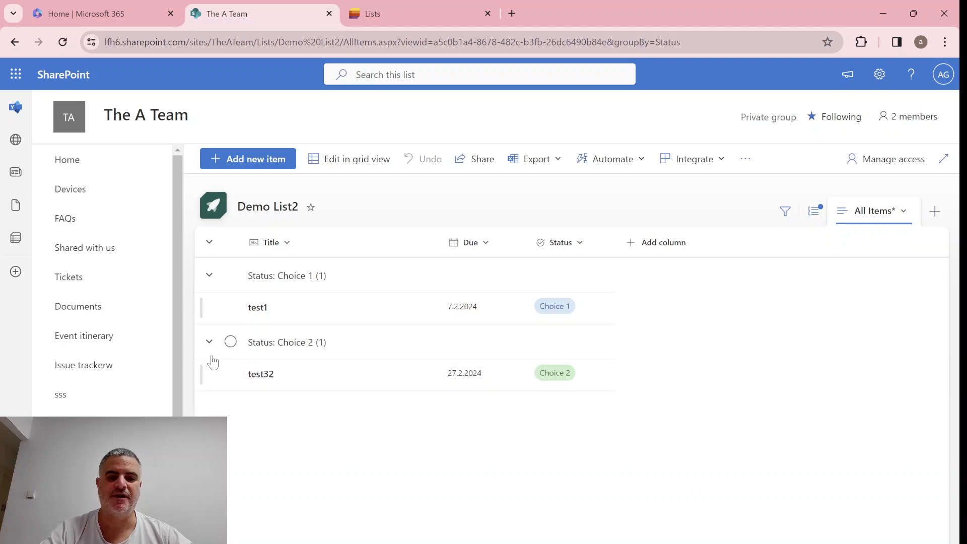
{"action": "left_click", "coordinate": [813, 210]}
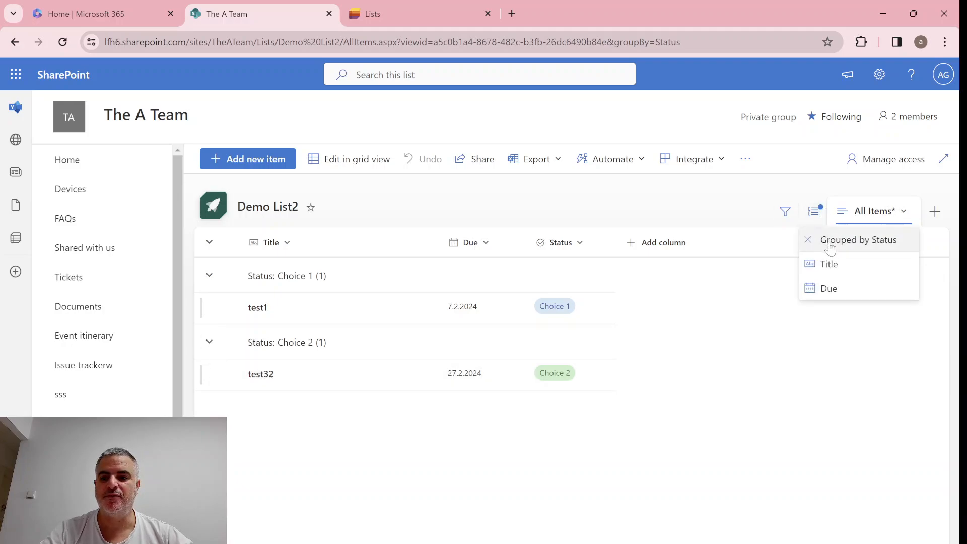
{"action": "left_click", "coordinate": [807, 240]}
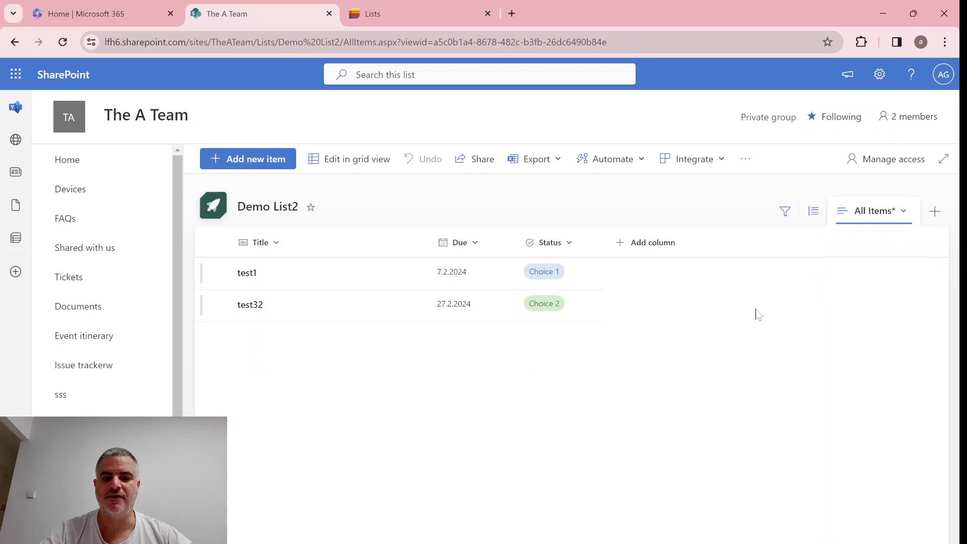
{"action": "mouse_move", "coordinate": [801, 189]}
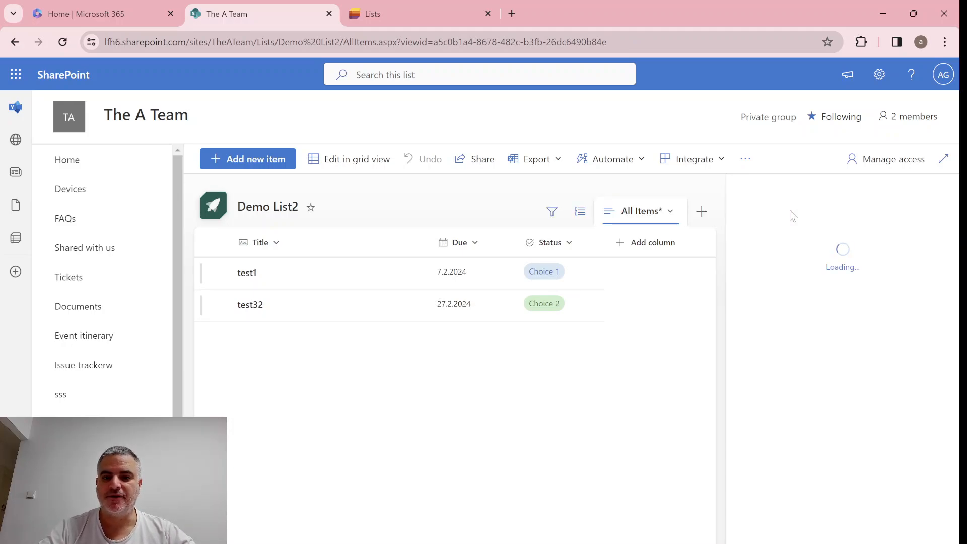
{"action": "left_click", "coordinate": [551, 211]}
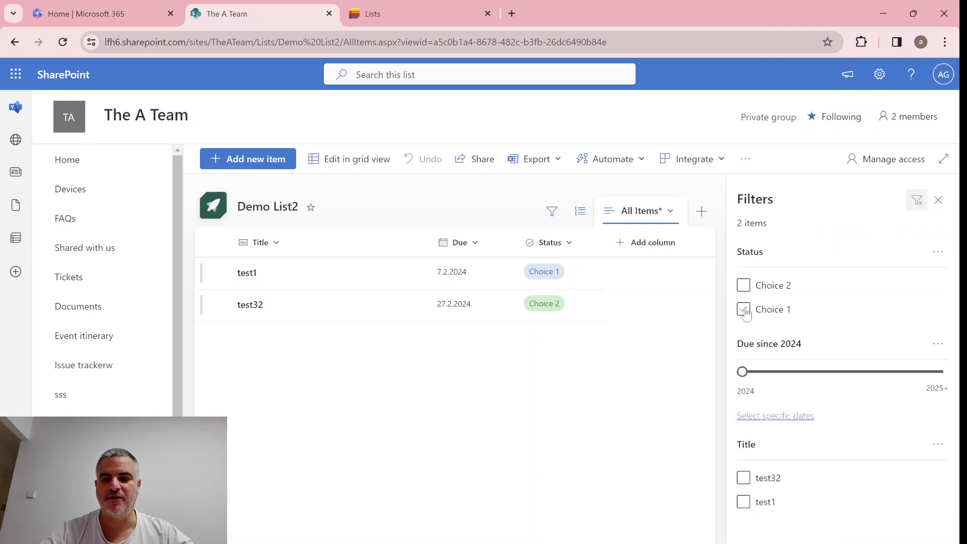
{"action": "left_click", "coordinate": [743, 309]}
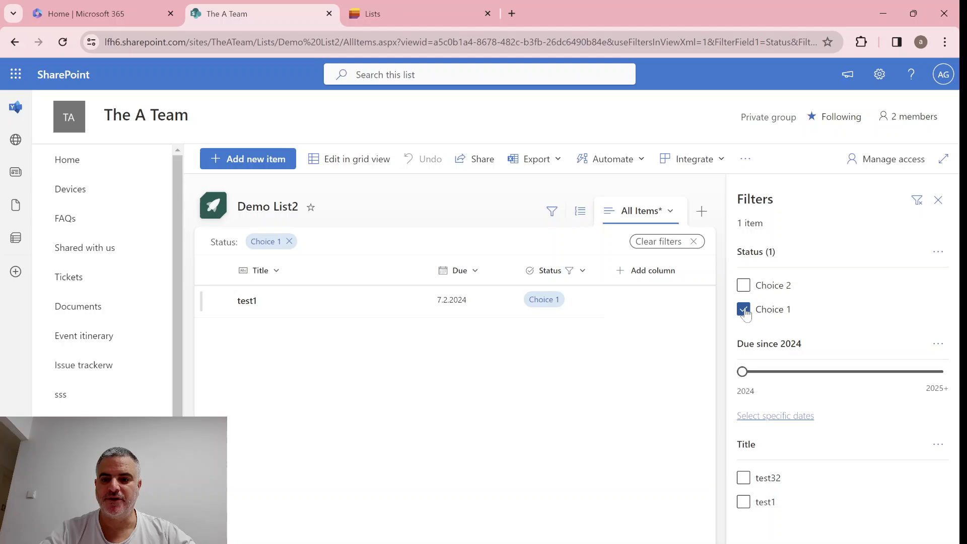
{"action": "left_click", "coordinate": [743, 309]}
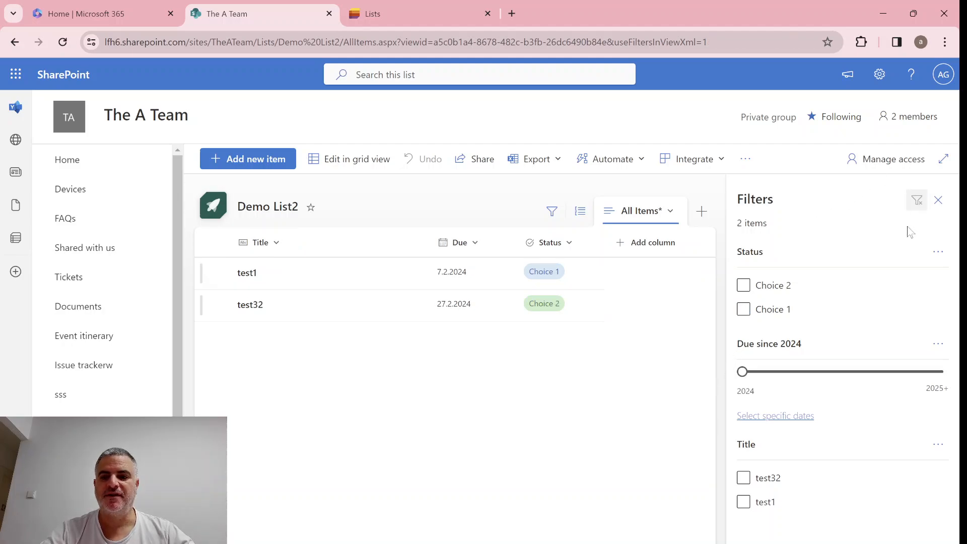
{"action": "left_click", "coordinate": [937, 199]}
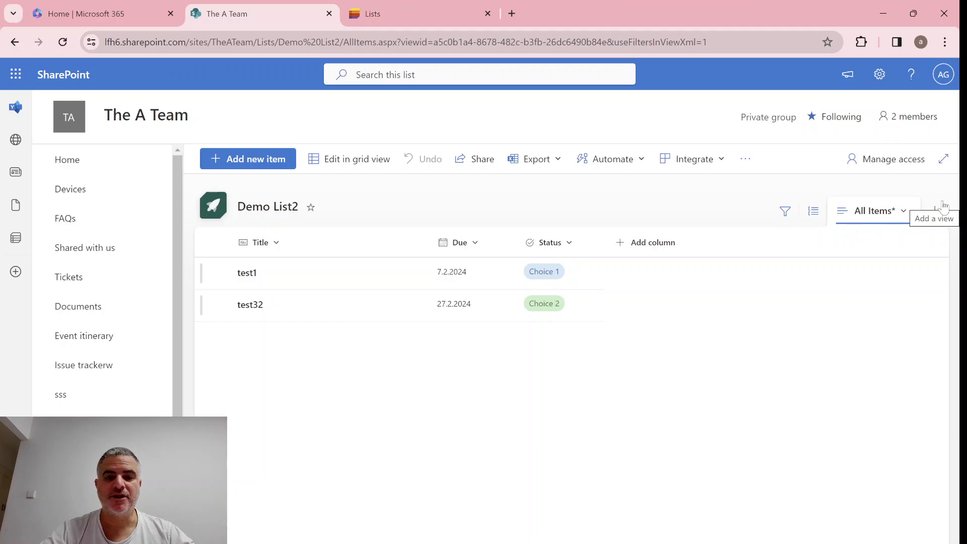
{"action": "mouse_move", "coordinate": [627, 482]}
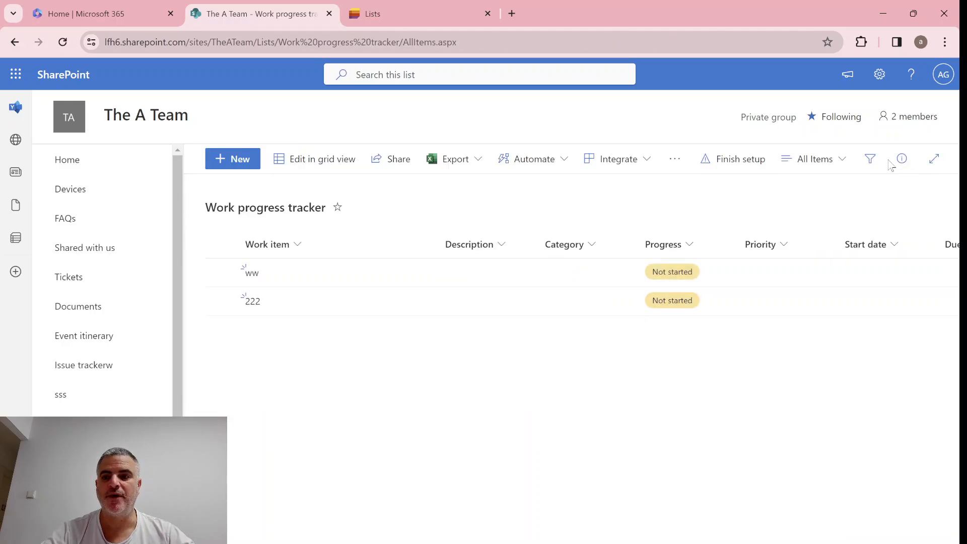
{"action": "mouse_move", "coordinate": [292, 300]}
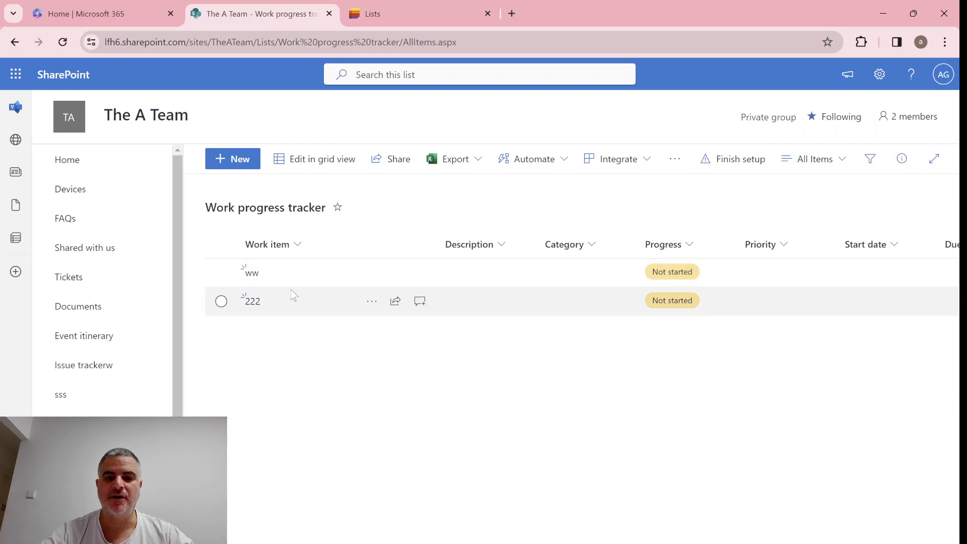
Step: Select the ww item and set its Priority to High in the details pane
{"action": "left_click", "coordinate": [220, 271]}
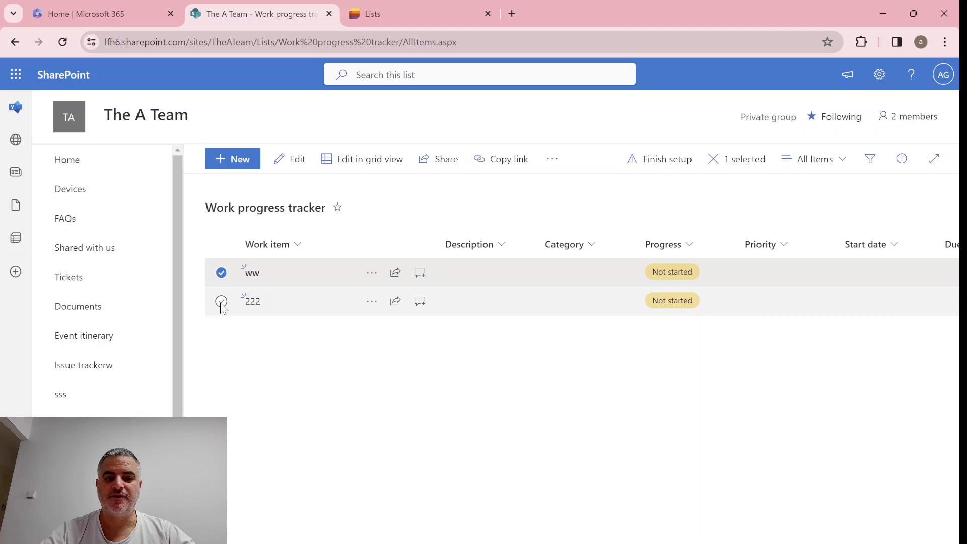
{"action": "left_click", "coordinate": [900, 158]}
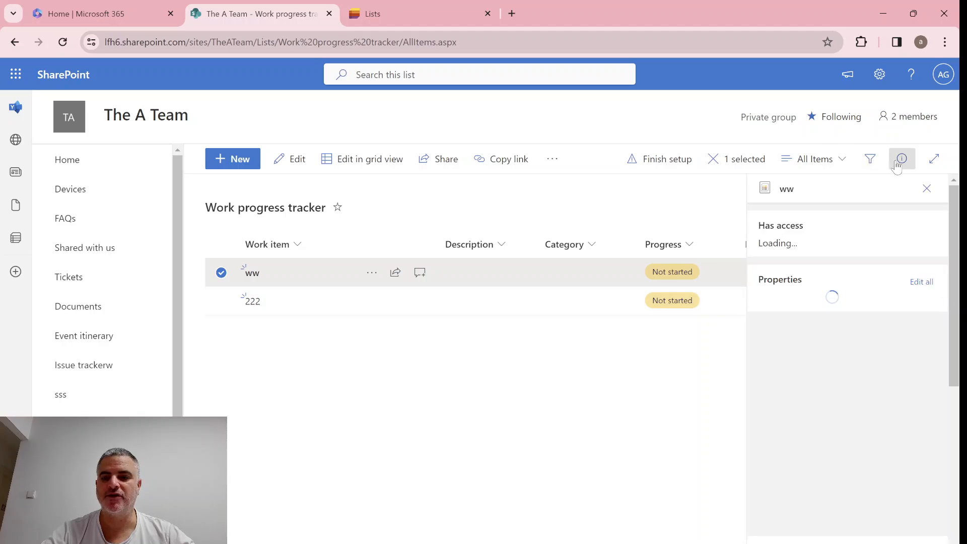
{"action": "scroll", "scroll_direction": "down", "scroll_amount": 3}
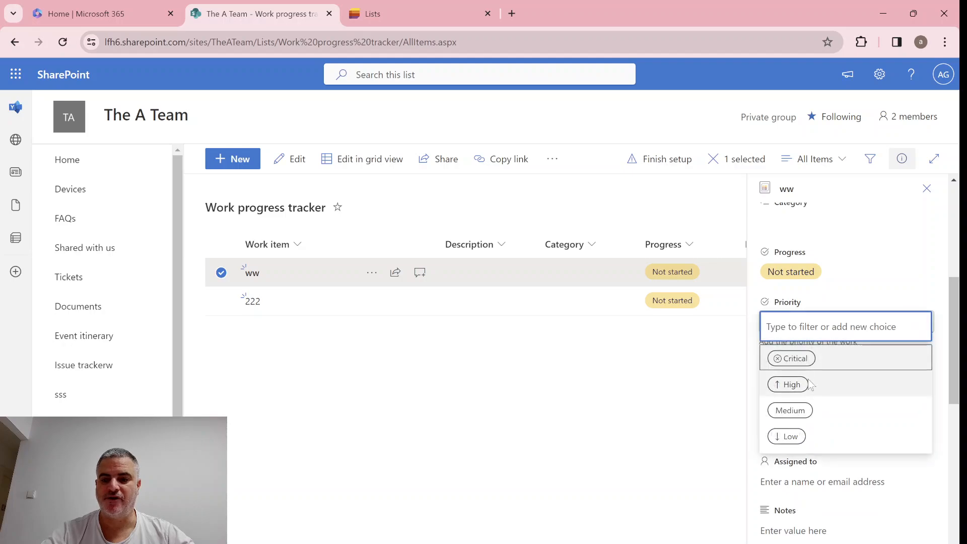
{"action": "left_click", "coordinate": [791, 384]}
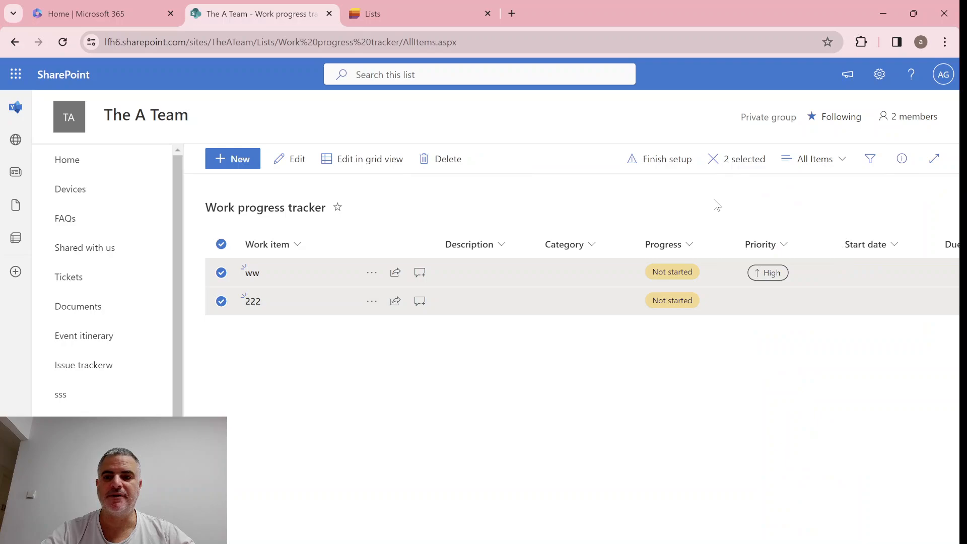
Step: Set the Category of both selected items to Design in the details pane
{"action": "left_click", "coordinate": [900, 158]}
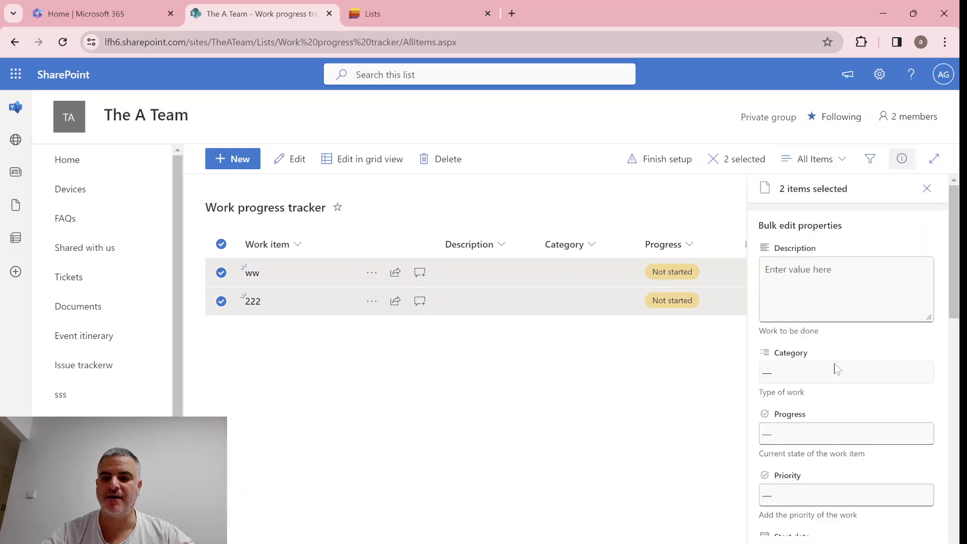
{"action": "left_click", "coordinate": [845, 371]}
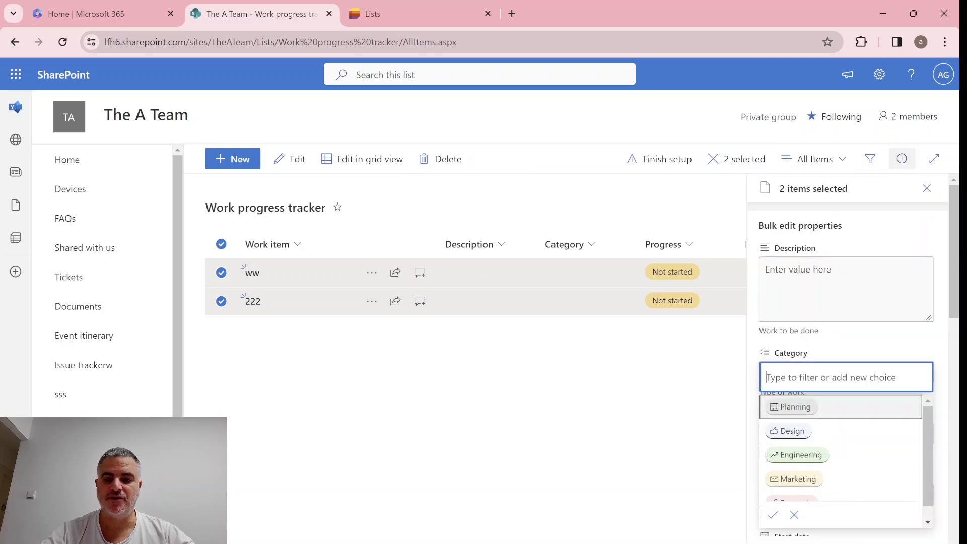
{"action": "mouse_move", "coordinate": [791, 430]}
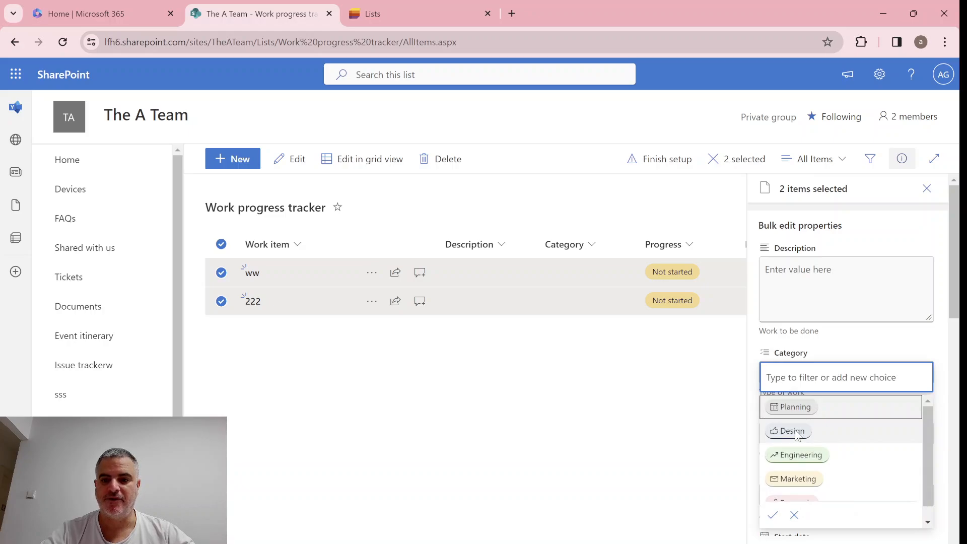
{"action": "left_click", "coordinate": [792, 430]}
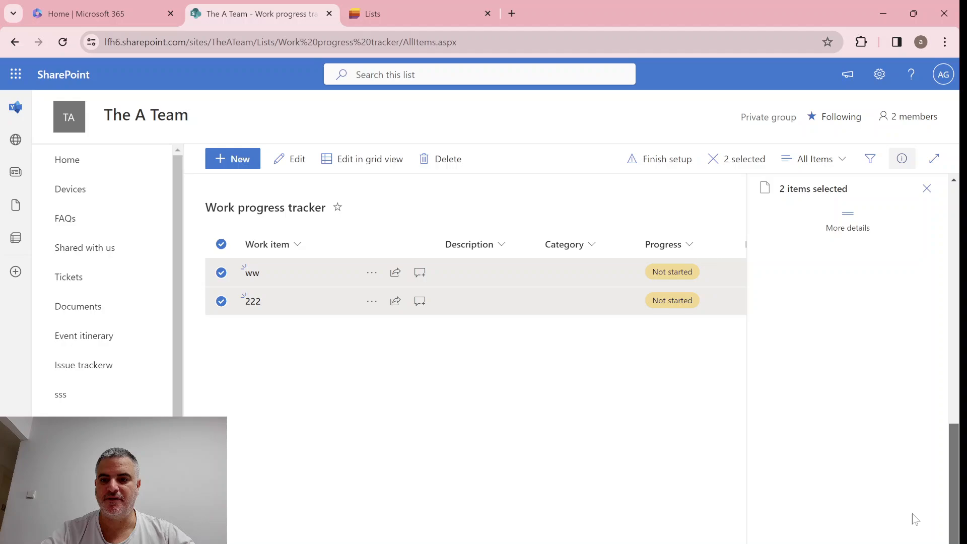
{"action": "left_click", "coordinate": [846, 228]}
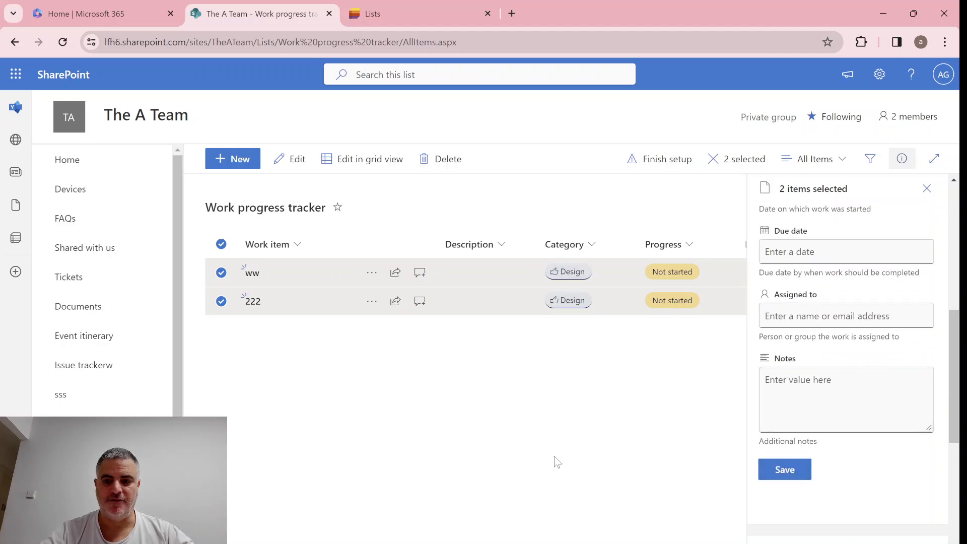
{"action": "mouse_move", "coordinate": [178, 378]}
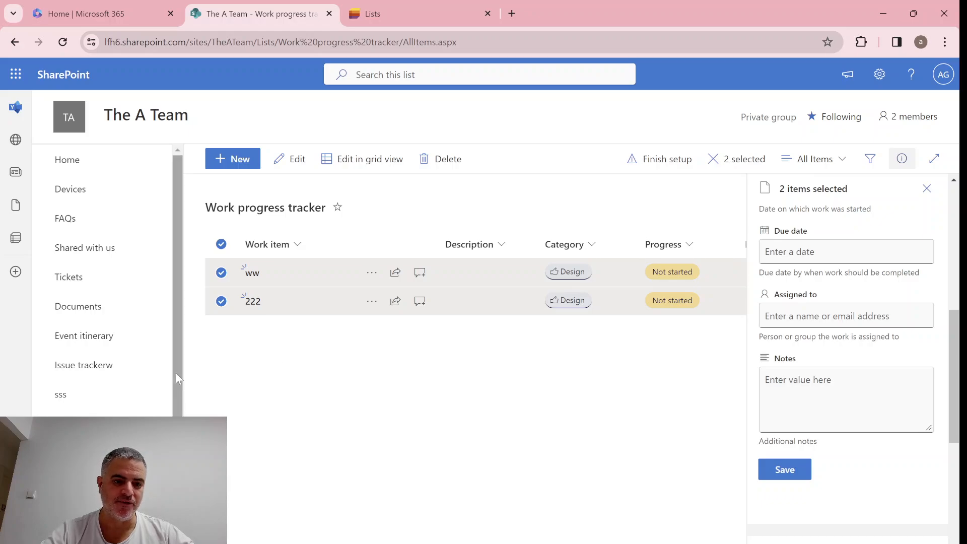
Step: Return to Demo List2, close the details pane and select the test1 item
{"action": "left_click", "coordinate": [78, 409]}
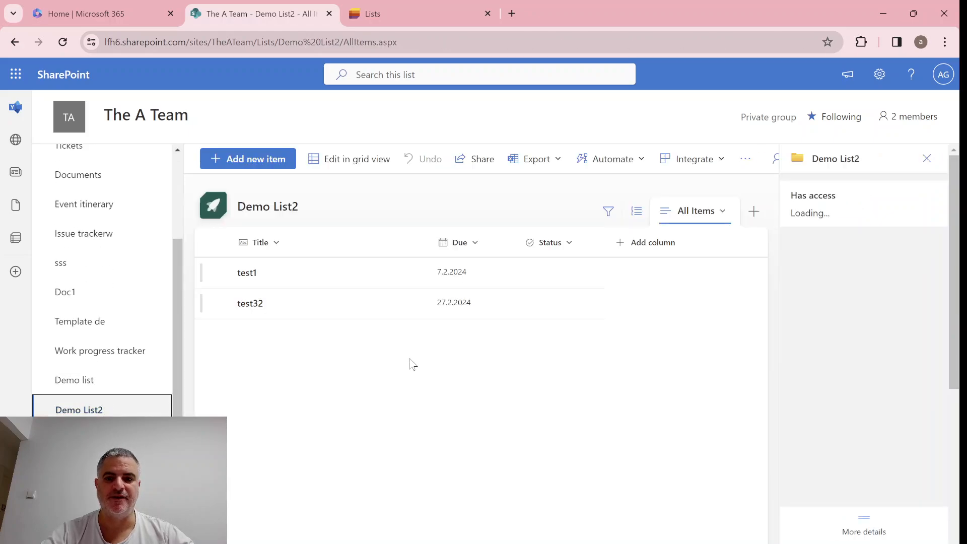
{"action": "left_click", "coordinate": [926, 158]}
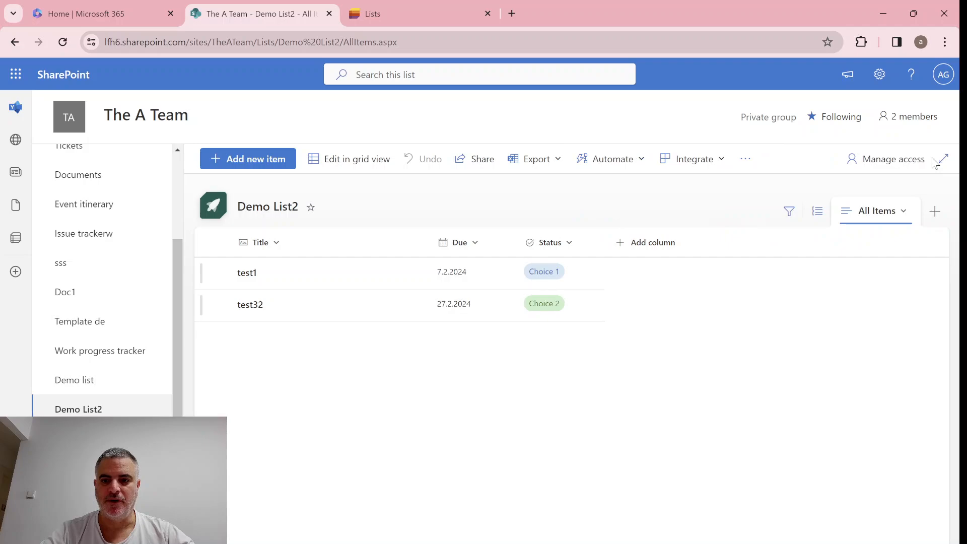
{"action": "mouse_move", "coordinate": [799, 411]}
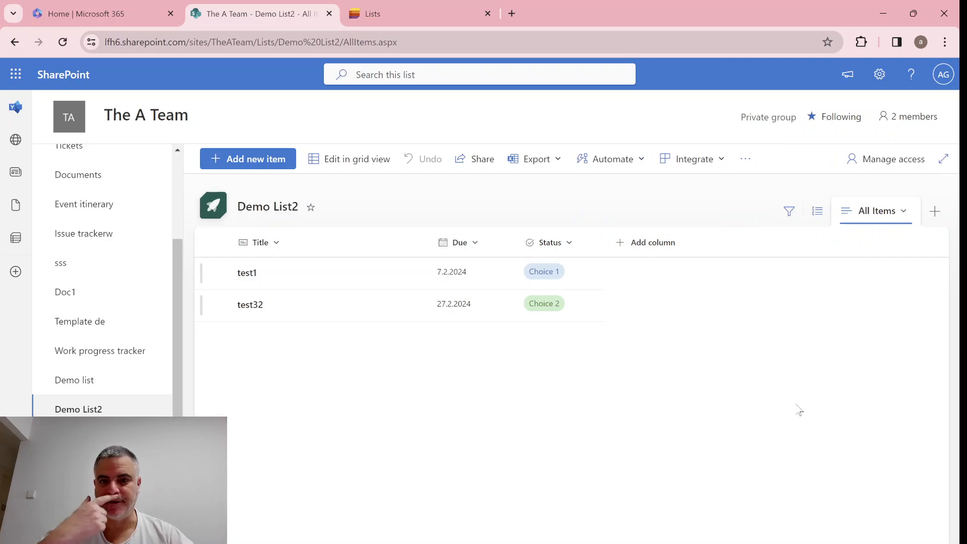
{"action": "mouse_move", "coordinate": [434, 387]}
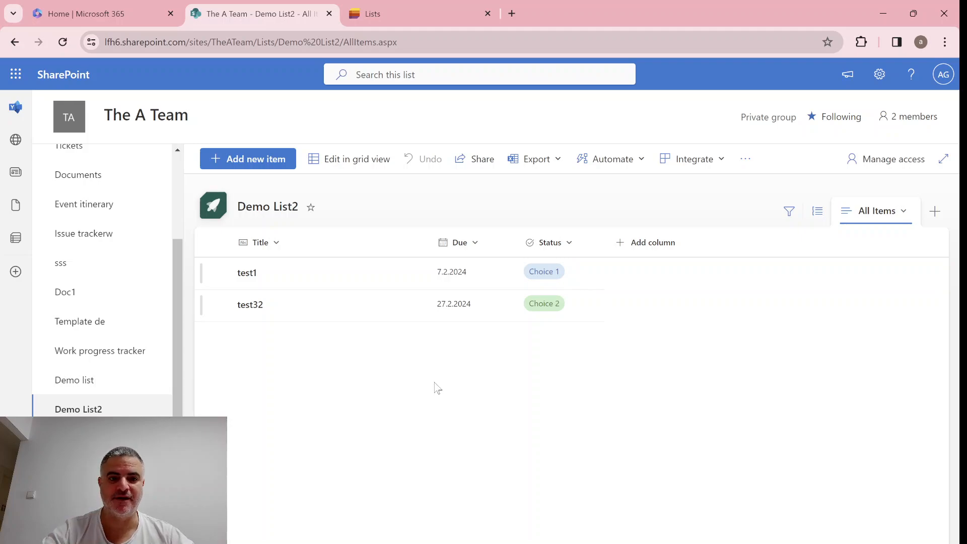
{"action": "left_click", "coordinate": [220, 272]}
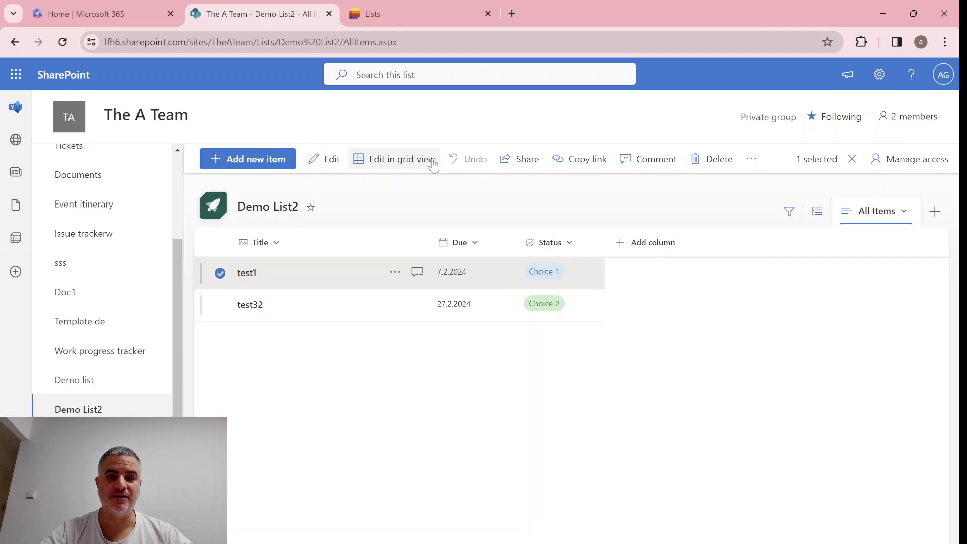
{"action": "mouse_move", "coordinate": [250, 308]}
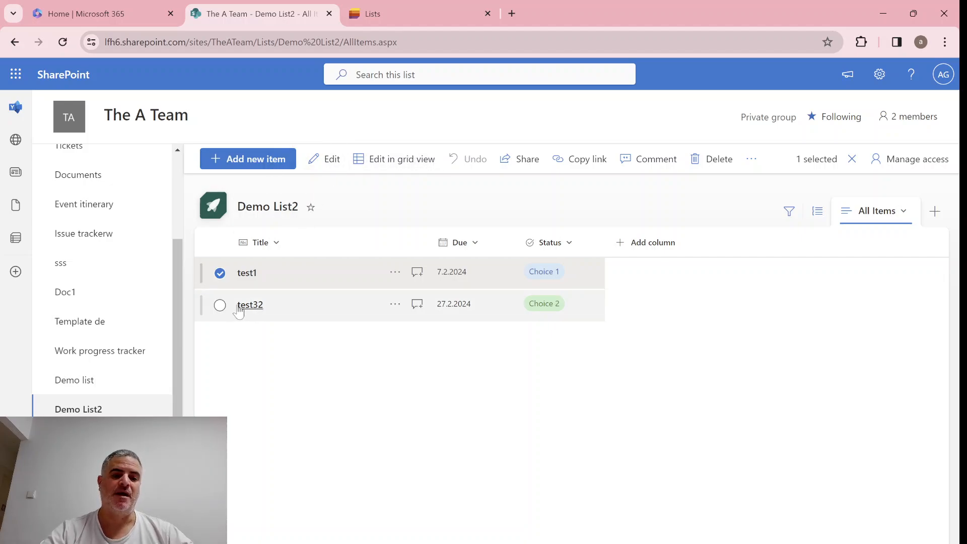
Step: Bulk-edit test1 and test32 together, setting Status to Choice 1 and saving
{"action": "left_click", "coordinate": [219, 304]}
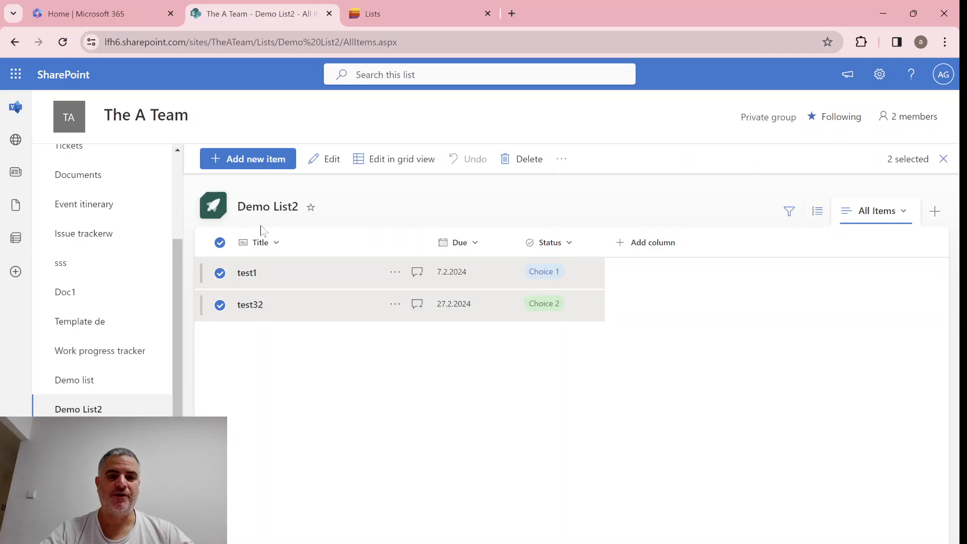
{"action": "left_click", "coordinate": [323, 158]}
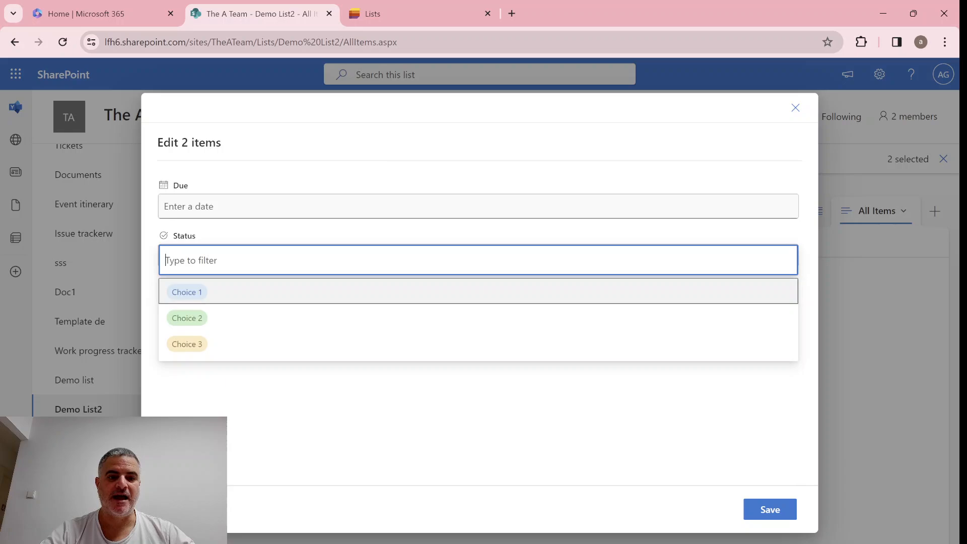
{"action": "mouse_move", "coordinate": [303, 330]}
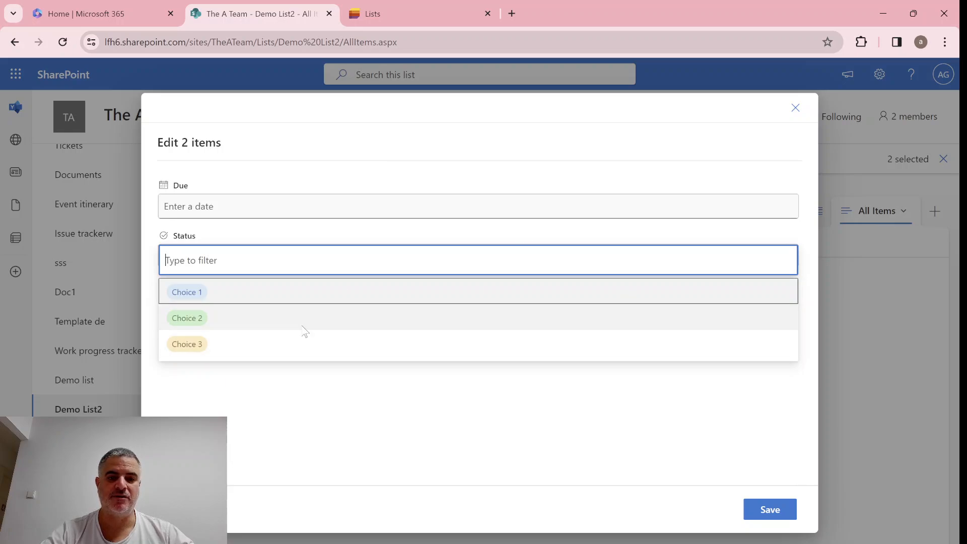
{"action": "mouse_move", "coordinate": [206, 298]}
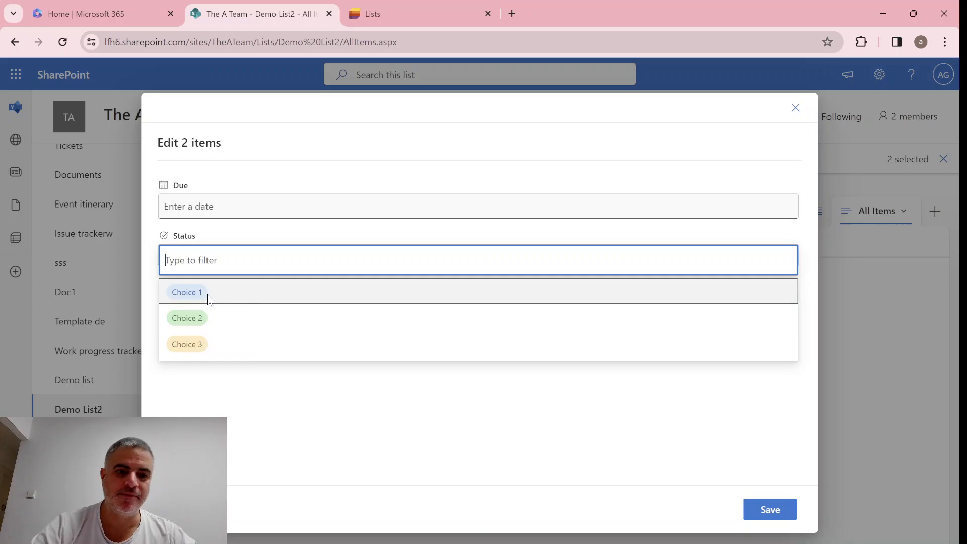
{"action": "left_click", "coordinate": [186, 292]}
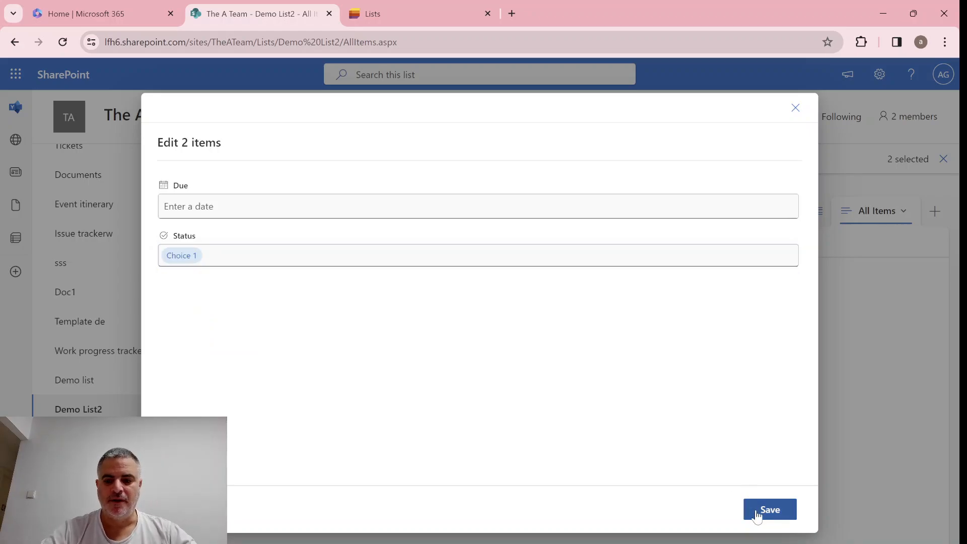
{"action": "left_click", "coordinate": [768, 509]}
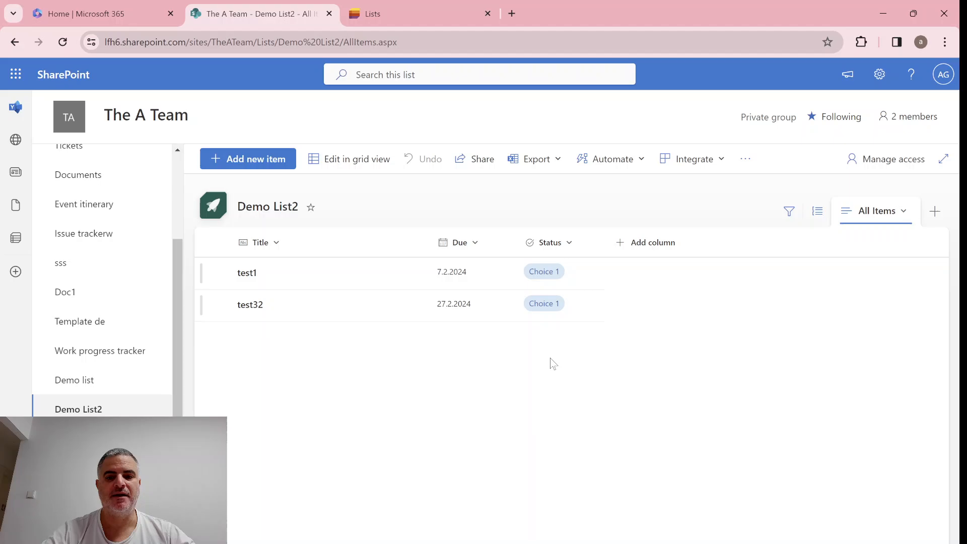
Step: Reselect both items and reopen the bulk edit form to set Status to Choice 3
{"action": "left_click", "coordinate": [219, 273]}
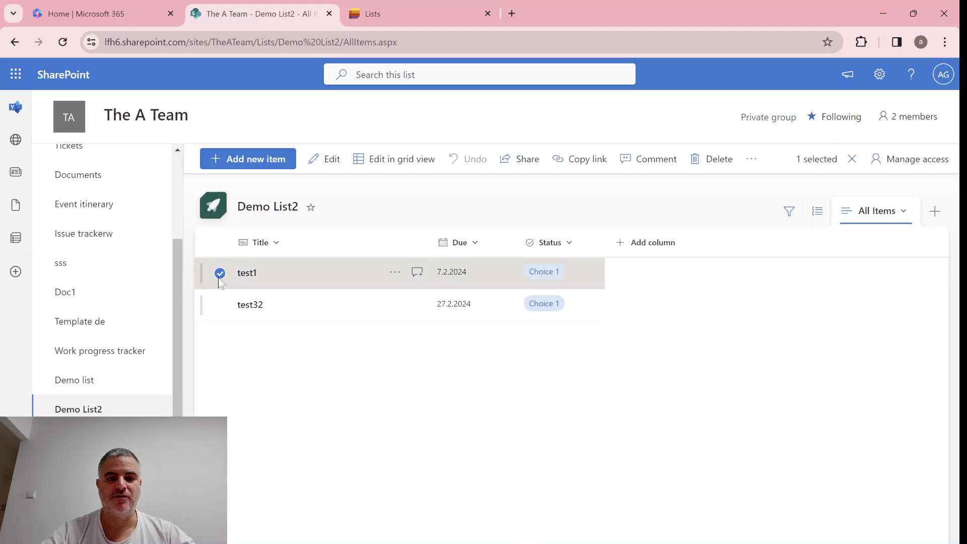
{"action": "left_click", "coordinate": [220, 242]}
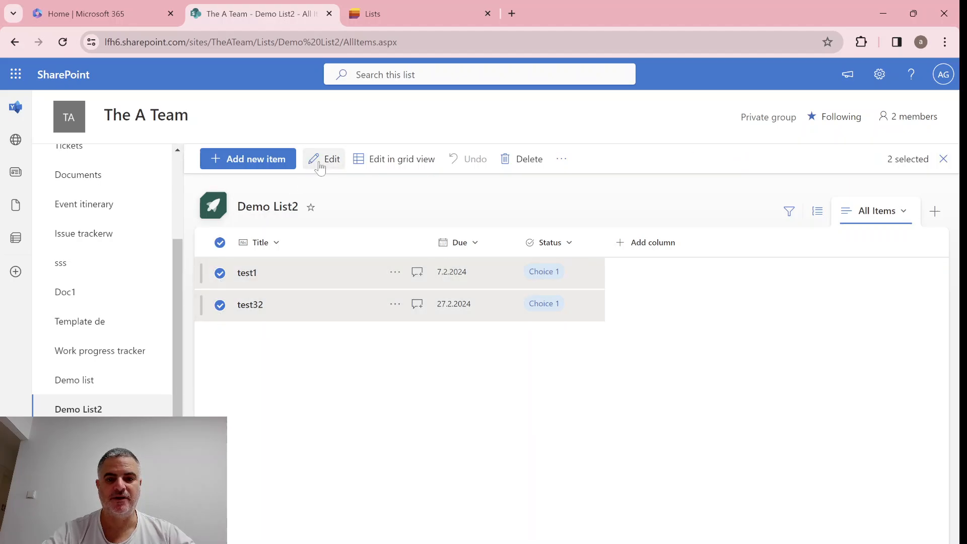
{"action": "left_click", "coordinate": [323, 158]}
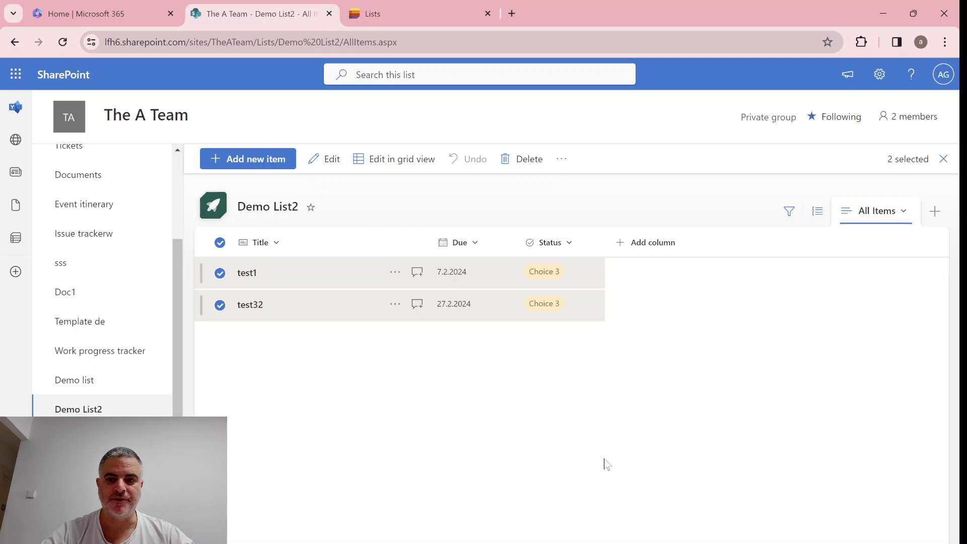
{"action": "mouse_move", "coordinate": [709, 448]}
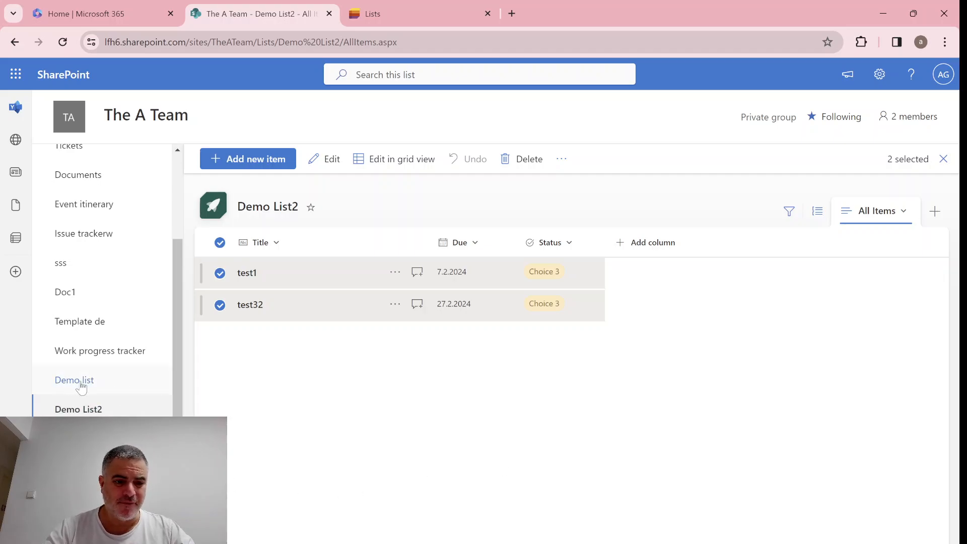
Step: Navigate to the Work progress tracker list and show its details and access pane
{"action": "left_click", "coordinate": [75, 379]}
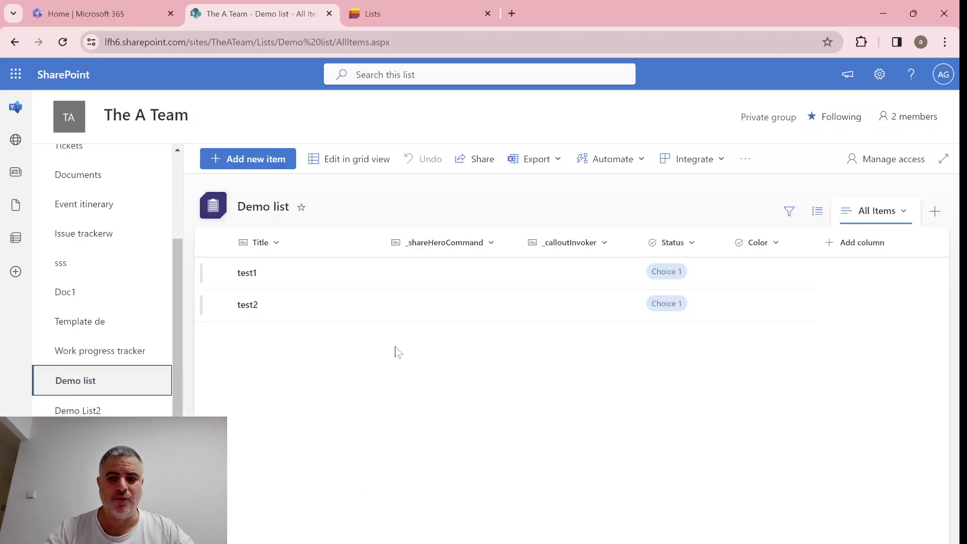
{"action": "left_click", "coordinate": [100, 351]}
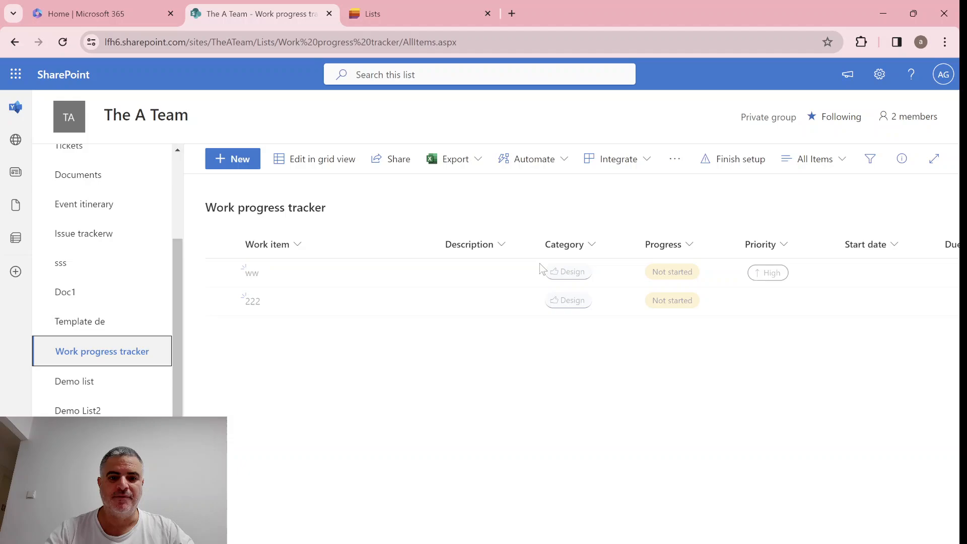
{"action": "left_click", "coordinate": [900, 158]}
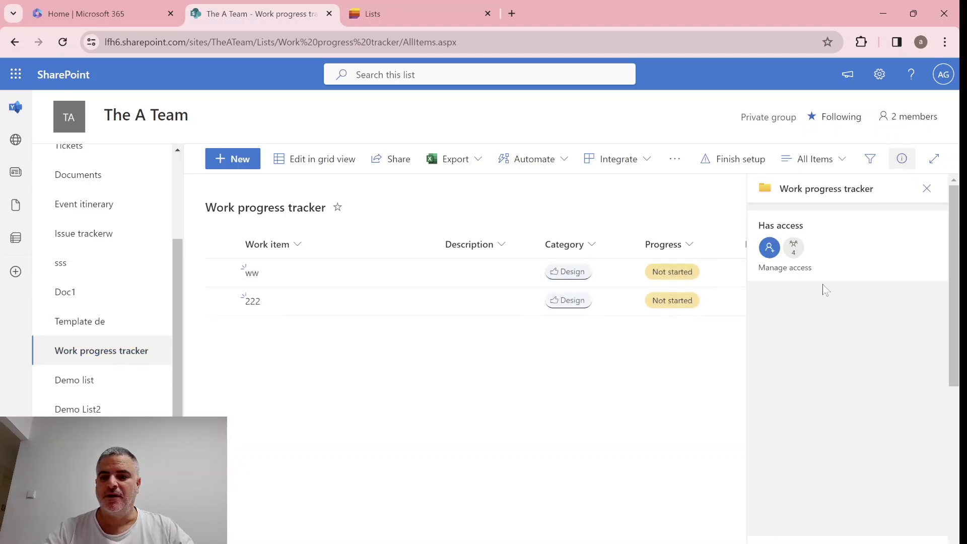
{"action": "mouse_move", "coordinate": [510, 309]}
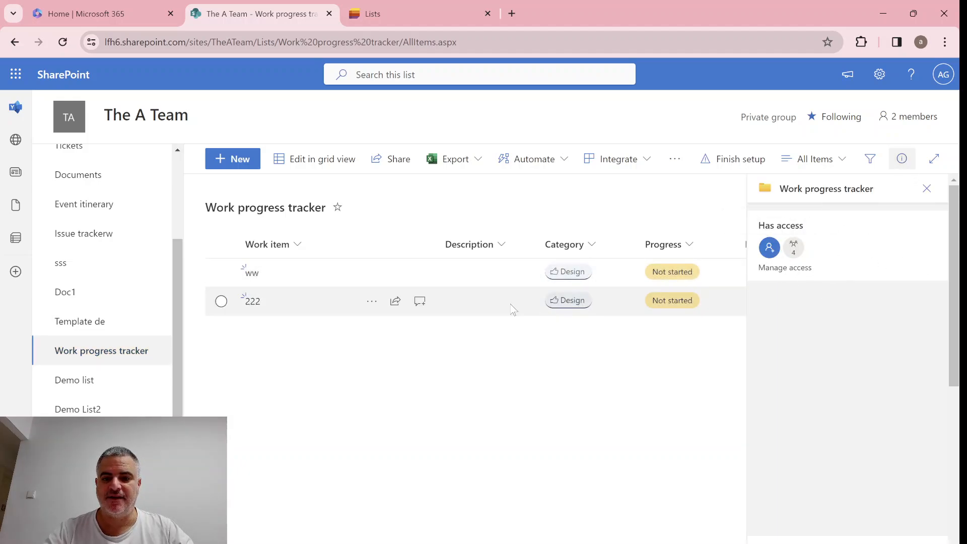
Step: View the ww work item's details and activity, then head back toward Demo List2
{"action": "left_click", "coordinate": [220, 271]}
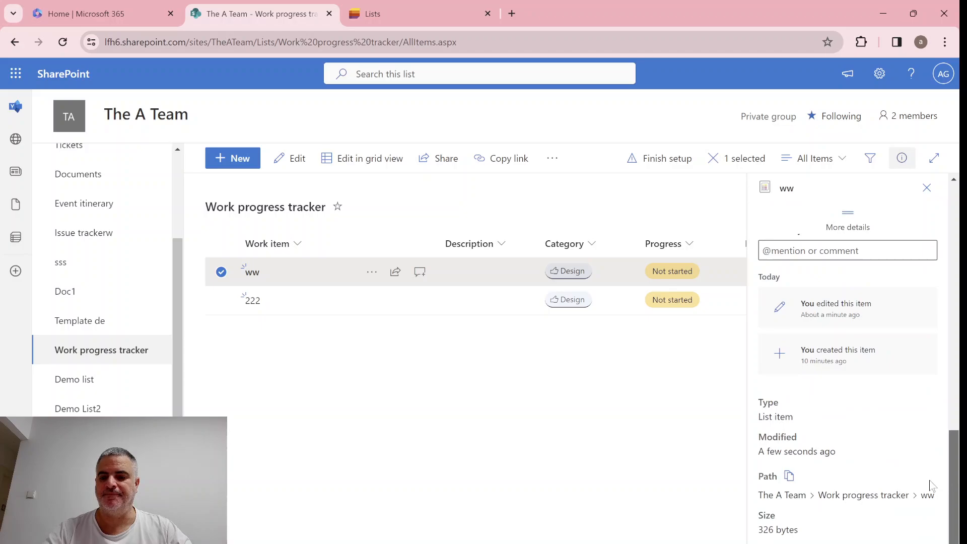
{"action": "mouse_move", "coordinate": [959, 486]}
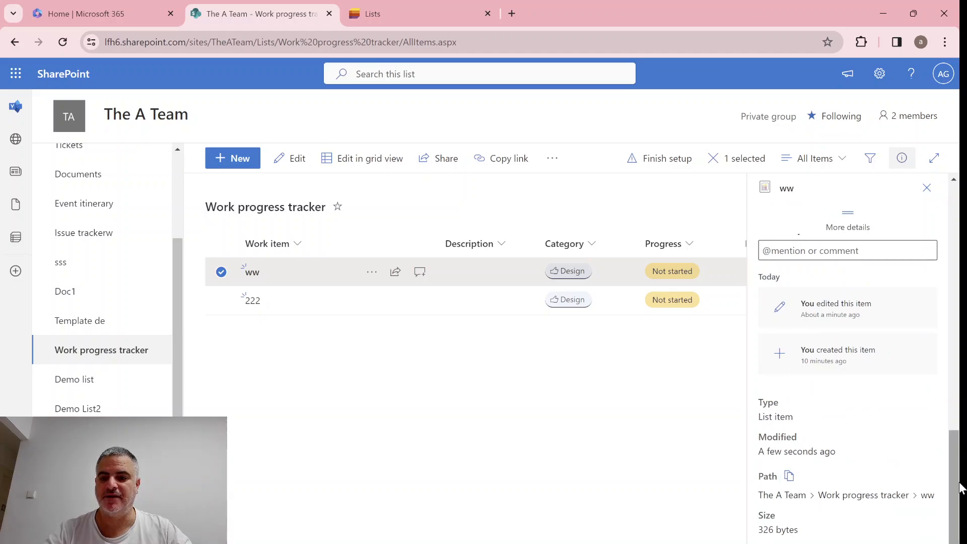
{"action": "scroll", "scroll_direction": "up", "scroll_amount": 3}
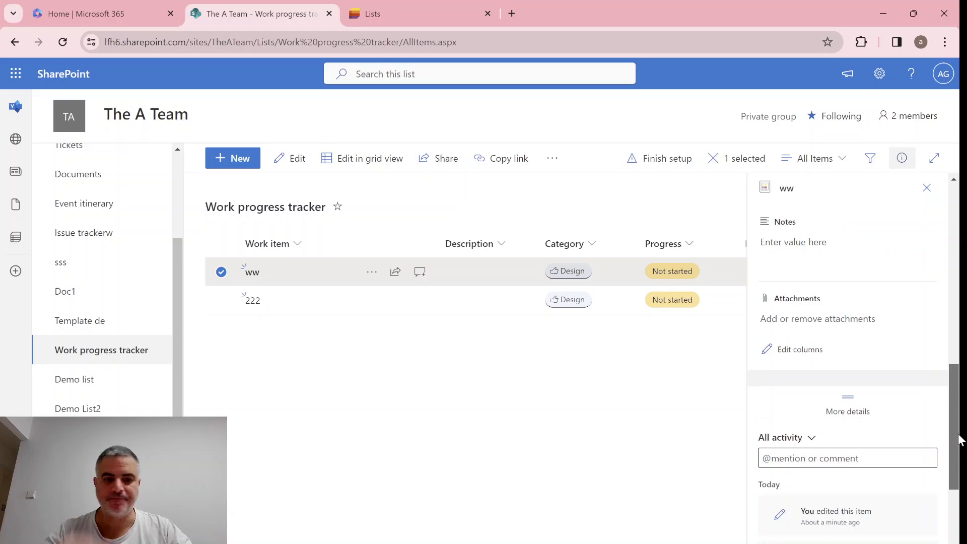
{"action": "left_click", "coordinate": [78, 408]}
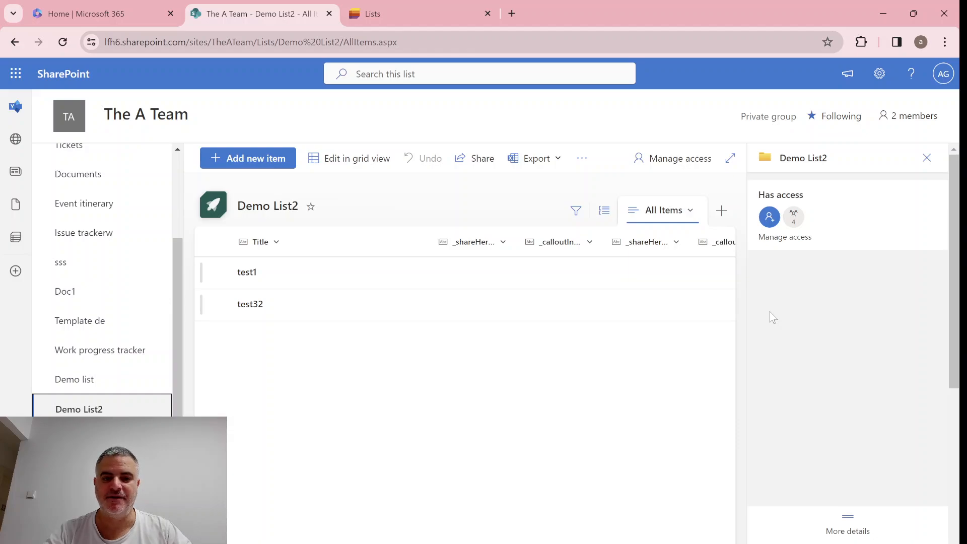
{"action": "mouse_move", "coordinate": [927, 158]}
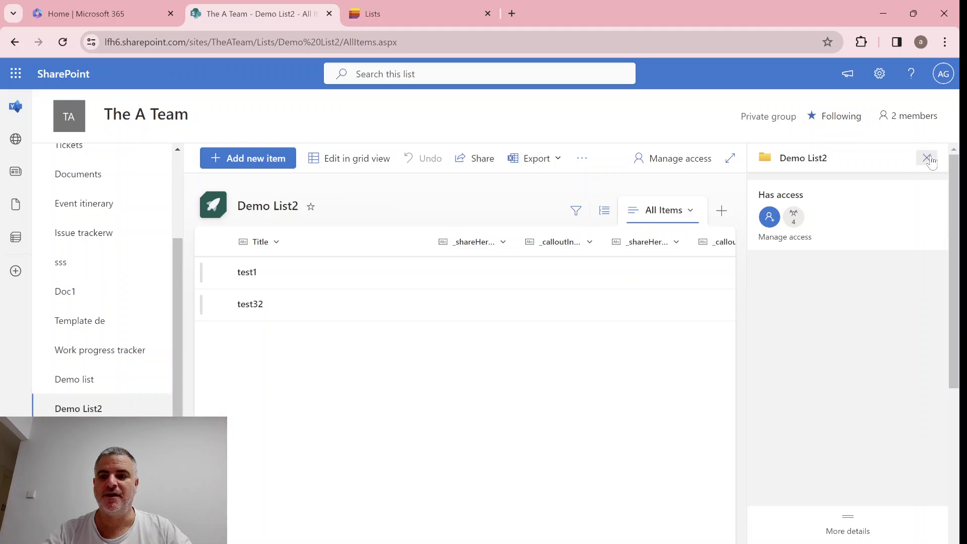
Step: Close the Demo List2 details pane and select the test1 item
{"action": "left_click", "coordinate": [927, 159]}
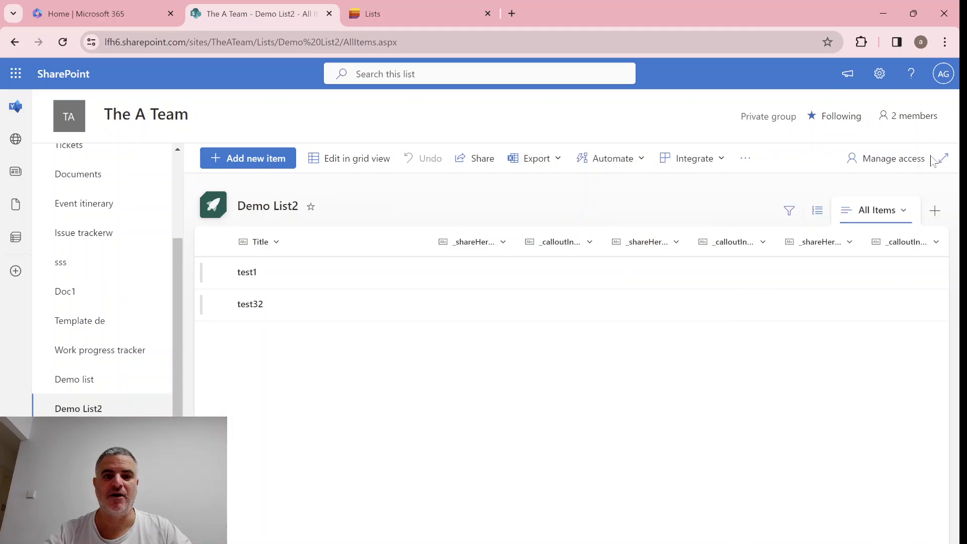
{"action": "mouse_move", "coordinate": [855, 335]}
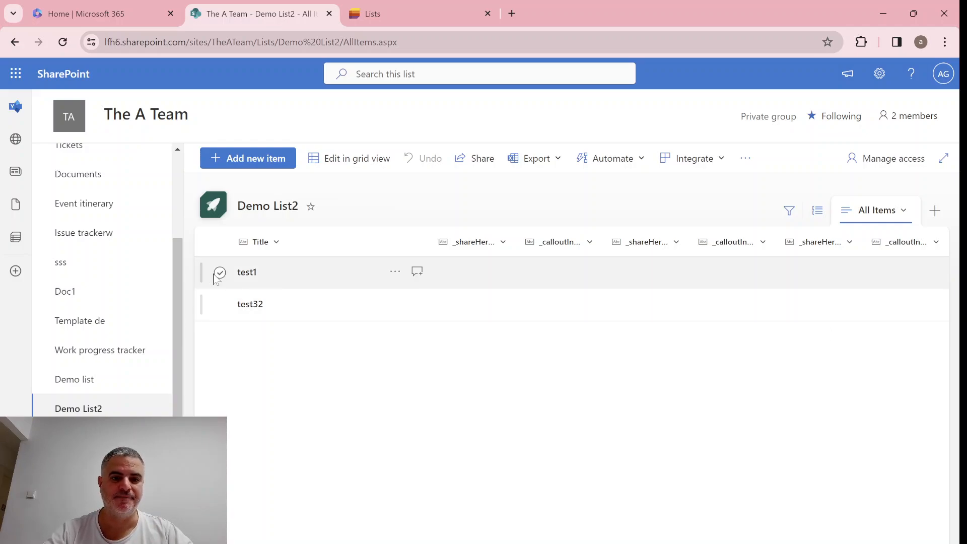
{"action": "left_click", "coordinate": [219, 272]}
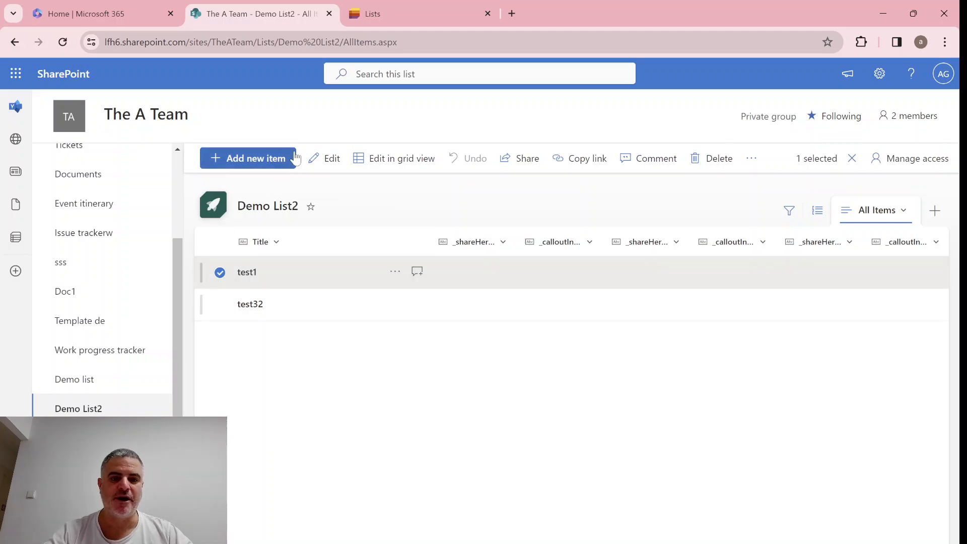
{"action": "mouse_move", "coordinate": [367, 401]}
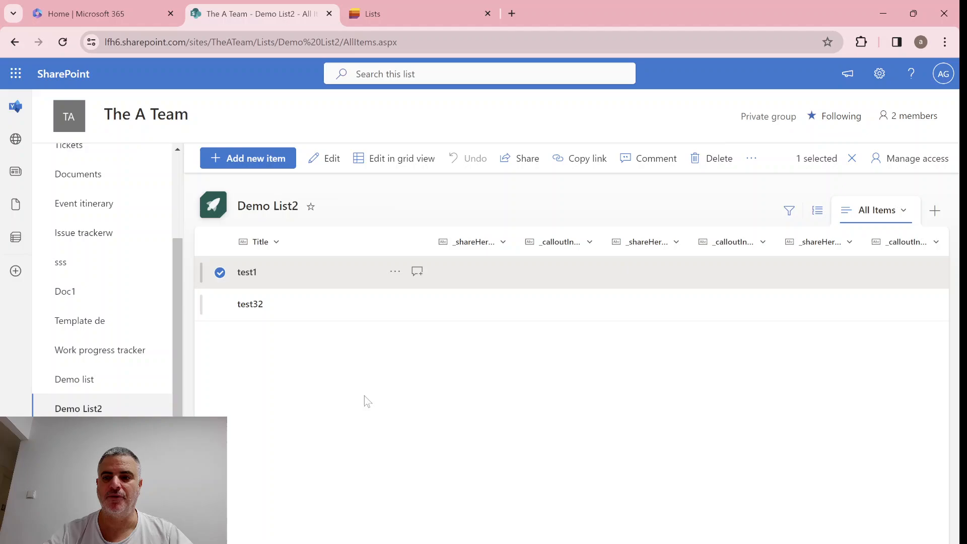
{"action": "mouse_move", "coordinate": [226, 294]}
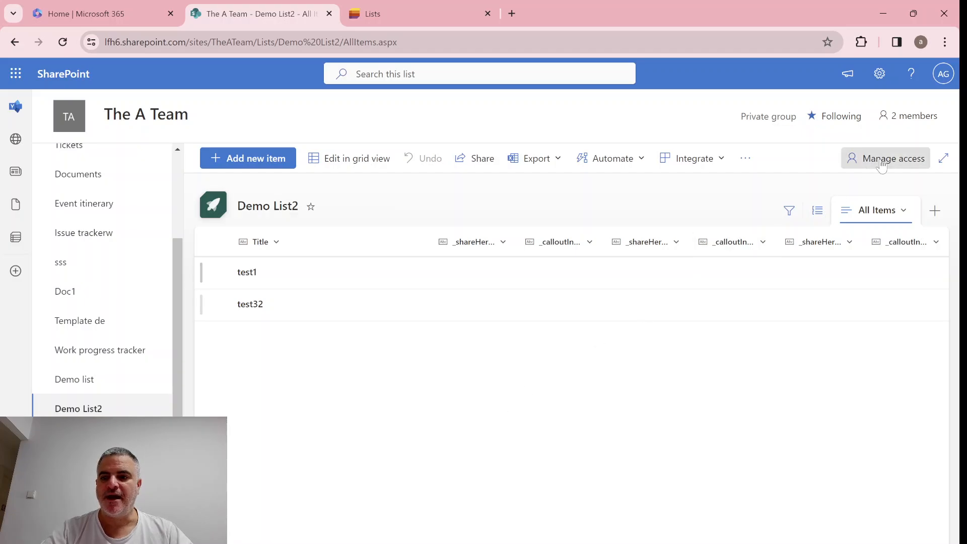
Step: Review Demo List2's Manage Access panel: the Groups with access, then the People tab
{"action": "left_click", "coordinate": [891, 158]}
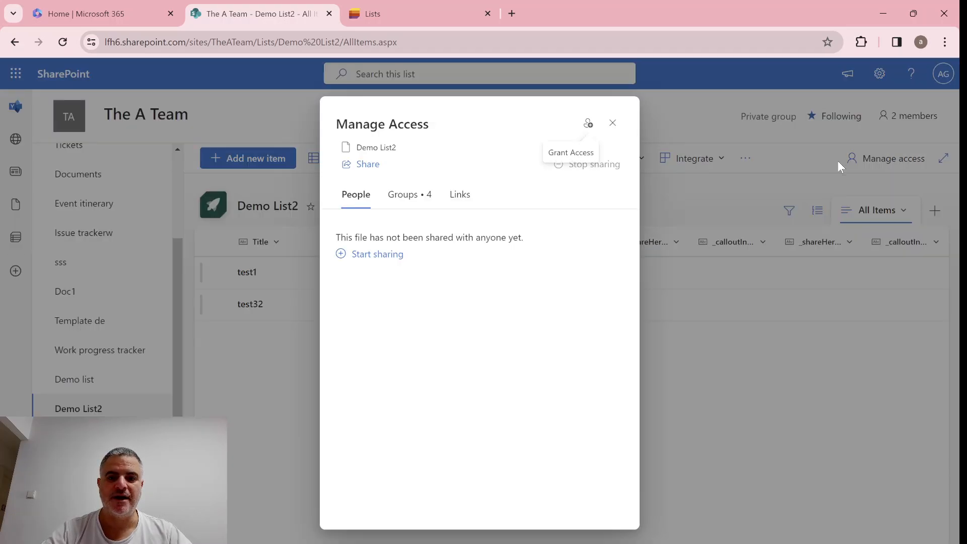
{"action": "mouse_move", "coordinate": [613, 123]}
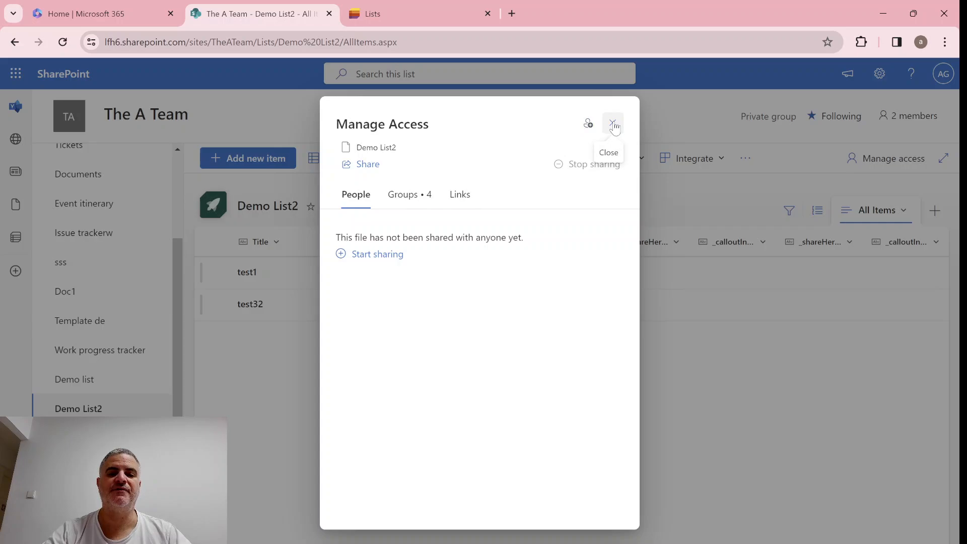
{"action": "left_click", "coordinate": [409, 194]}
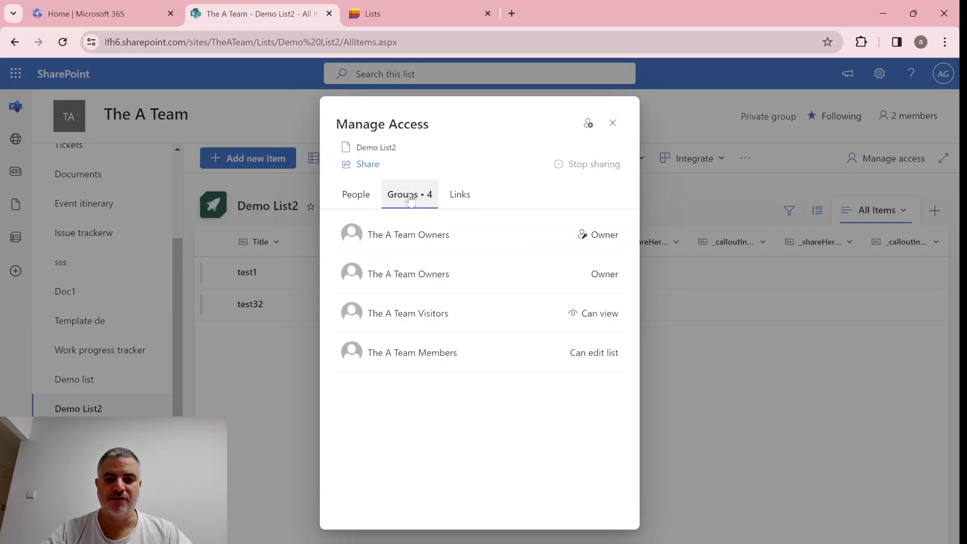
{"action": "mouse_move", "coordinate": [407, 410]}
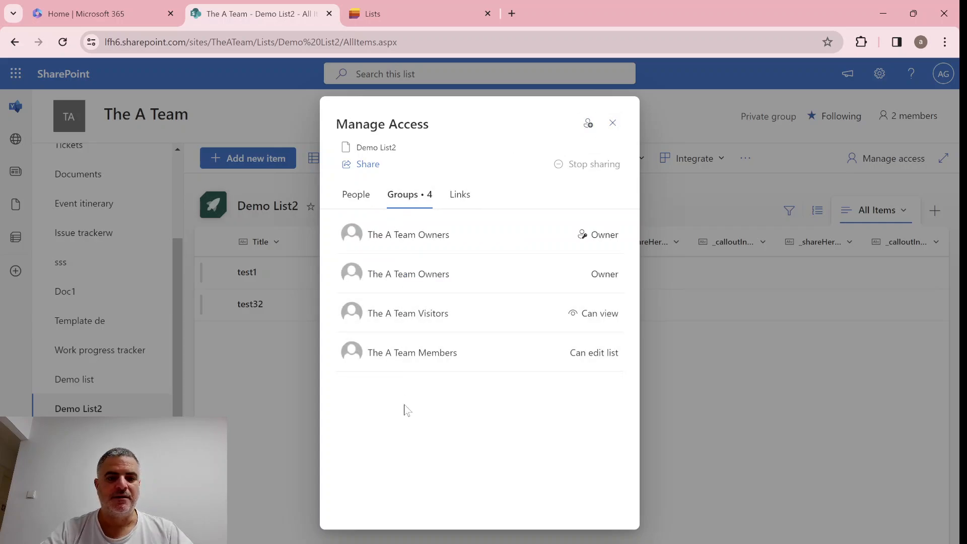
{"action": "mouse_move", "coordinate": [543, 447]}
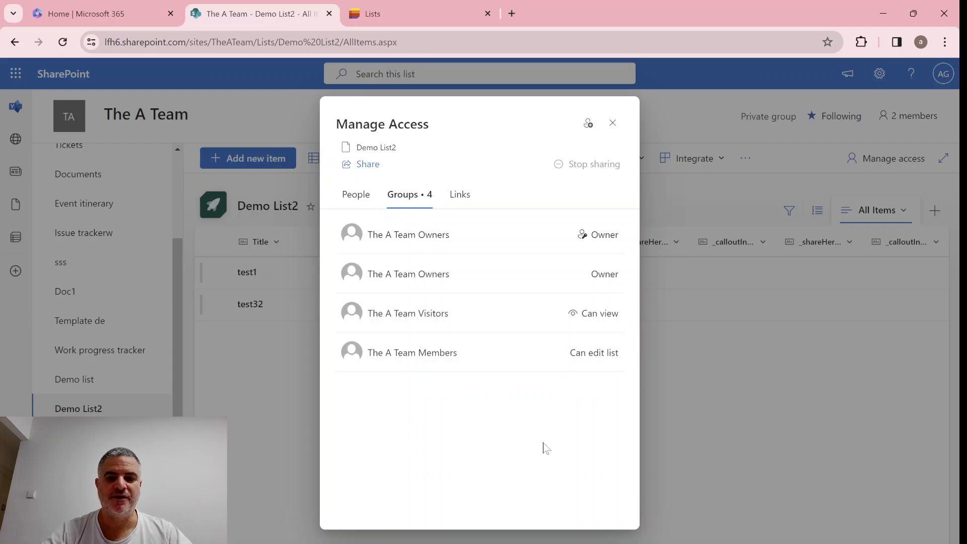
{"action": "mouse_move", "coordinate": [568, 437]}
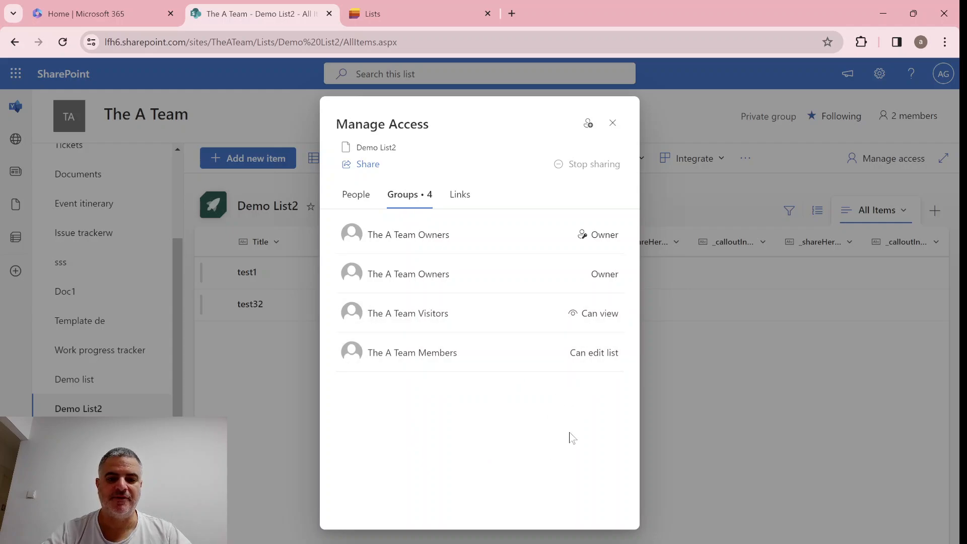
{"action": "mouse_move", "coordinate": [590, 361]}
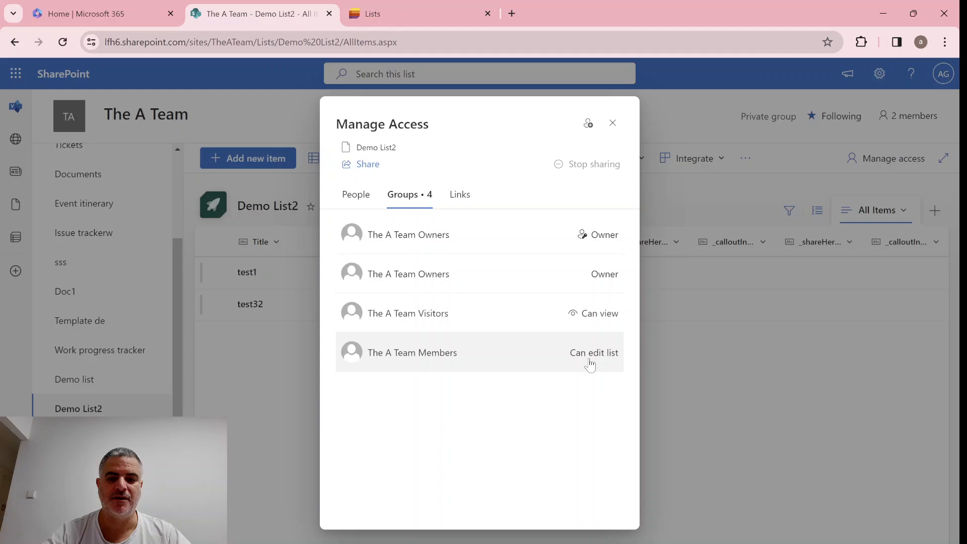
{"action": "mouse_move", "coordinate": [613, 364]}
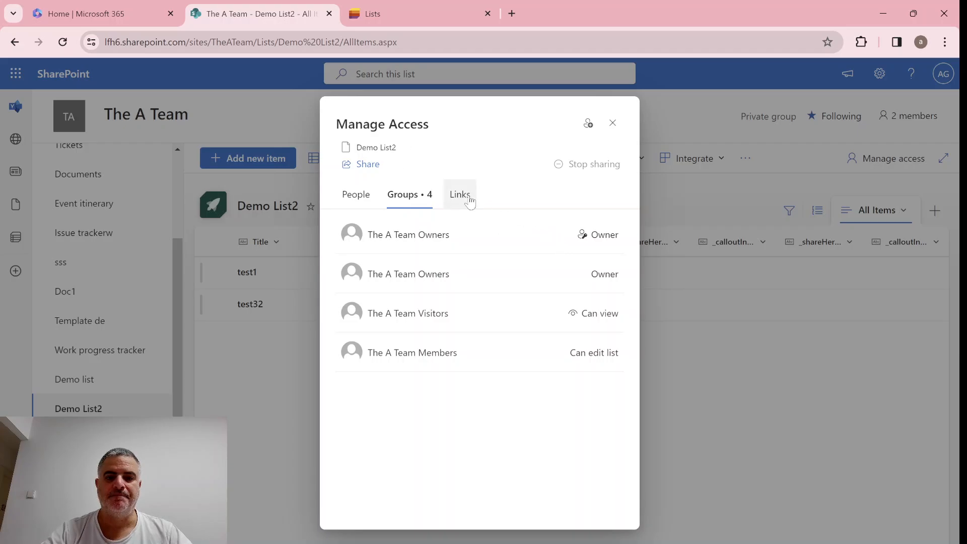
{"action": "left_click", "coordinate": [355, 195]}
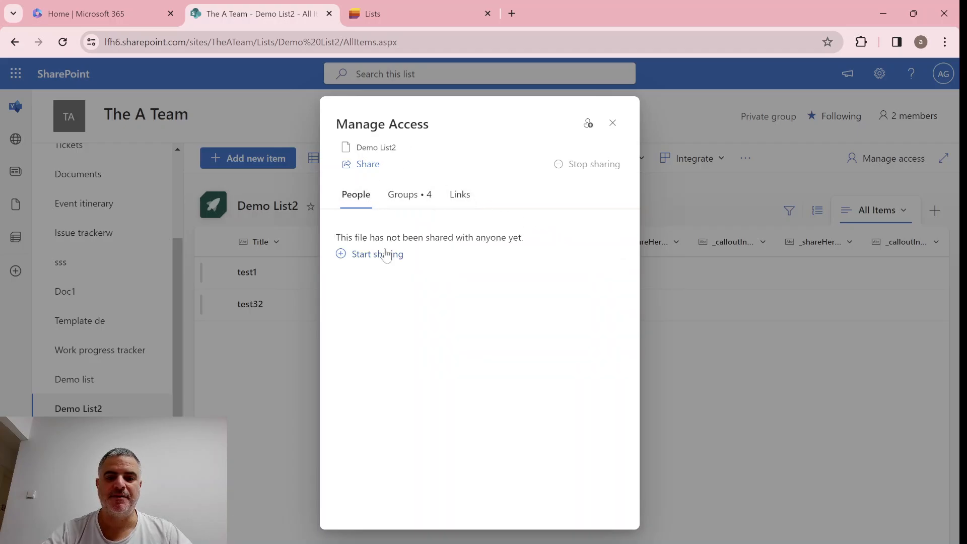
Step: Start sharing Demo List2, browse the permission level options, then close without sending
{"action": "left_click", "coordinate": [377, 253]}
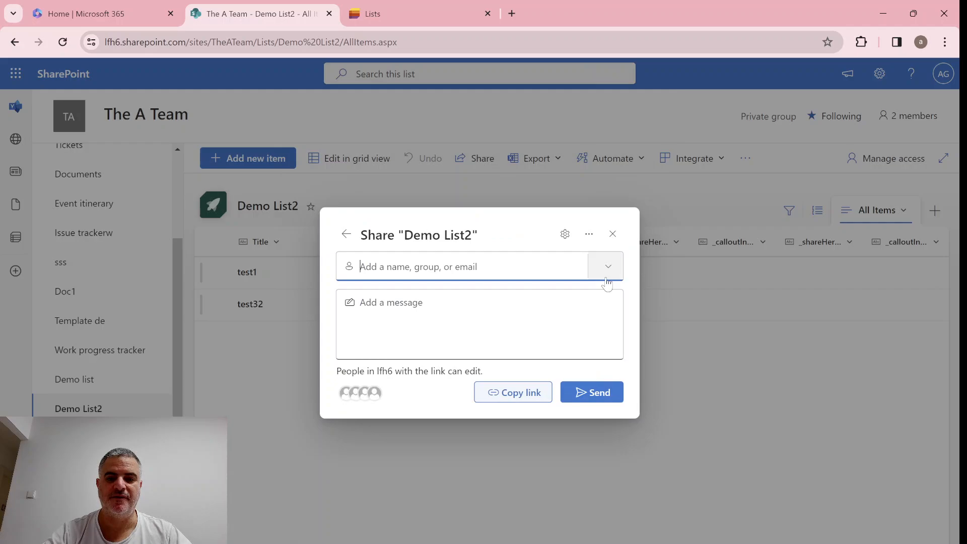
{"action": "left_click", "coordinate": [605, 266]}
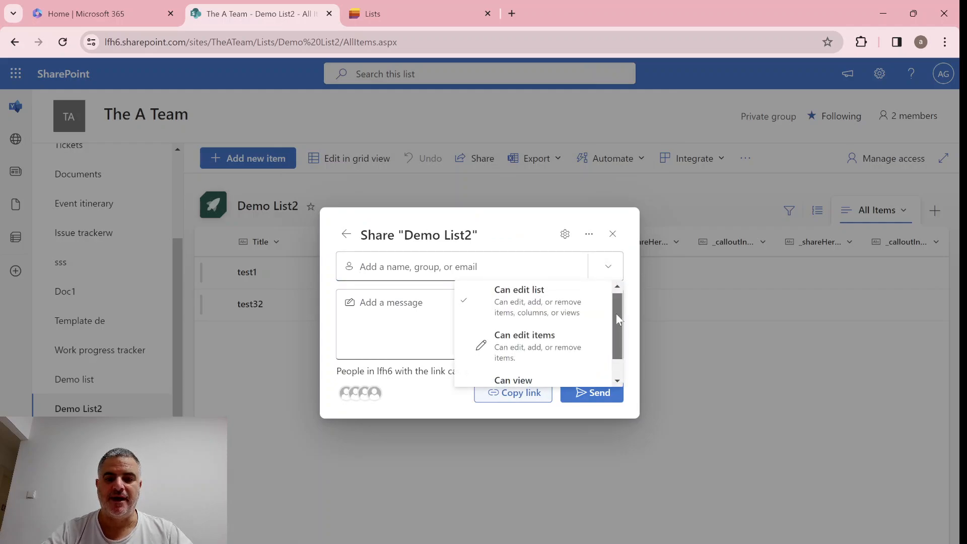
{"action": "scroll", "scroll_direction": "down", "scroll_amount": 3}
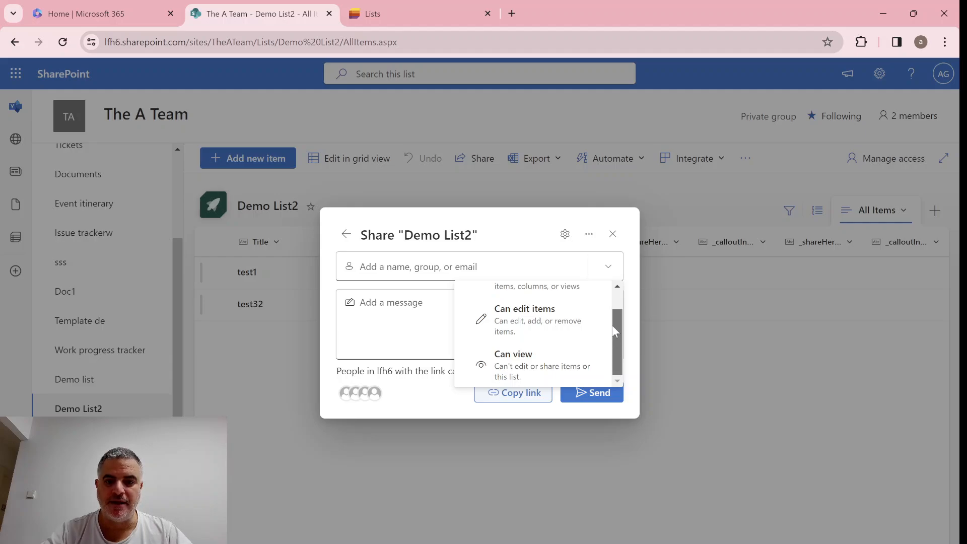
{"action": "scroll", "scroll_direction": "up", "scroll_amount": 3}
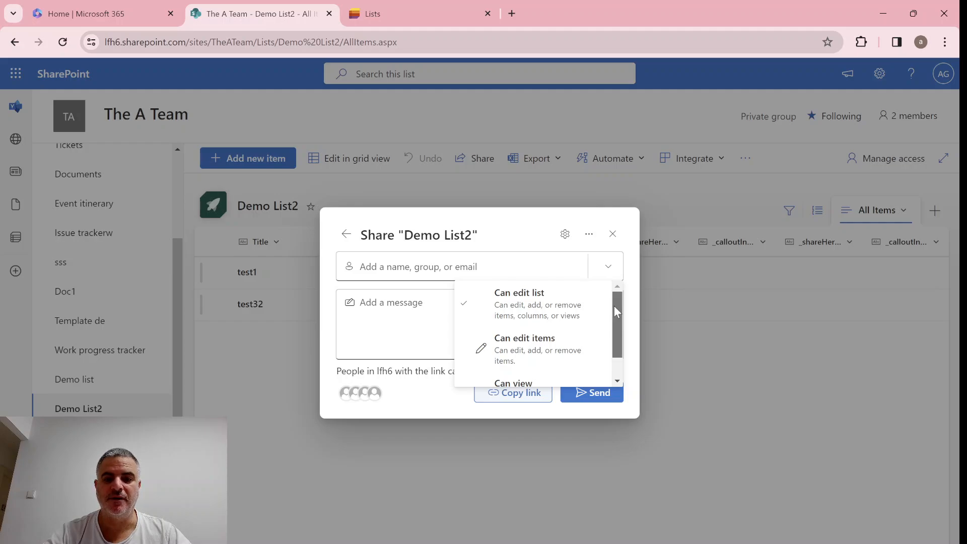
{"action": "mouse_move", "coordinate": [612, 234]}
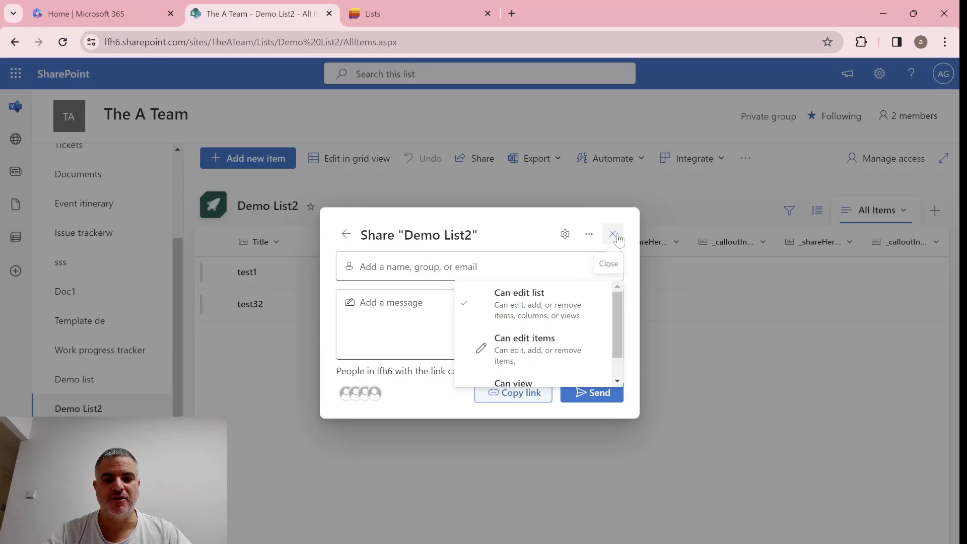
{"action": "left_click", "coordinate": [613, 234]}
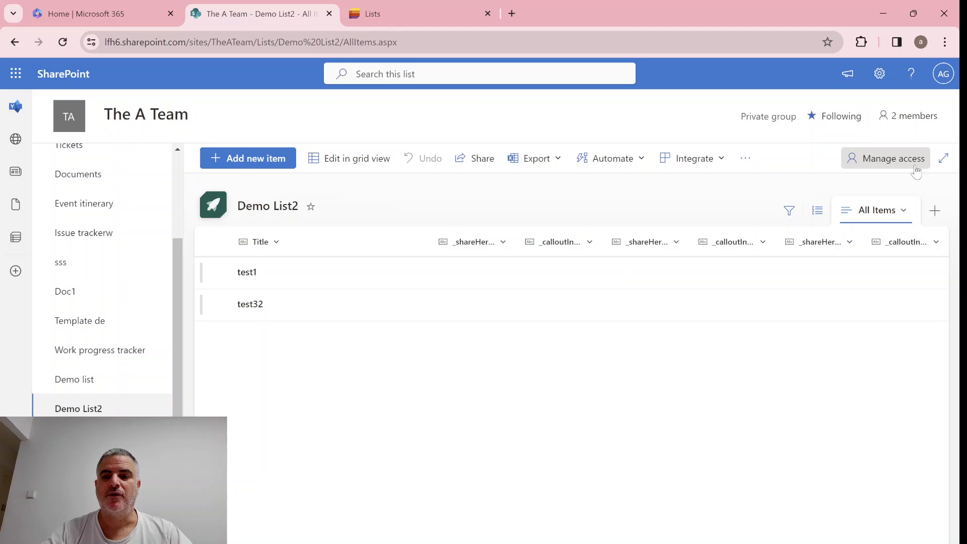
{"action": "mouse_move", "coordinate": [819, 387]}
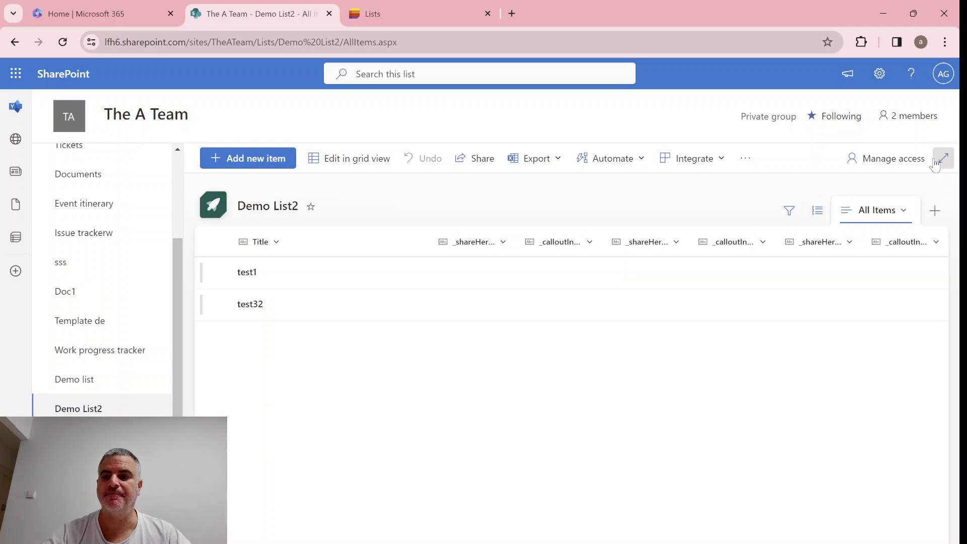
{"action": "mouse_move", "coordinate": [942, 159]}
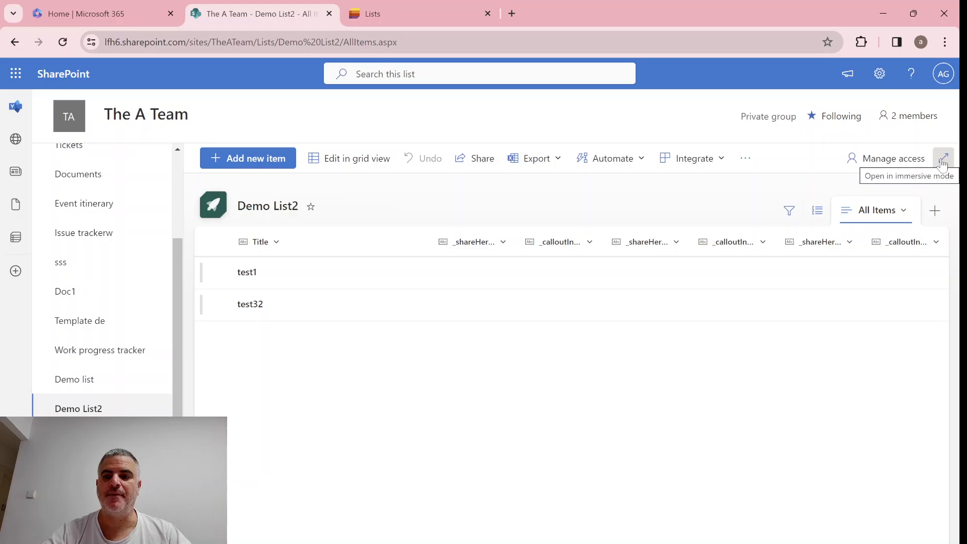
Step: Open Demo List2 full-page in immersive Microsoft Lists mode
{"action": "left_click", "coordinate": [943, 158]}
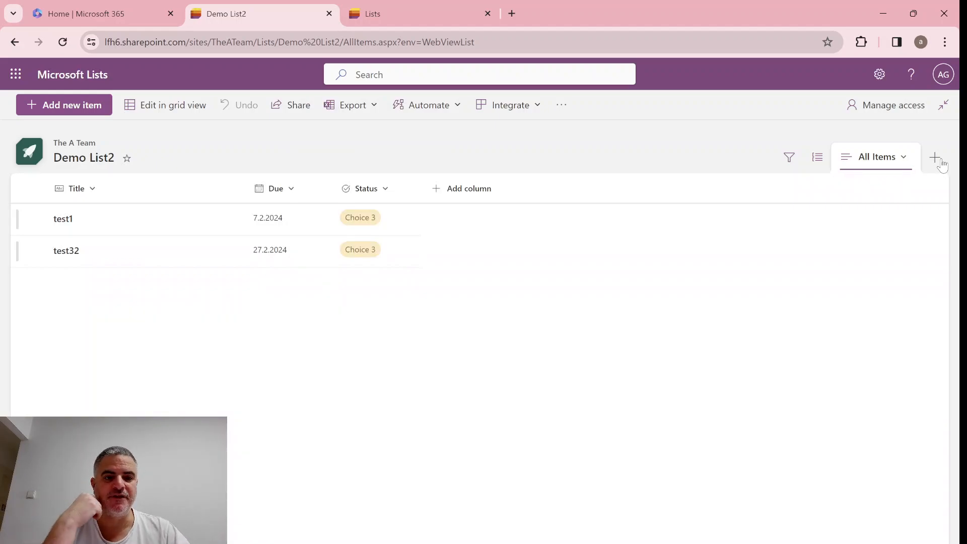
{"action": "mouse_move", "coordinate": [784, 66]}
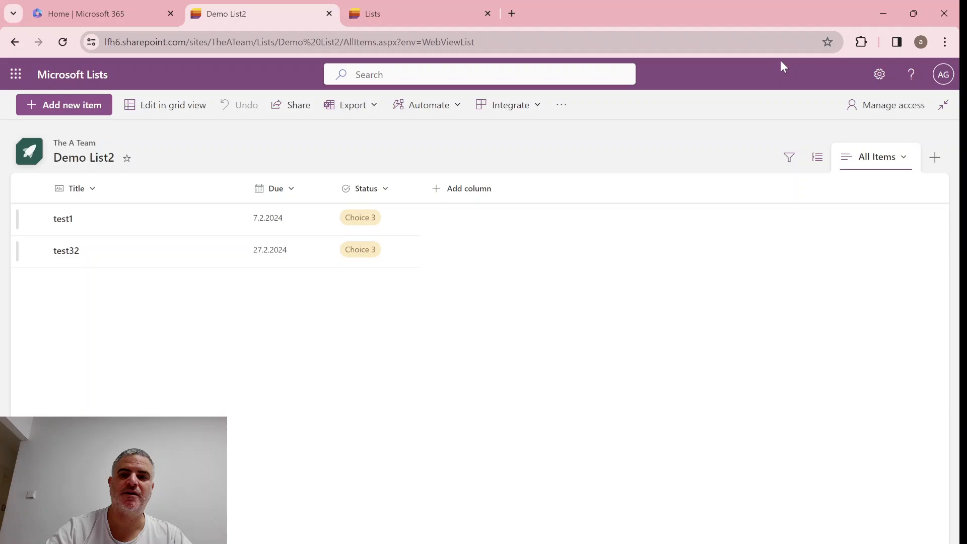
{"action": "mouse_move", "coordinate": [432, 222]}
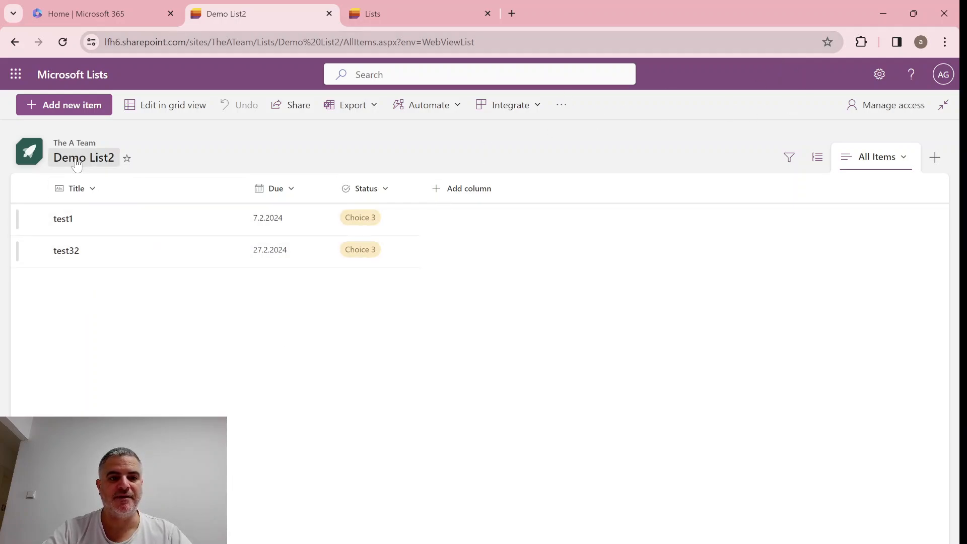
Step: Add a new item named test with due date 22.2.2024 and Status Choice 2
{"action": "left_click", "coordinate": [65, 103]}
{"action": "type", "text": "test"}
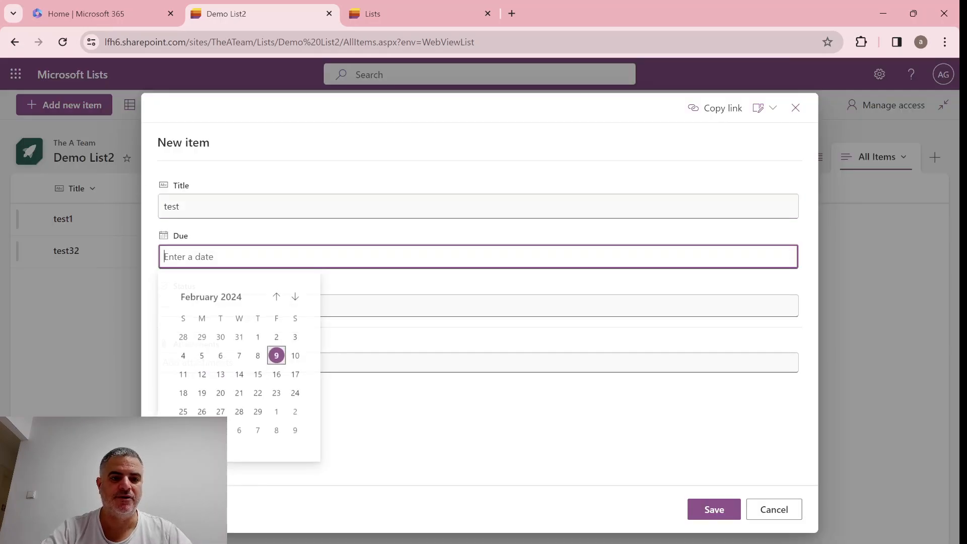
{"action": "left_click", "coordinate": [257, 392]}
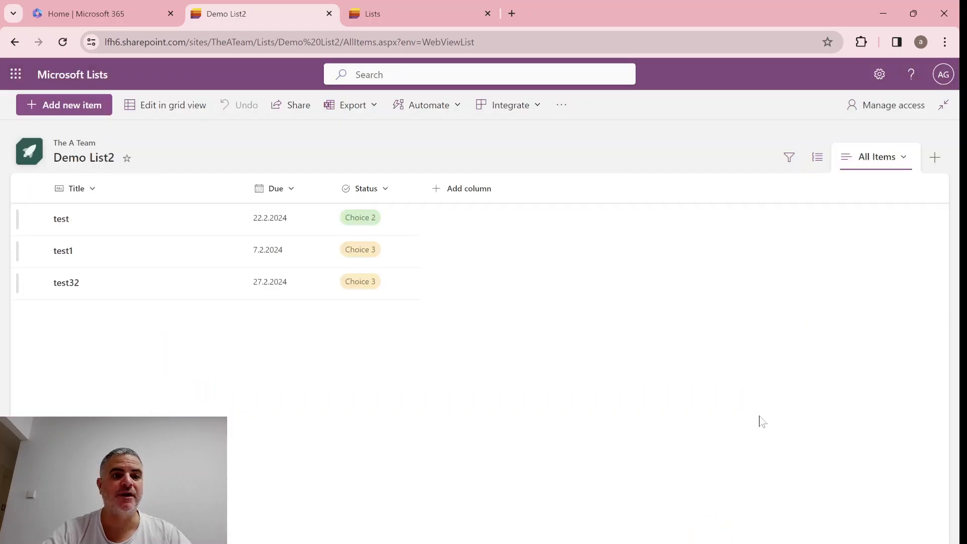
{"action": "mouse_move", "coordinate": [73, 142]}
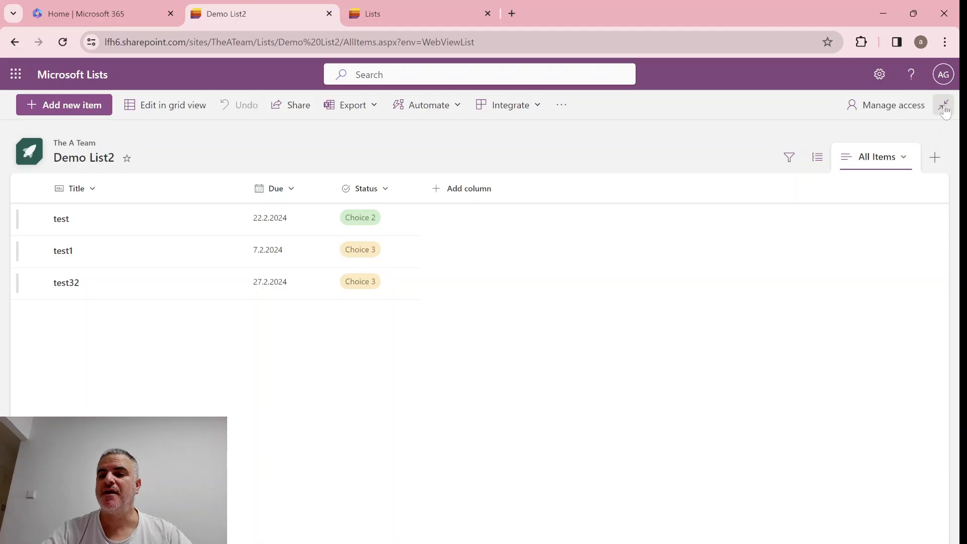
{"action": "mouse_move", "coordinate": [944, 104]}
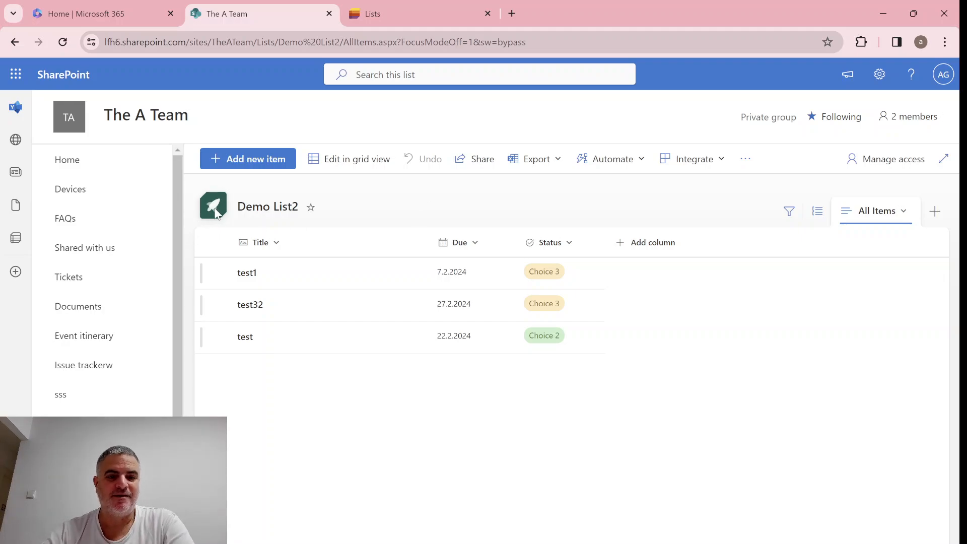
{"action": "mouse_move", "coordinate": [219, 196]}
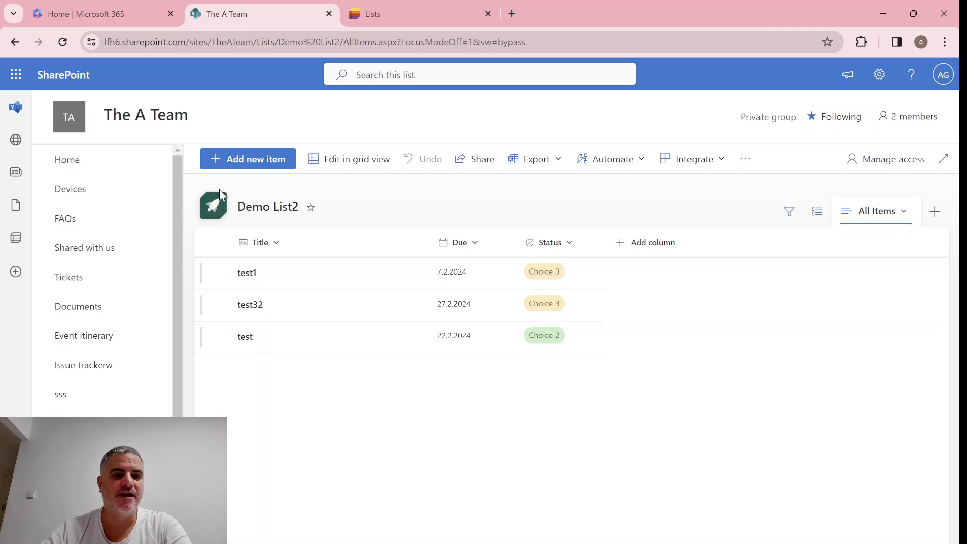
{"action": "mouse_move", "coordinate": [363, 281]}
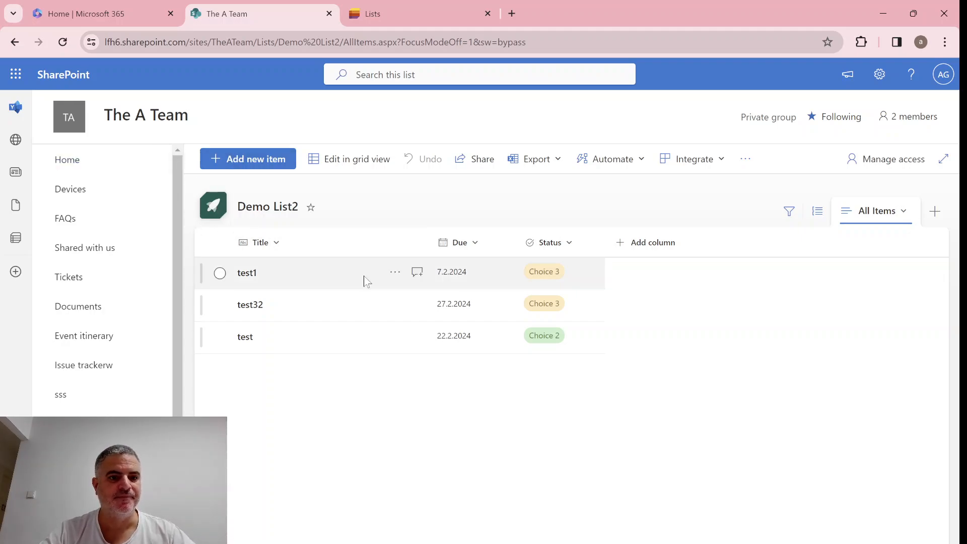
Step: Go to the team site's IT help desk home page from the left navigation
{"action": "scroll", "scroll_direction": "down", "scroll_amount": 3}
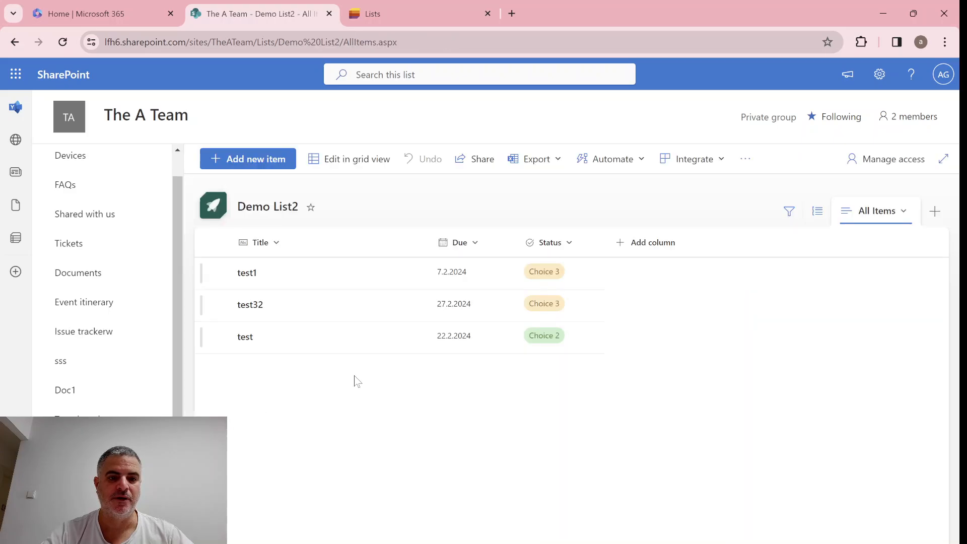
{"action": "scroll", "scroll_direction": "up", "scroll_amount": 3}
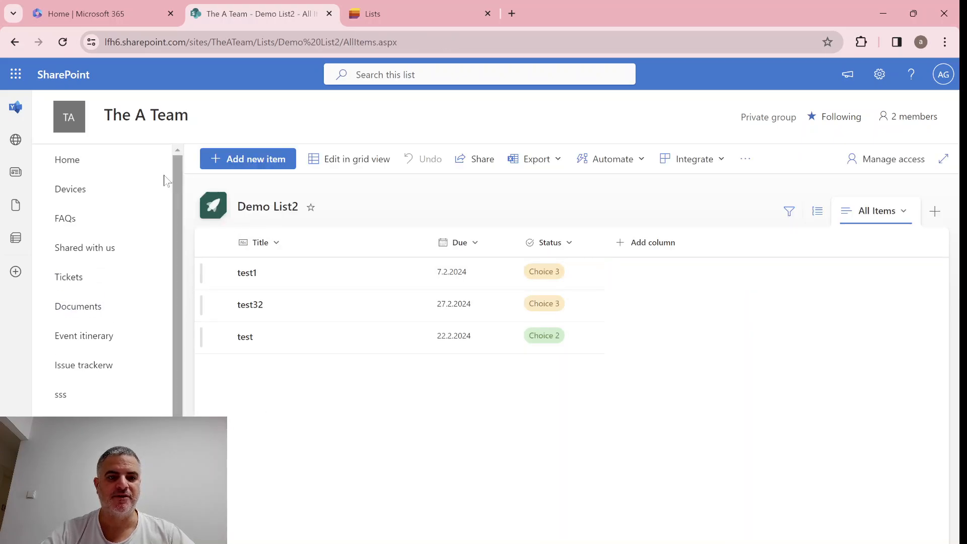
{"action": "left_click", "coordinate": [68, 159]}
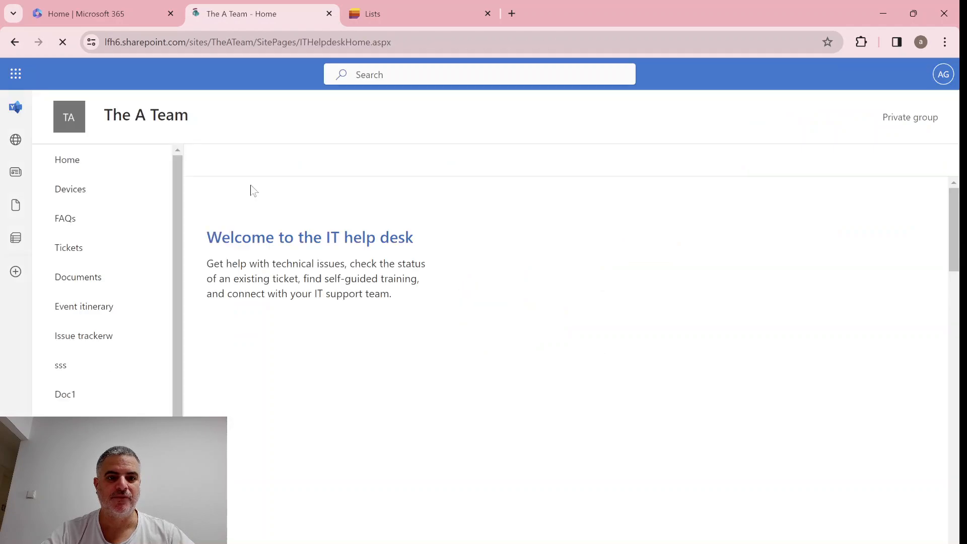
Step: Start a new blank list from the site's New menu, then cancel its creation
{"action": "left_click", "coordinate": [232, 159]}
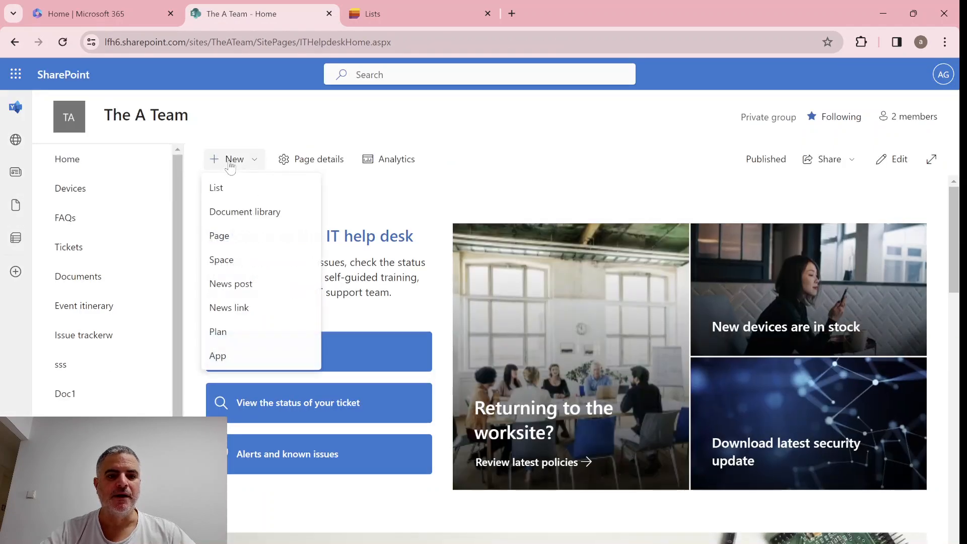
{"action": "left_click", "coordinate": [215, 187]}
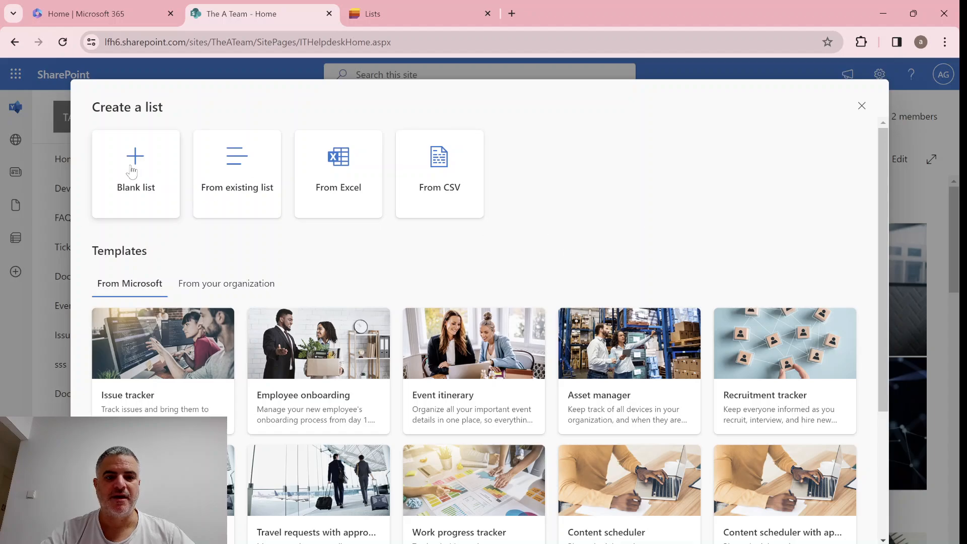
{"action": "left_click", "coordinate": [135, 173]}
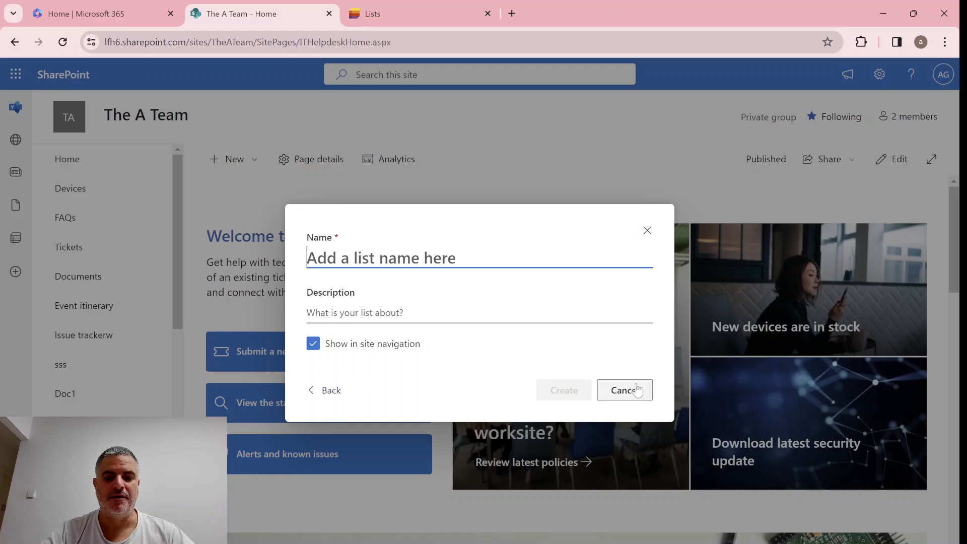
{"action": "left_click", "coordinate": [623, 390]}
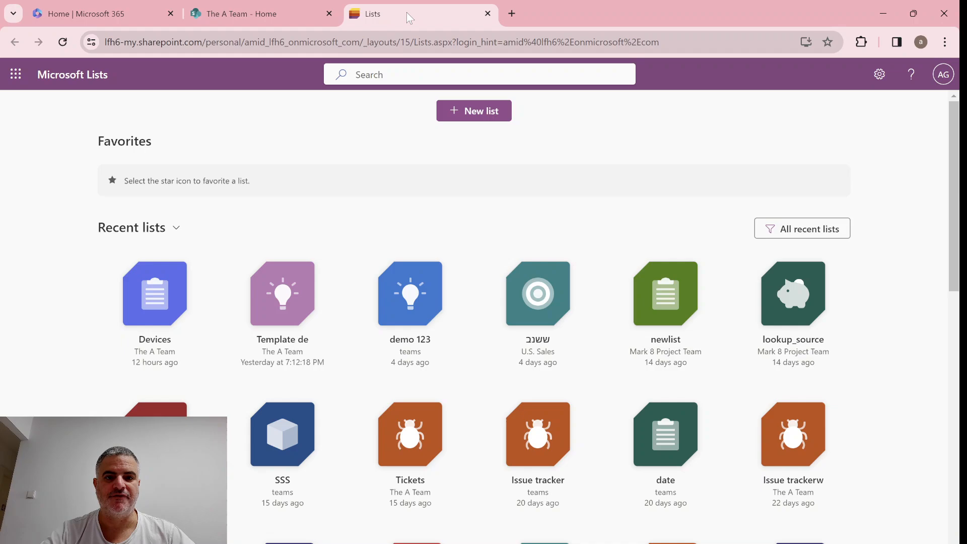
Step: Start a blank list with a camera icon, set to save on The A Team site
{"action": "left_click", "coordinate": [473, 111]}
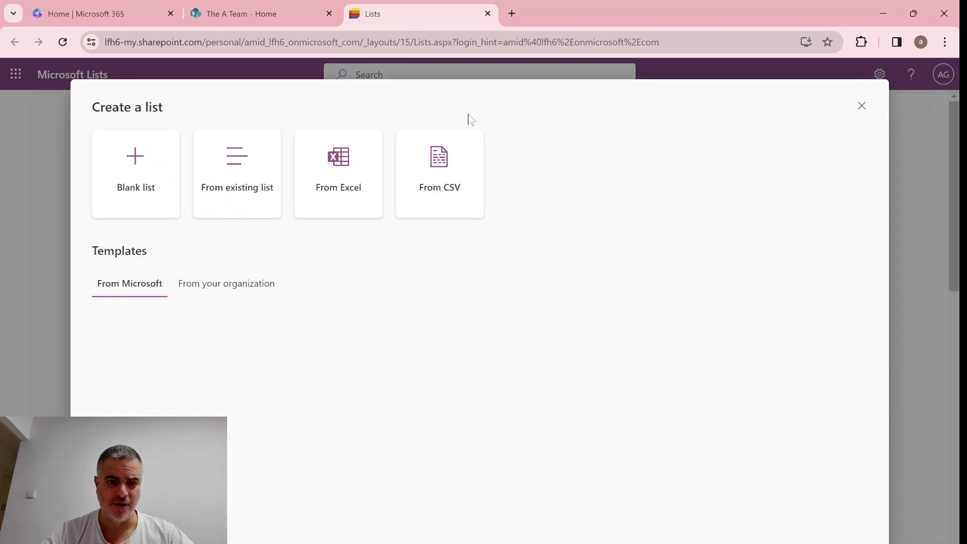
{"action": "left_click", "coordinate": [135, 172]}
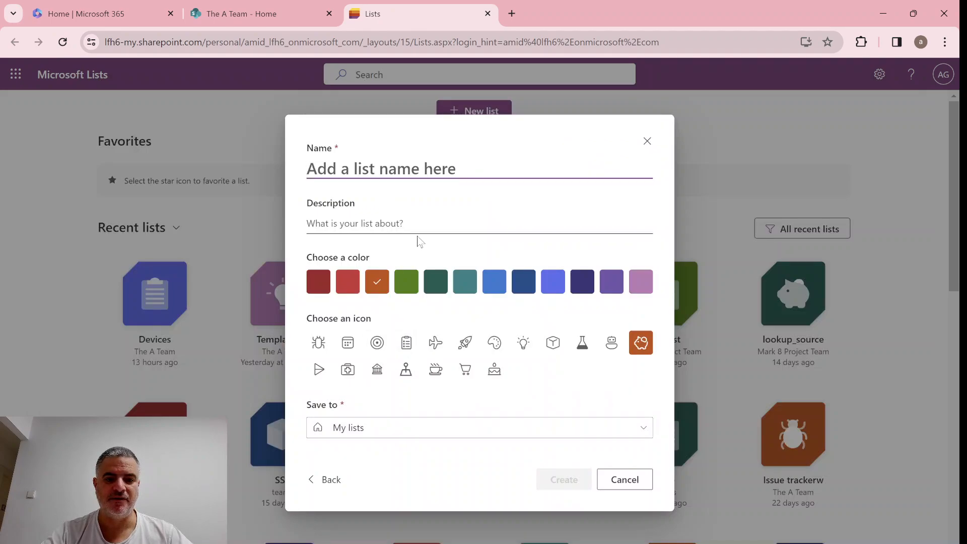
{"action": "mouse_move", "coordinate": [375, 370]}
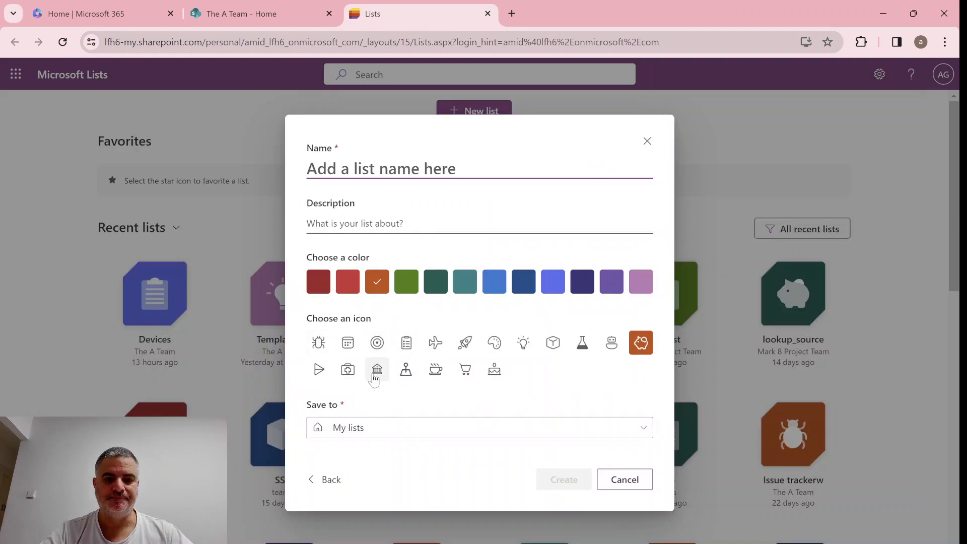
{"action": "left_click", "coordinate": [347, 369]}
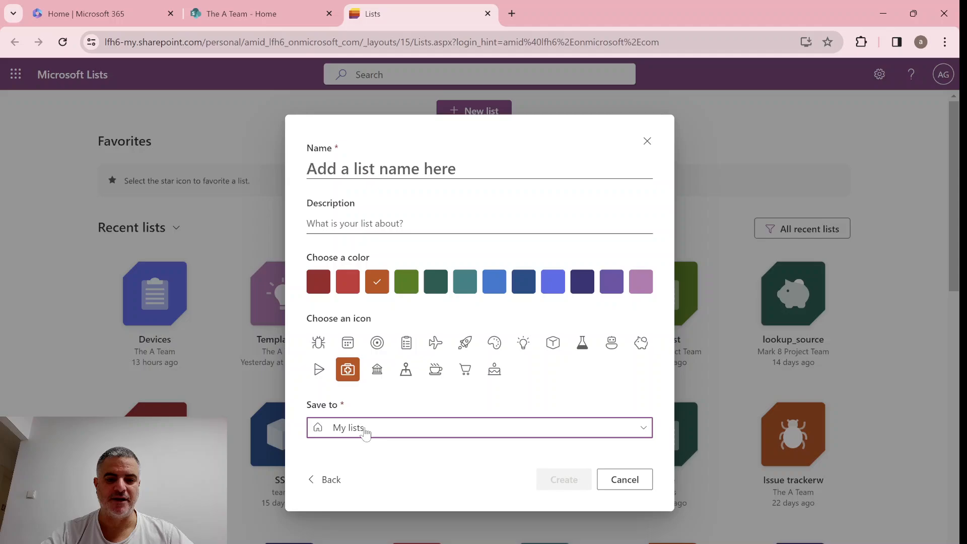
{"action": "left_click", "coordinate": [477, 426]}
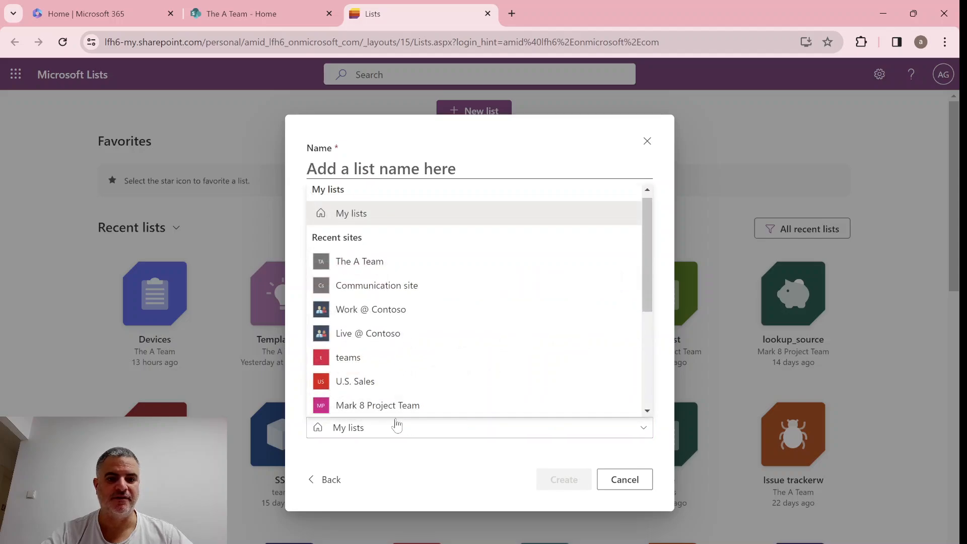
{"action": "left_click", "coordinate": [360, 261]}
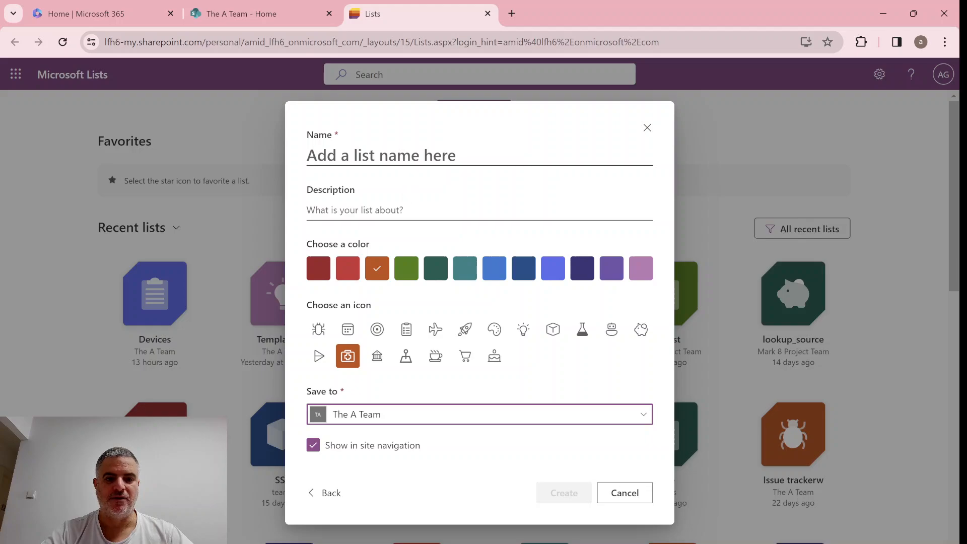
Step: Name the new list abc and create it
{"action": "type", "text": "abc"}
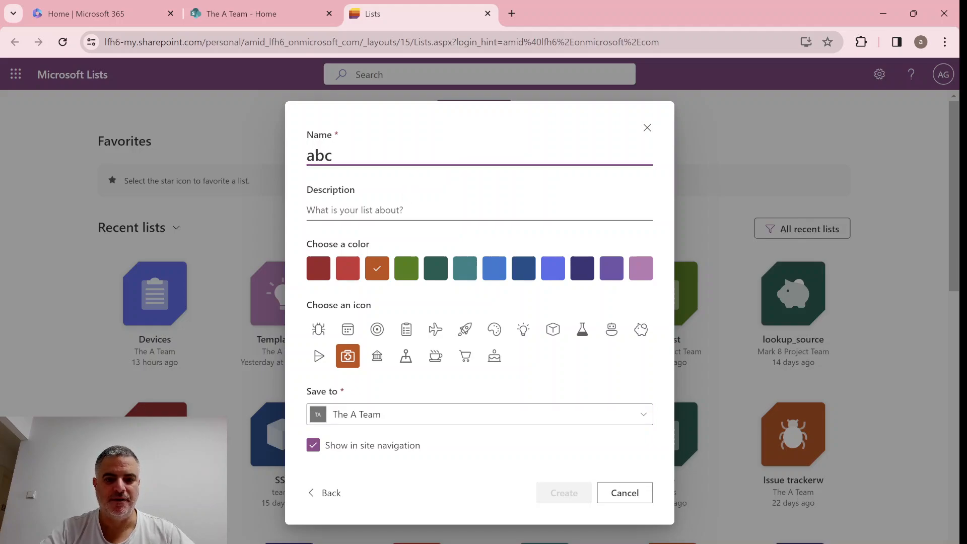
{"action": "left_click", "coordinate": [562, 492]}
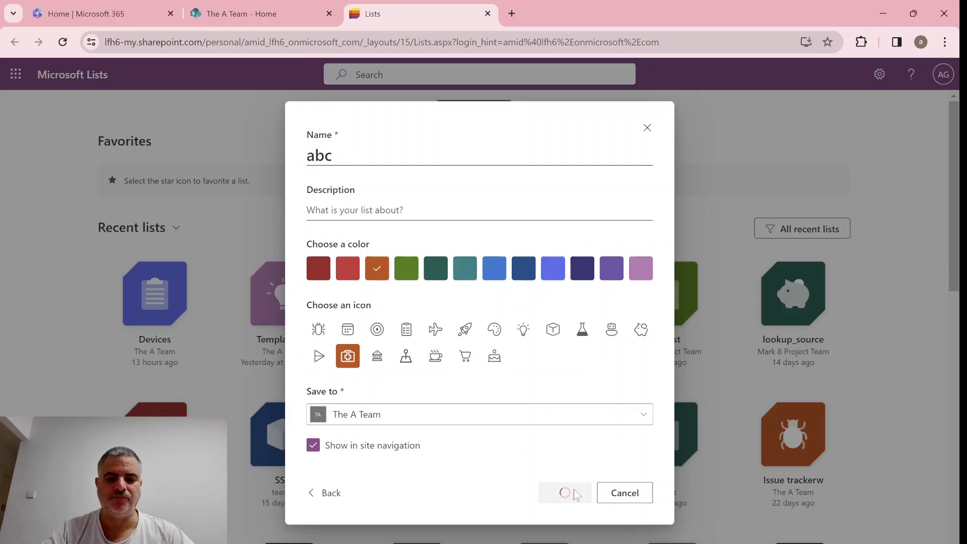
{"action": "left_click", "coordinate": [564, 492]}
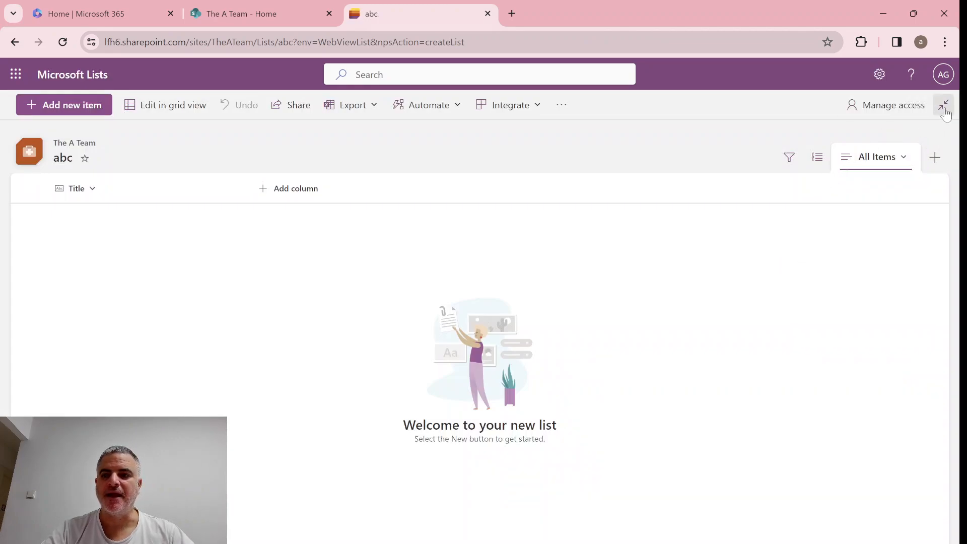
Step: Show the abc list inside The A Team site, then reach Navigation Elements via Site contents and Site settings
{"action": "left_click", "coordinate": [944, 105]}
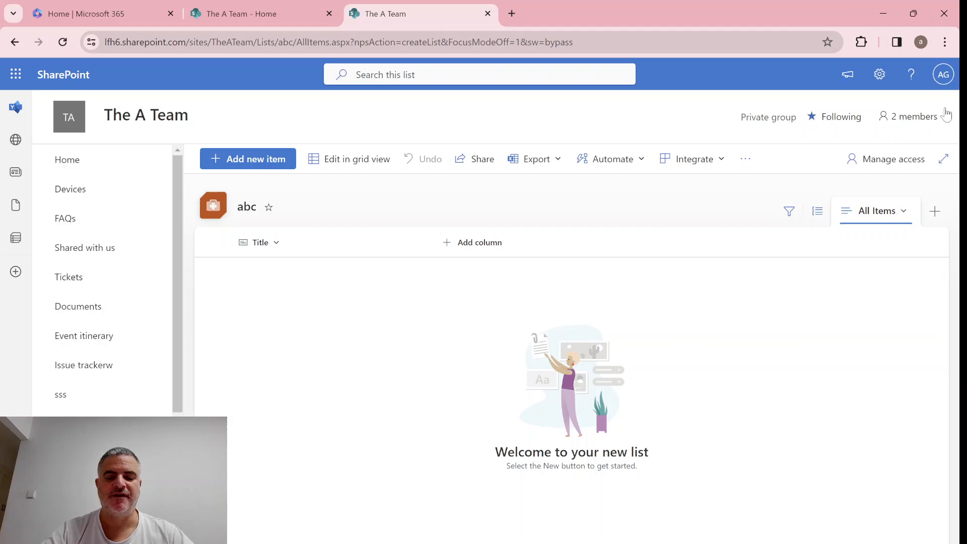
{"action": "mouse_move", "coordinate": [212, 209]}
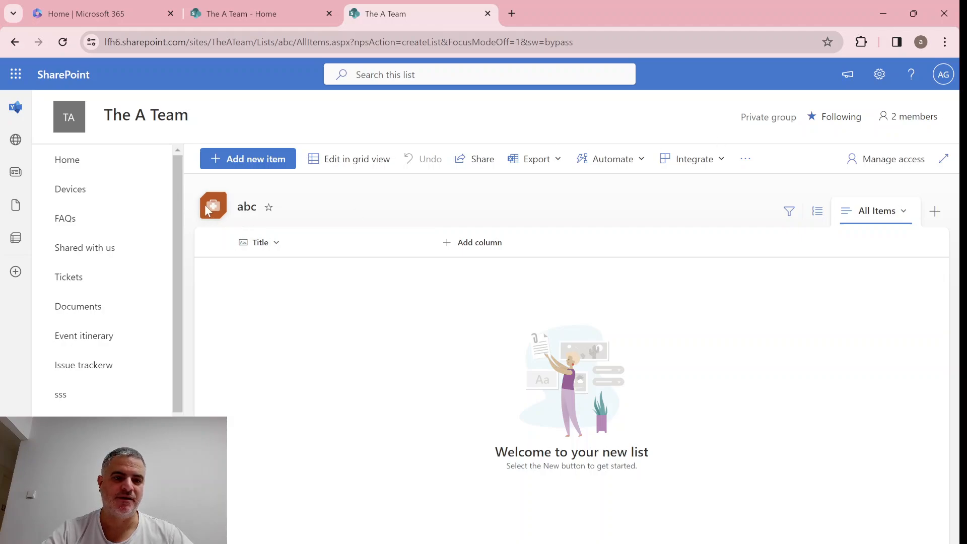
{"action": "mouse_move", "coordinate": [607, 422]}
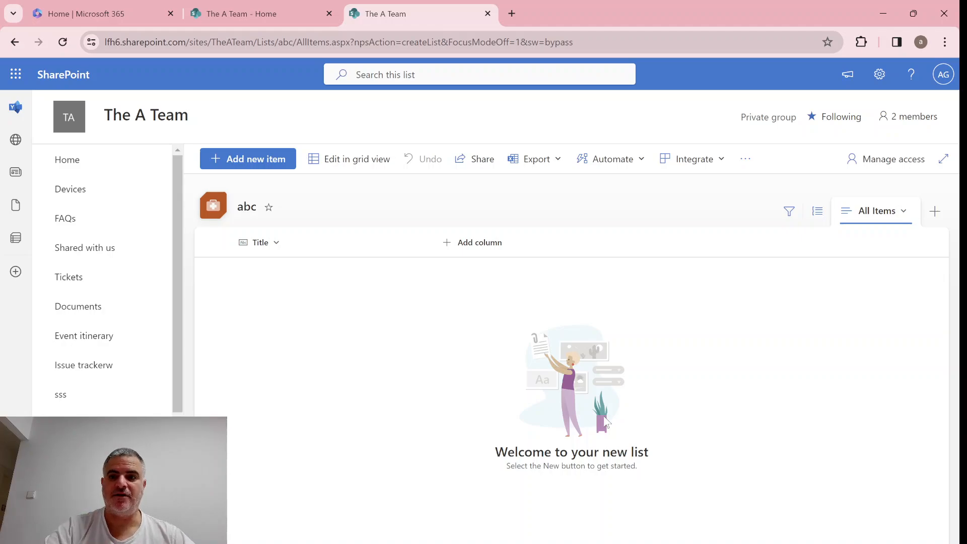
{"action": "mouse_move", "coordinate": [879, 73]}
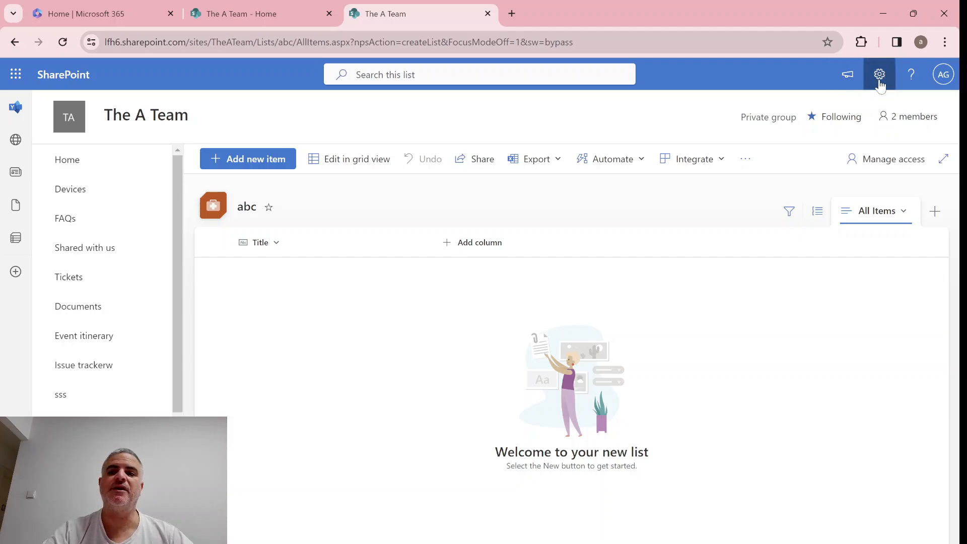
{"action": "left_click", "coordinate": [878, 74]}
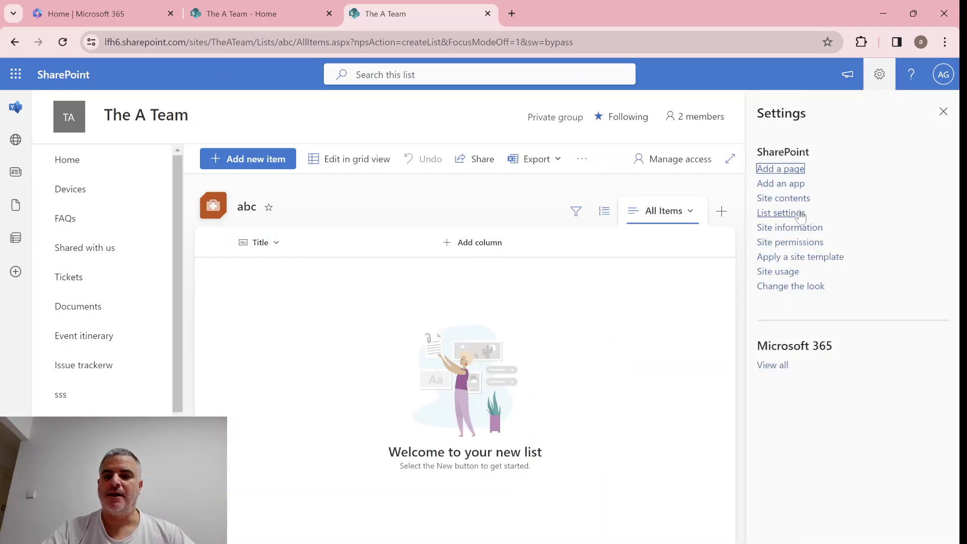
{"action": "left_click", "coordinate": [782, 199]}
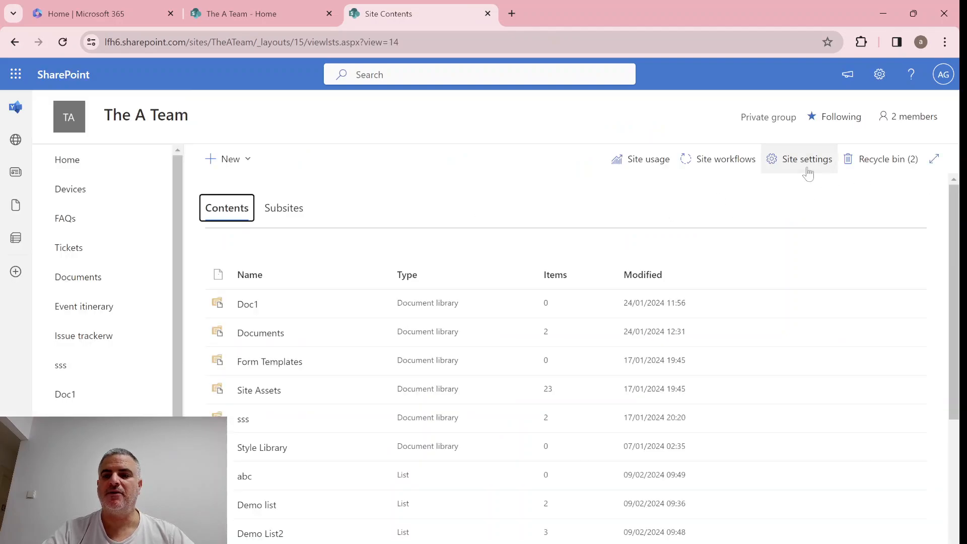
{"action": "left_click", "coordinate": [805, 158]}
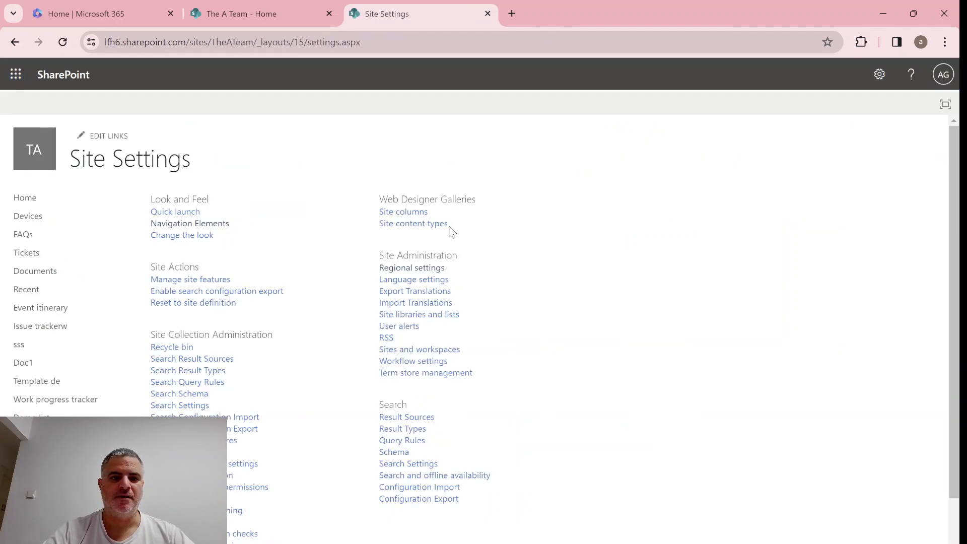
{"action": "mouse_move", "coordinate": [189, 223]}
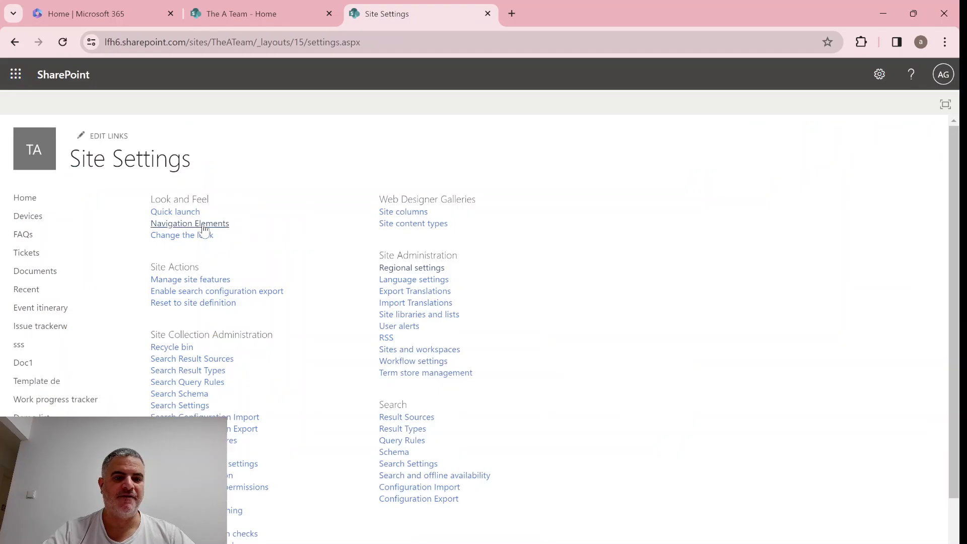
{"action": "left_click", "coordinate": [189, 223]}
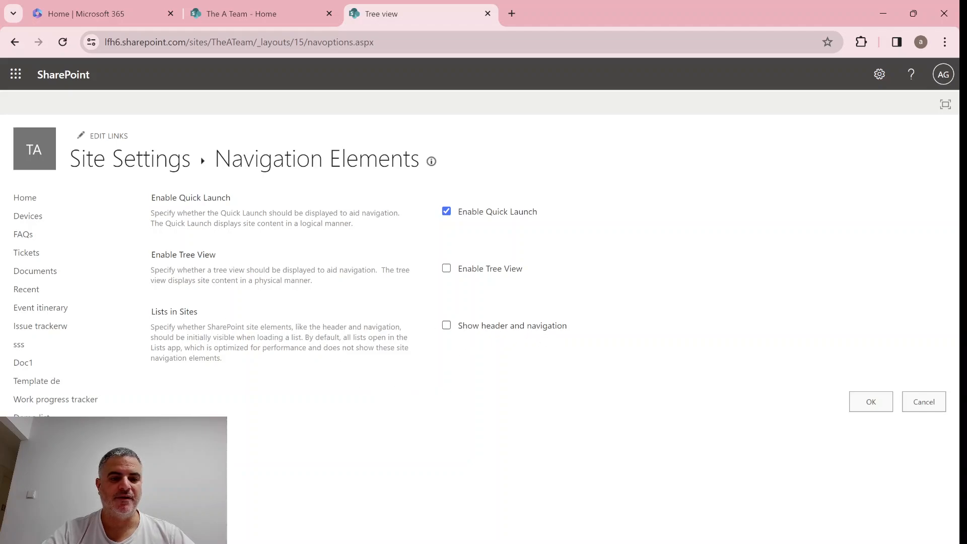
{"action": "mouse_move", "coordinate": [315, 391]}
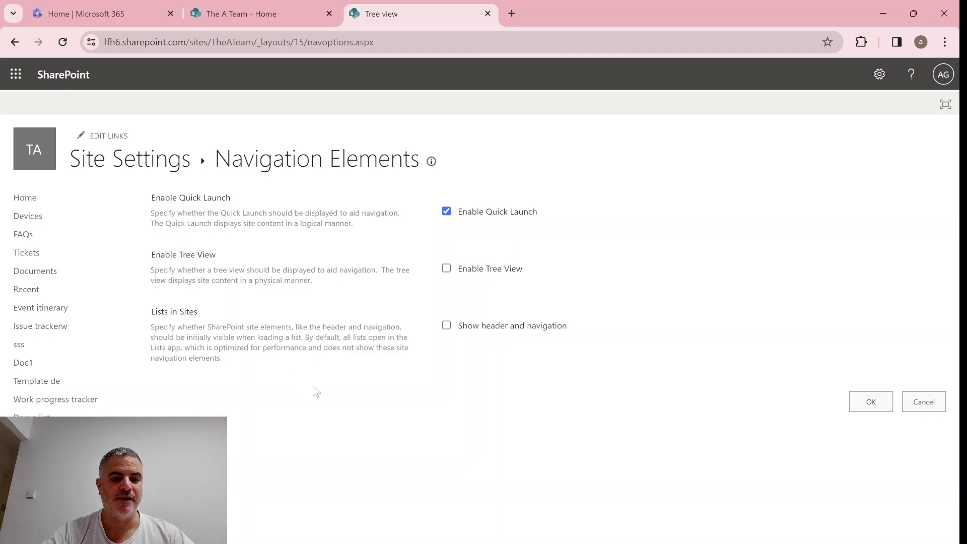
{"action": "mouse_move", "coordinate": [427, 372]}
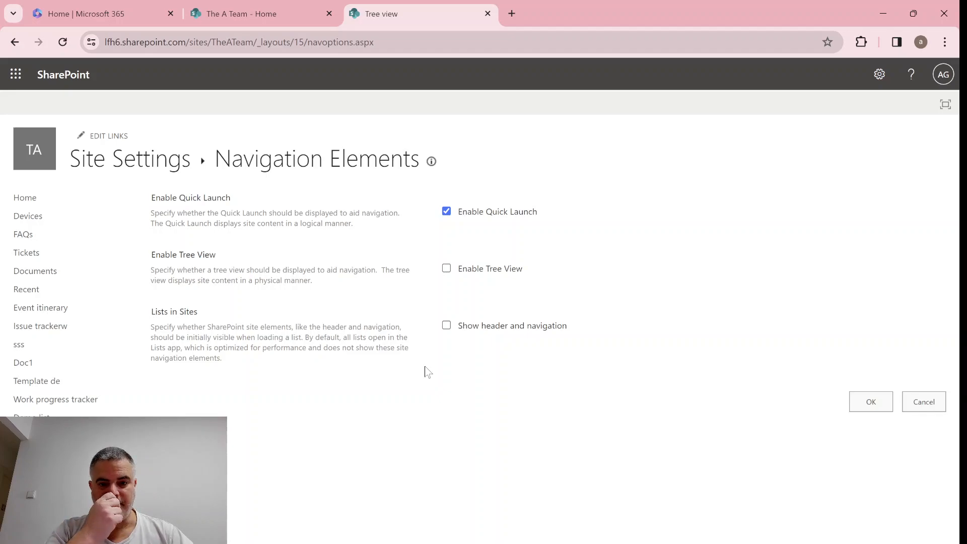
{"action": "left_click", "coordinate": [446, 325]}
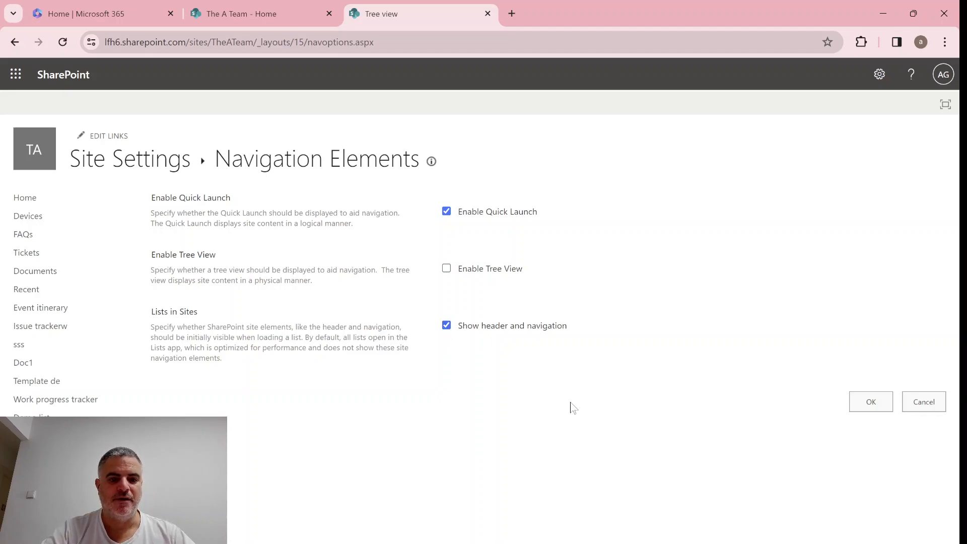
{"action": "mouse_move", "coordinate": [397, 405]}
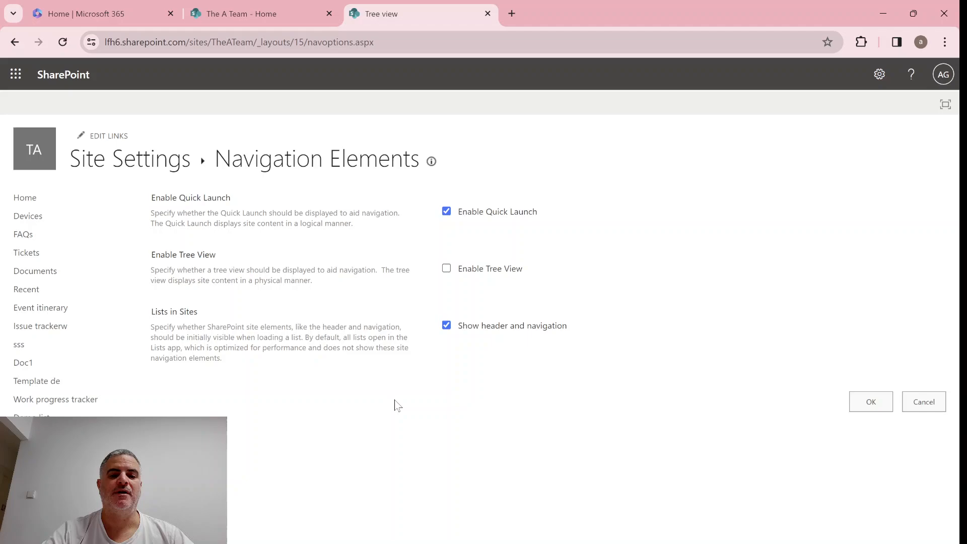
{"action": "mouse_move", "coordinate": [819, 387]}
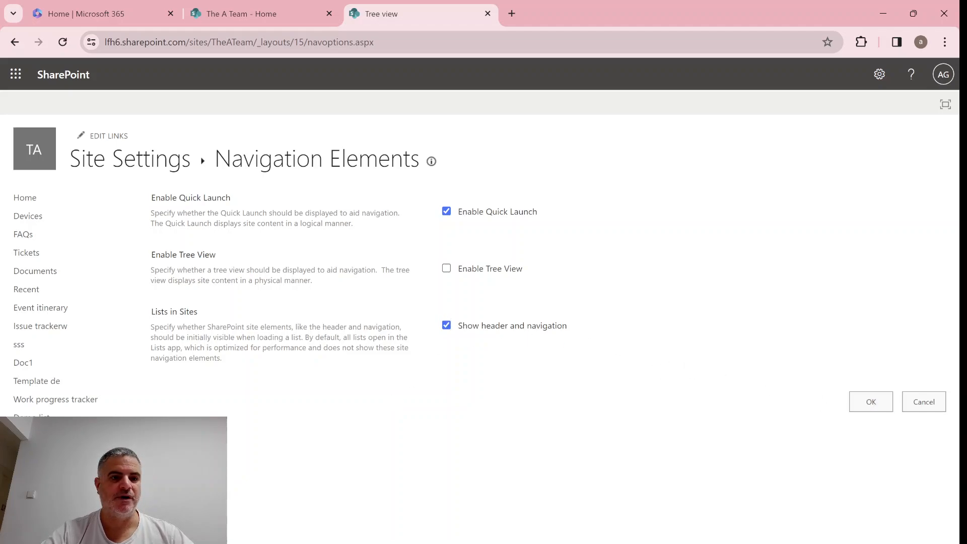
{"action": "mouse_move", "coordinate": [413, 191]}
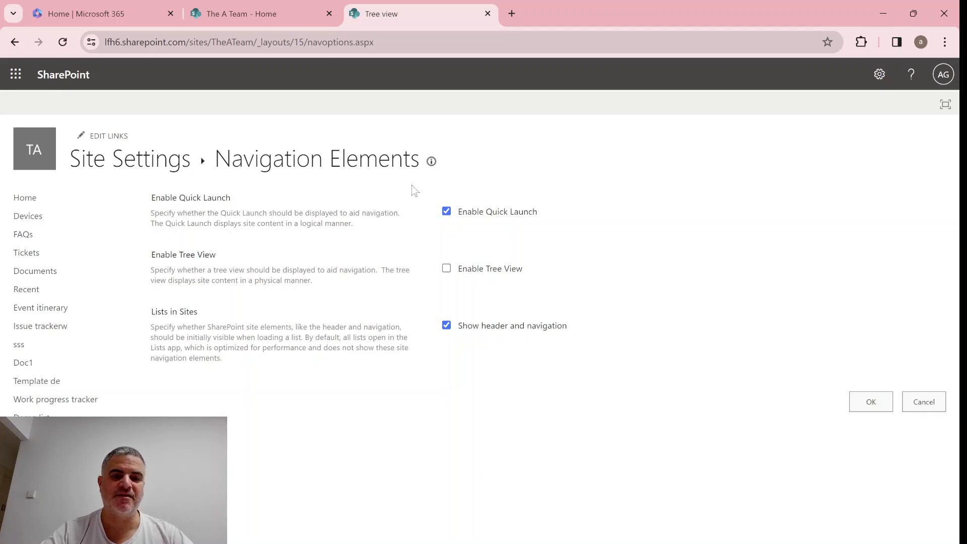
{"action": "mouse_move", "coordinate": [180, 370]}
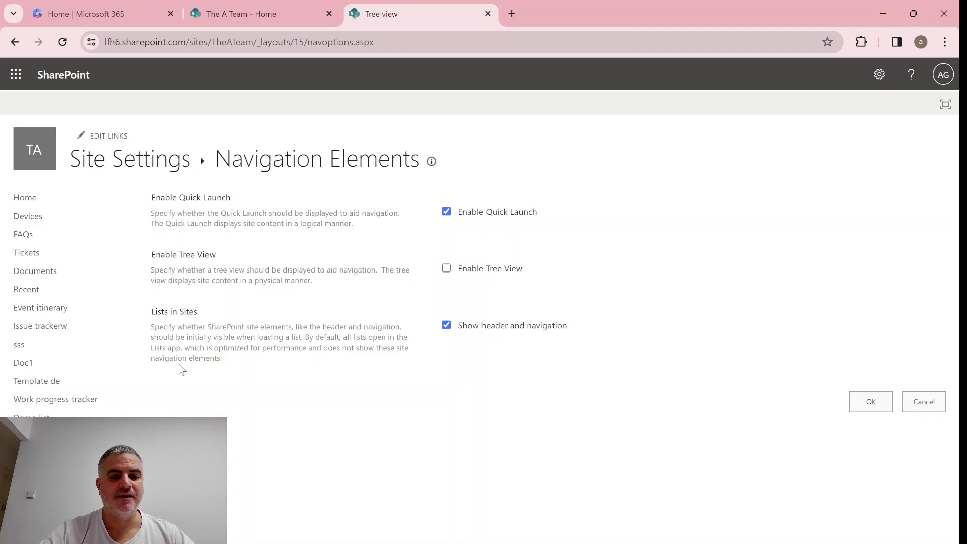
{"action": "mouse_move", "coordinate": [383, 443]}
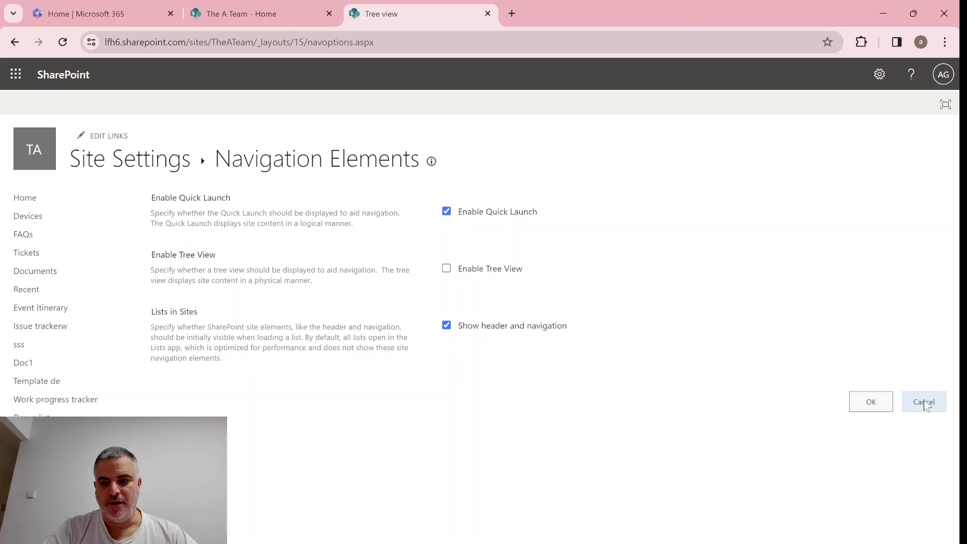
{"action": "left_click", "coordinate": [923, 402]}
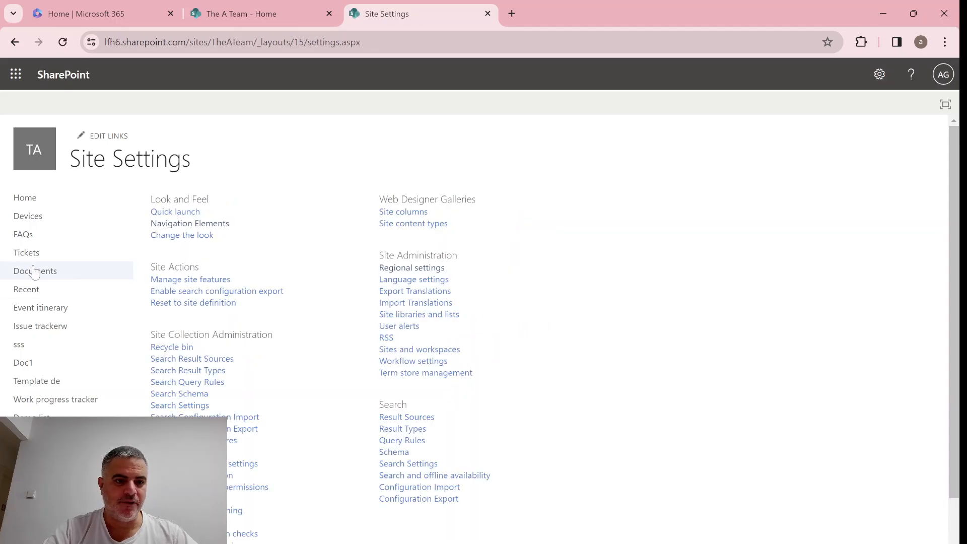
{"action": "mouse_move", "coordinate": [28, 216]}
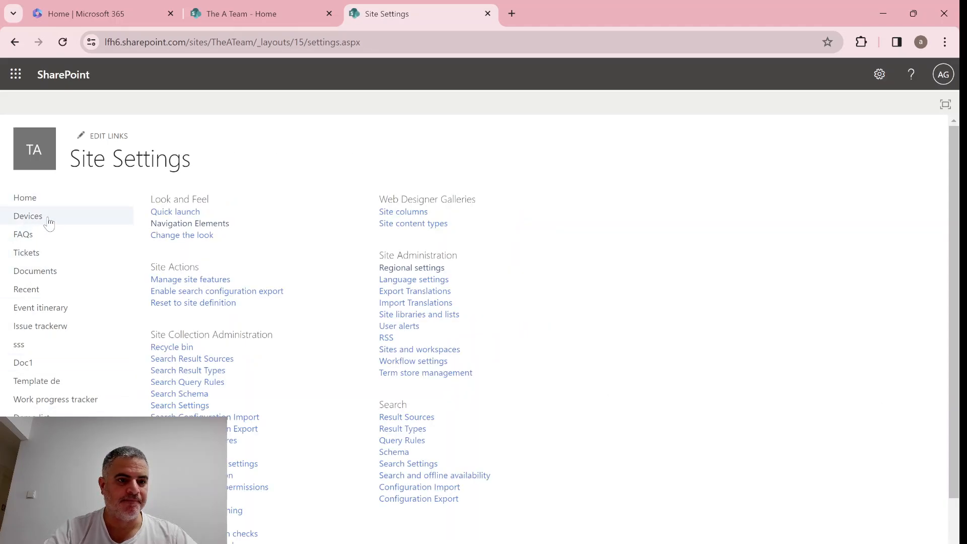
{"action": "left_click", "coordinate": [28, 215]}
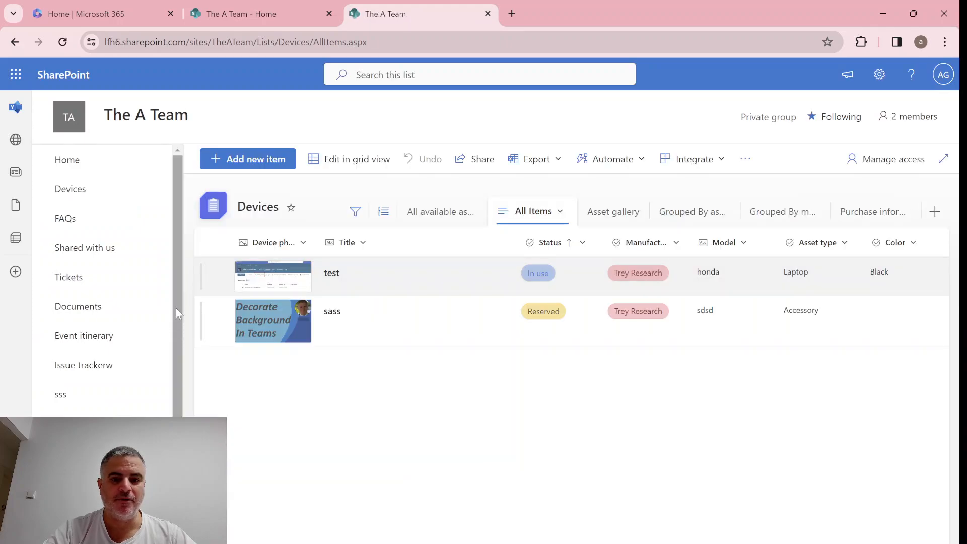
{"action": "mouse_move", "coordinate": [603, 251]}
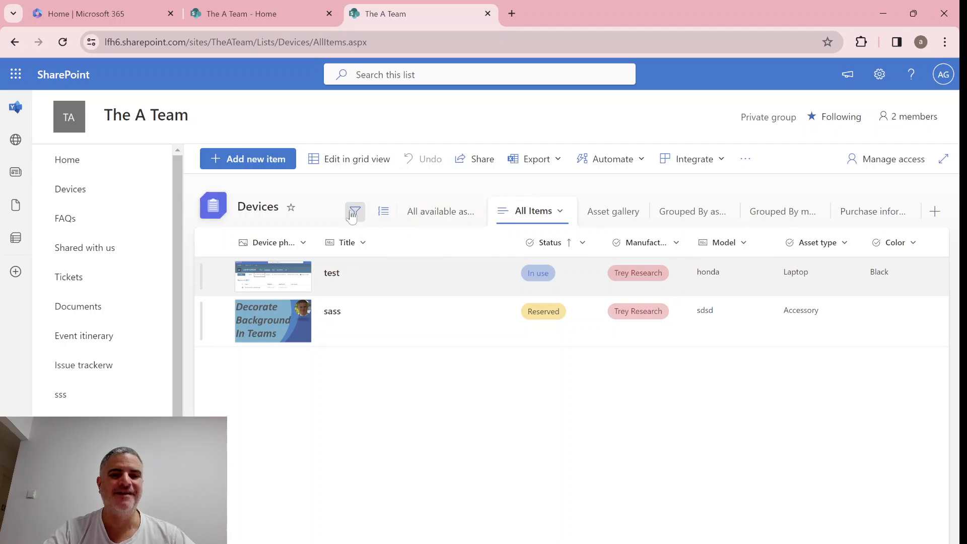
{"action": "mouse_move", "coordinate": [354, 212]}
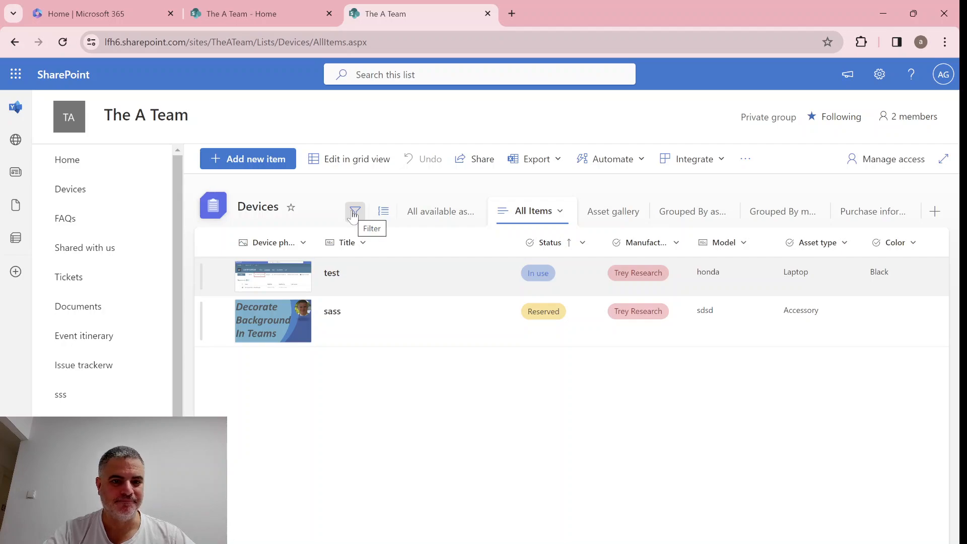
{"action": "mouse_move", "coordinate": [315, 414]}
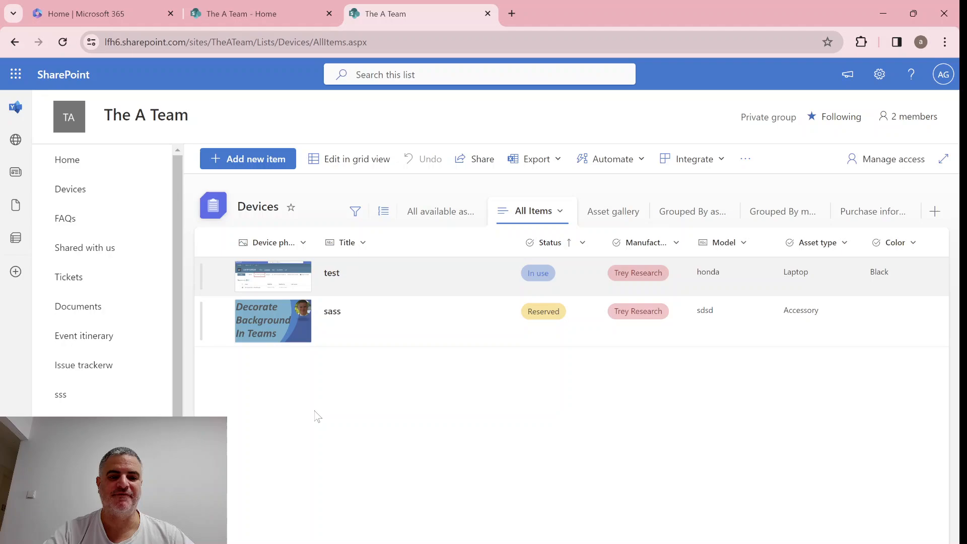
{"action": "mouse_move", "coordinate": [355, 210]}
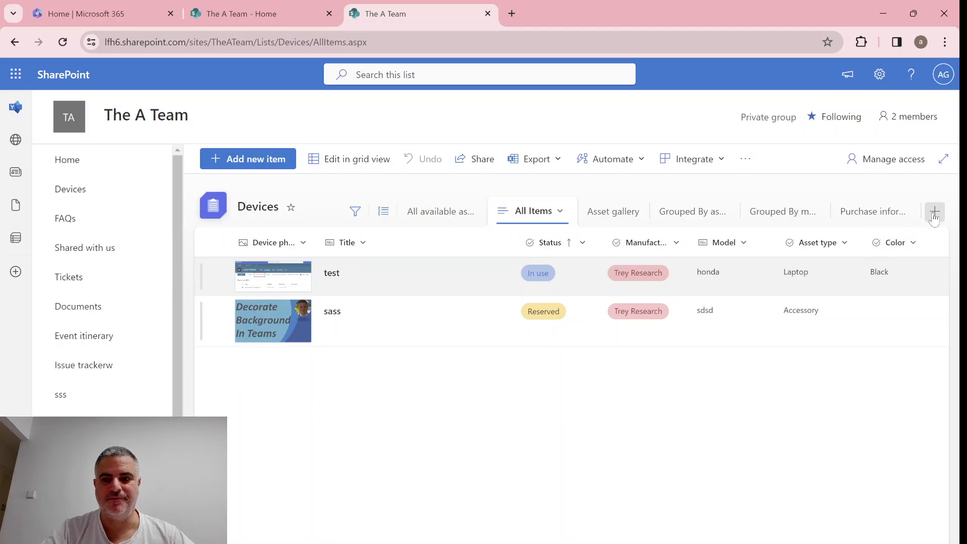
Step: Create two public list views on the Devices list named etetet and xxx
{"action": "left_click", "coordinate": [934, 210]}
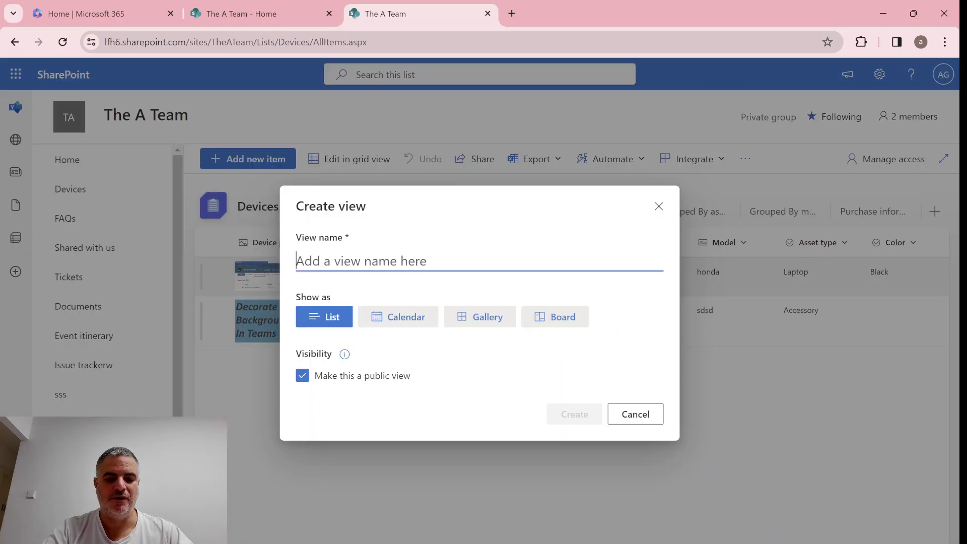
{"action": "type", "text": "etetet"}
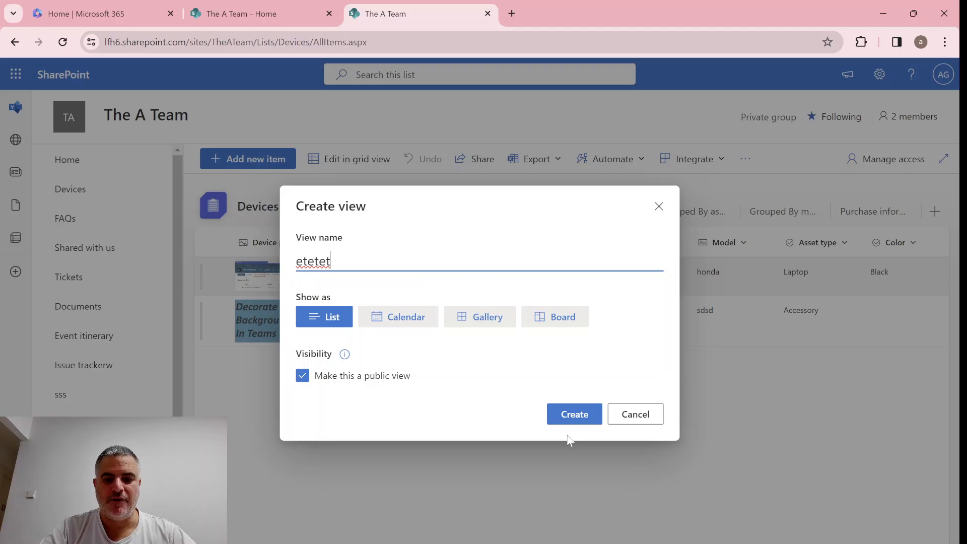
{"action": "left_click", "coordinate": [573, 413]}
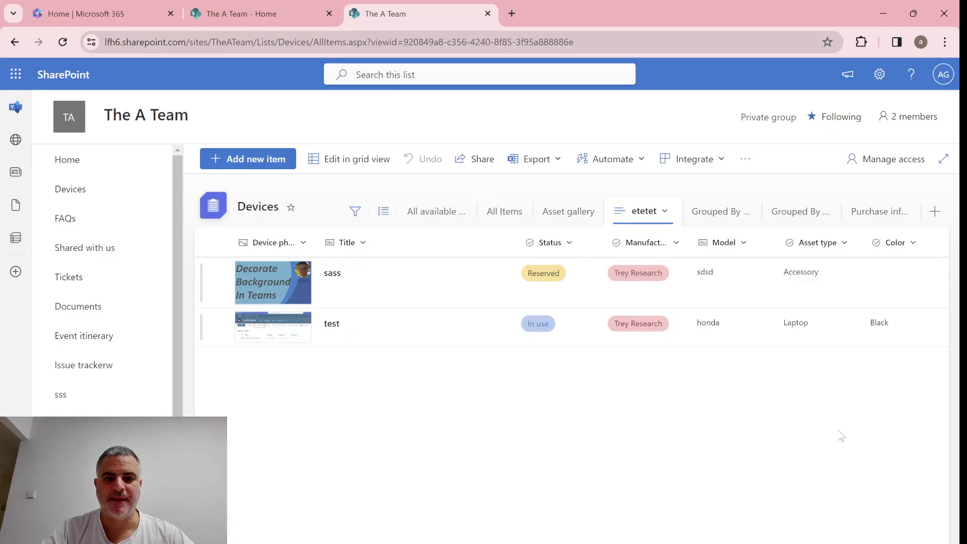
{"action": "mouse_move", "coordinate": [800, 211]}
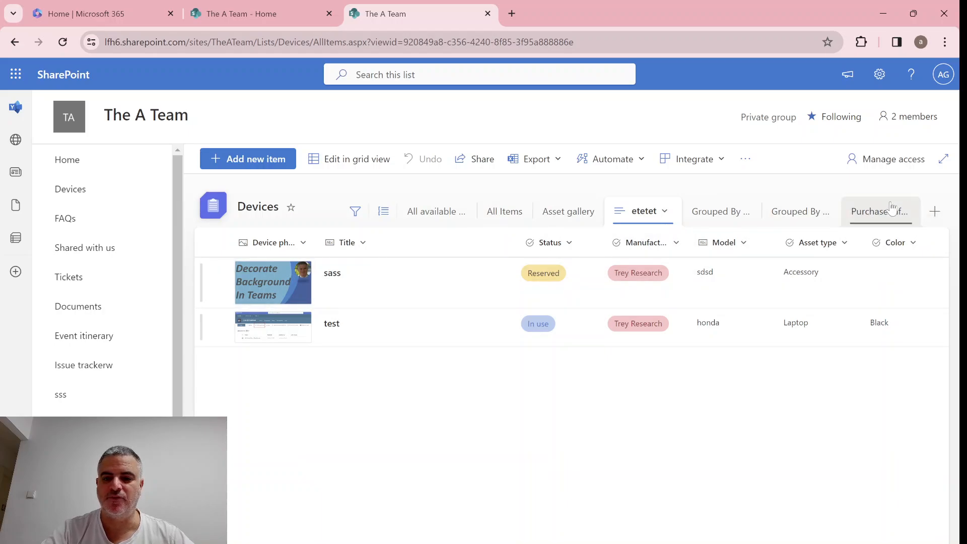
{"action": "left_click", "coordinate": [935, 210]}
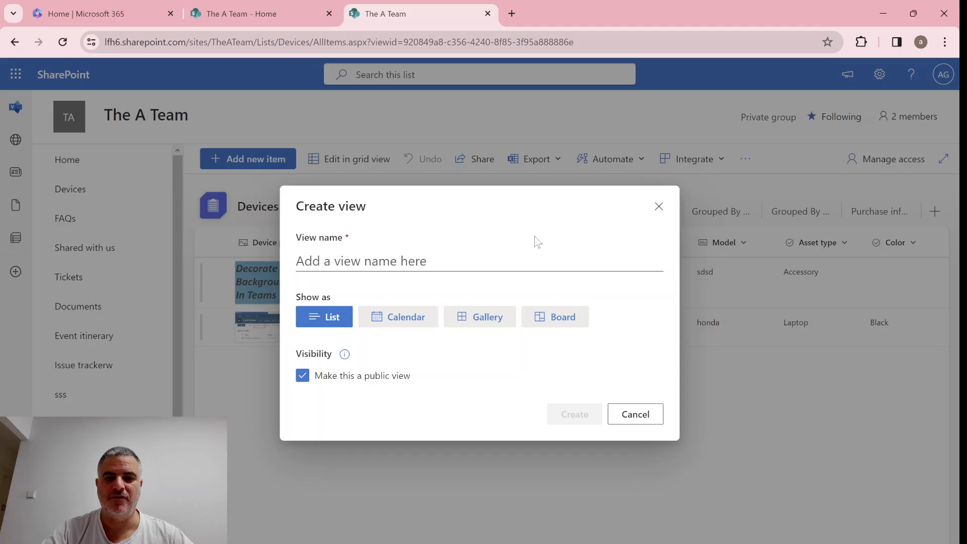
{"action": "type", "text": "x"}
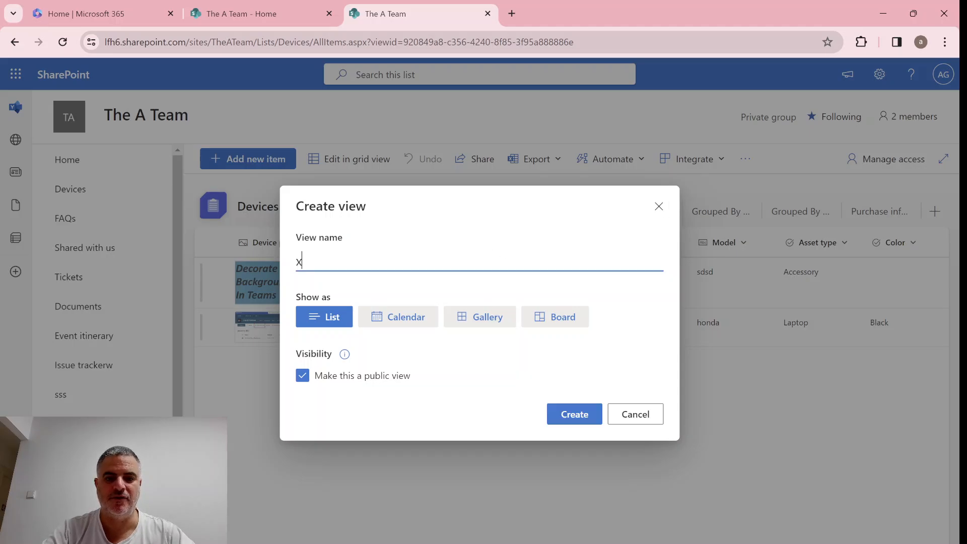
{"action": "left_click", "coordinate": [573, 413]}
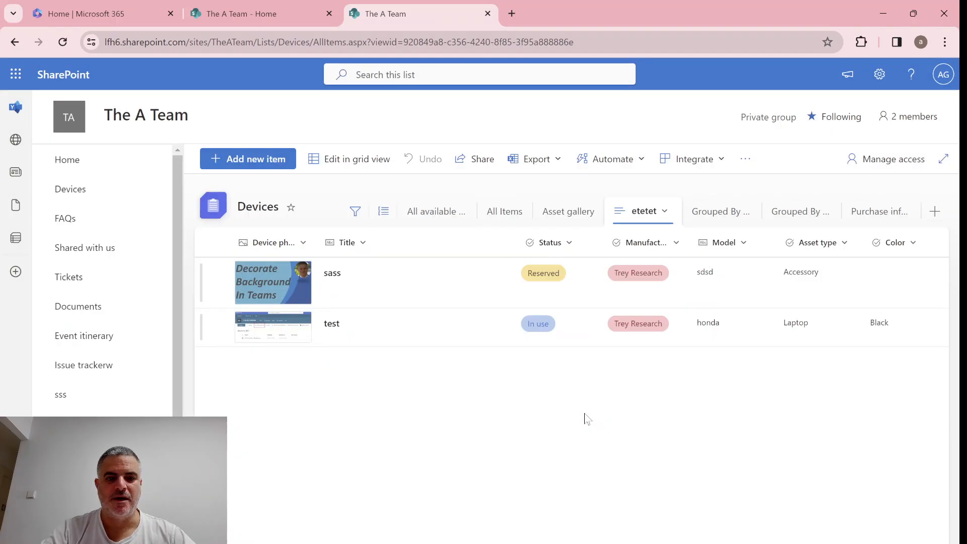
Step: Create a third list view named testw and reveal the overflowed view tabs
{"action": "left_click", "coordinate": [907, 211]}
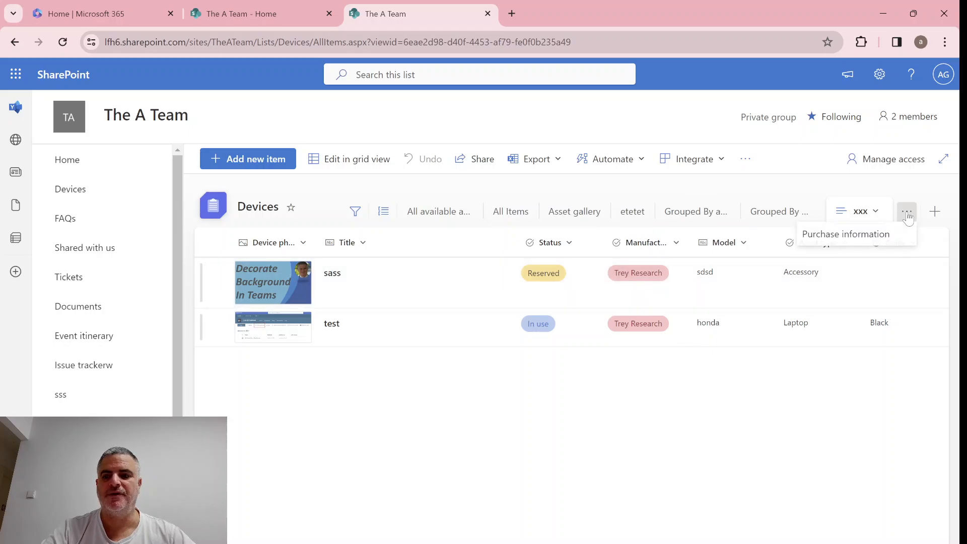
{"action": "mouse_move", "coordinate": [846, 235]}
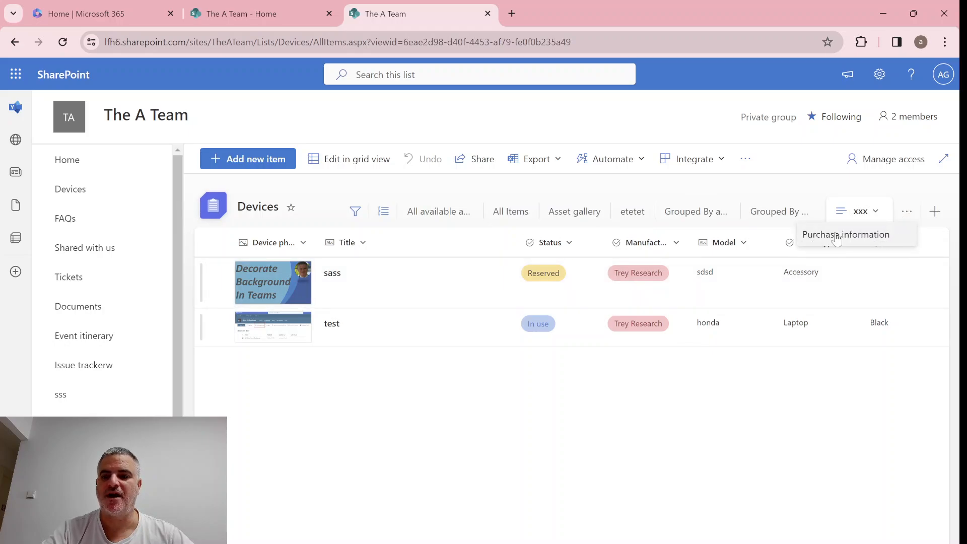
{"action": "left_click", "coordinate": [934, 211]}
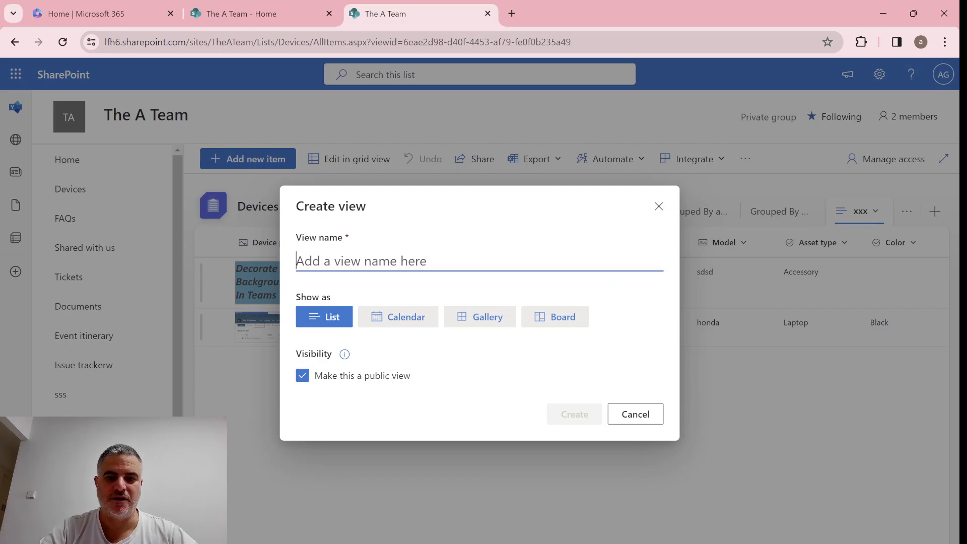
{"action": "type", "text": "testw"}
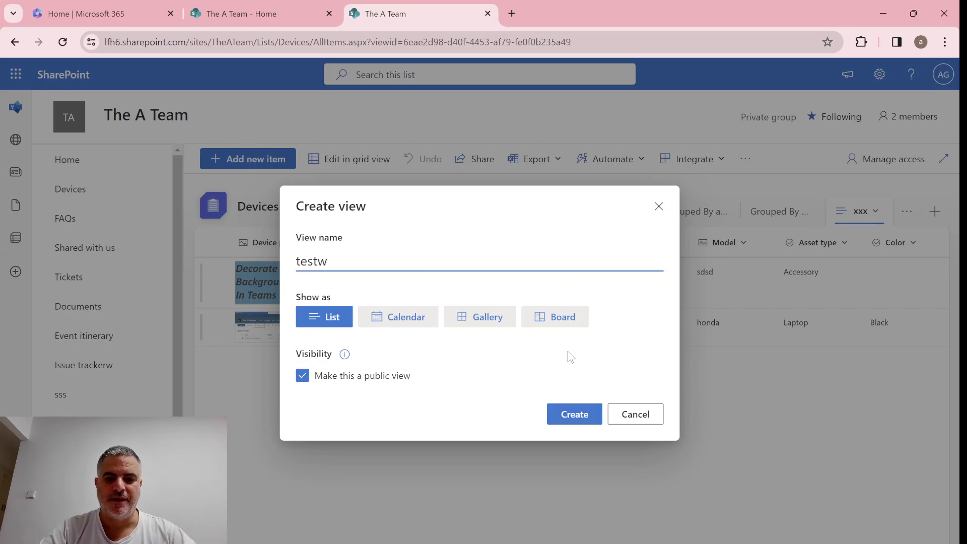
{"action": "left_click", "coordinate": [573, 414]}
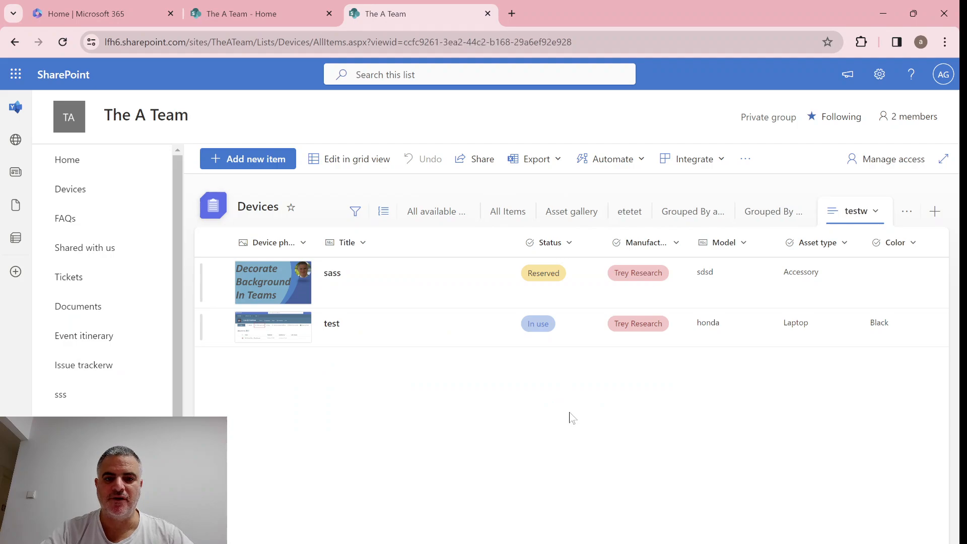
{"action": "left_click", "coordinate": [906, 210]}
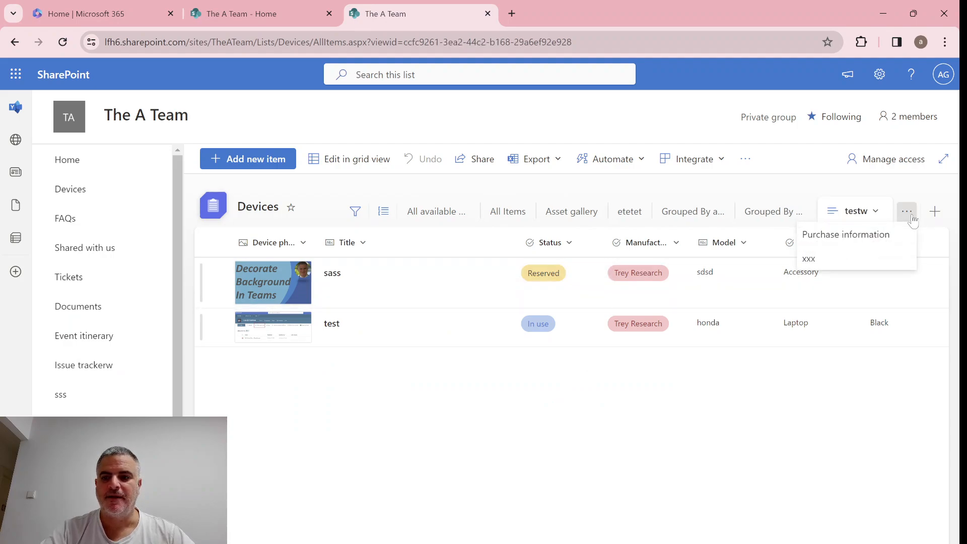
{"action": "mouse_move", "coordinate": [438, 211]}
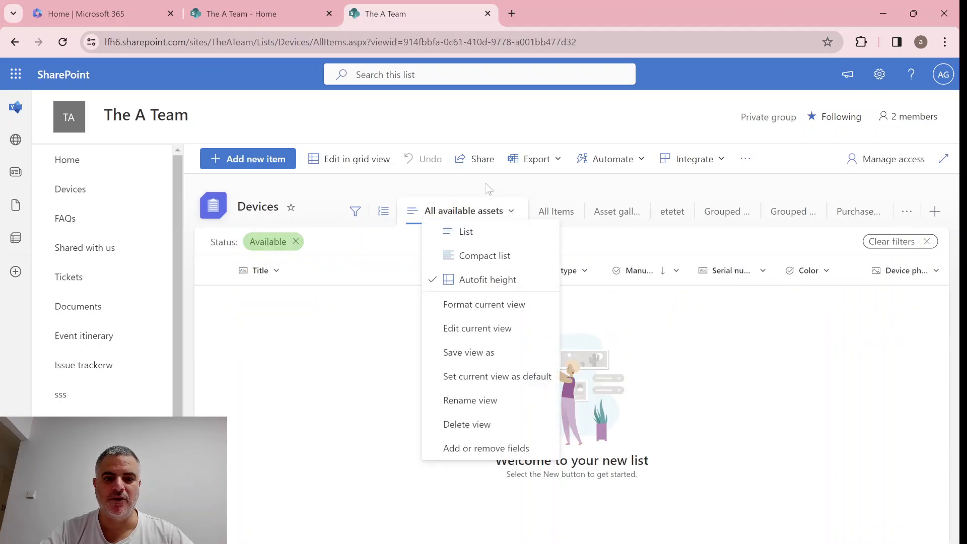
Step: Switch the Devices list to its Purchase information view and look at its view menu
{"action": "left_click", "coordinate": [554, 210]}
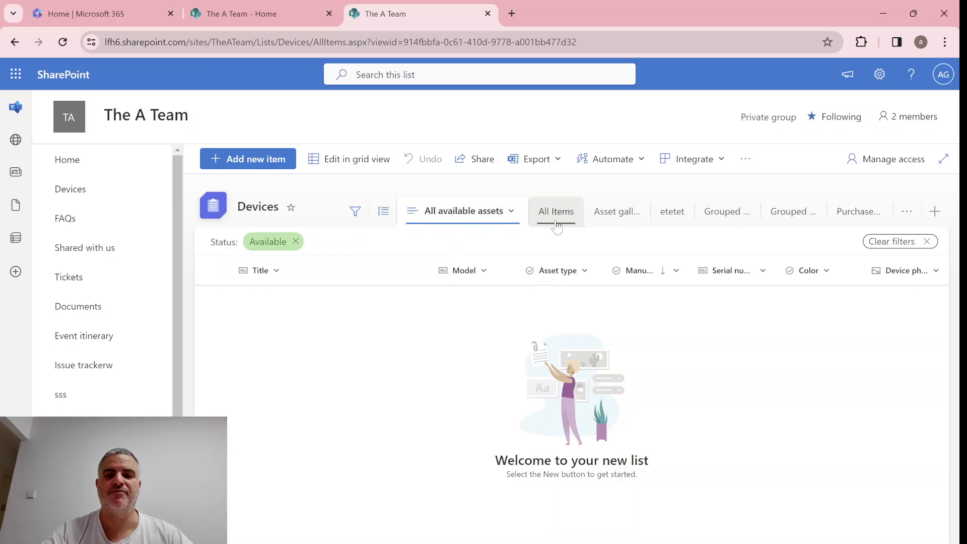
{"action": "left_click", "coordinate": [906, 211]}
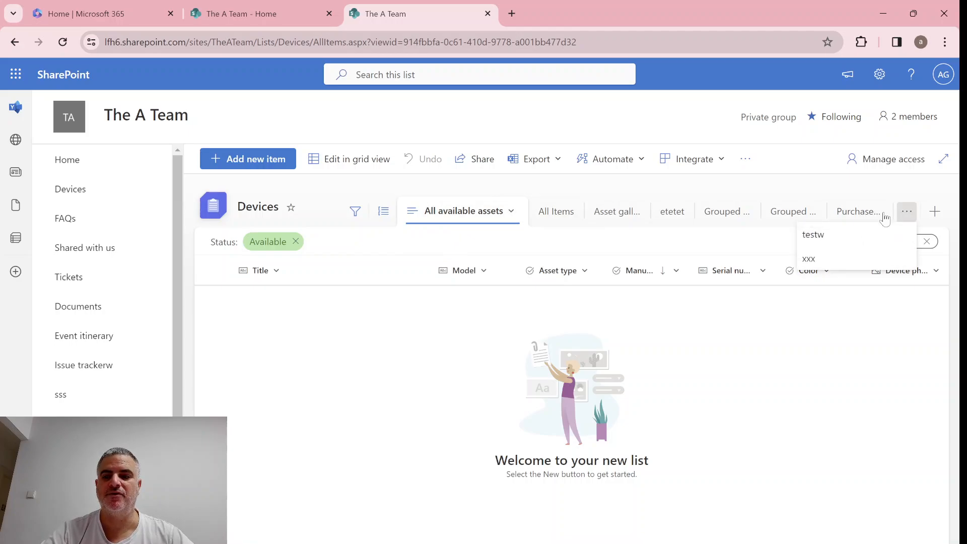
{"action": "left_click", "coordinate": [858, 211]}
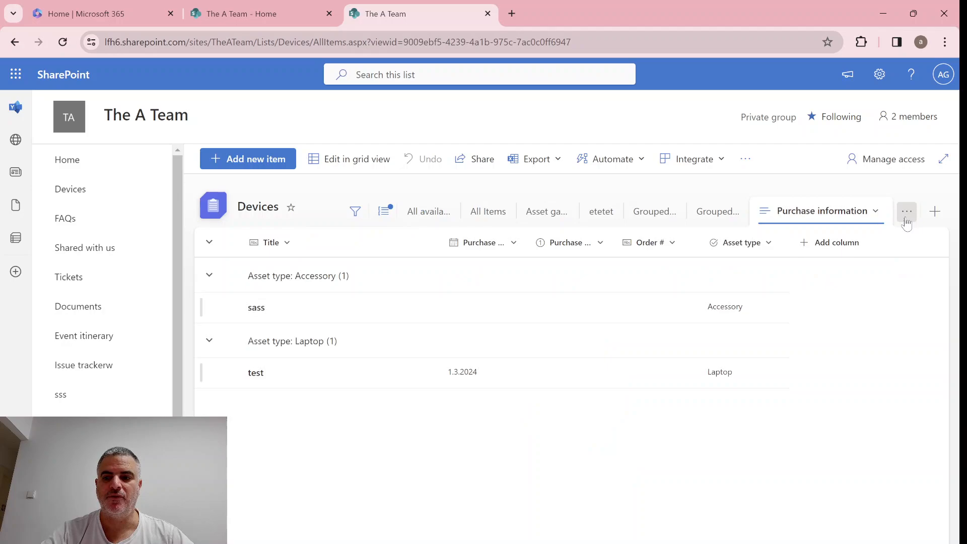
{"action": "left_click", "coordinate": [906, 210]}
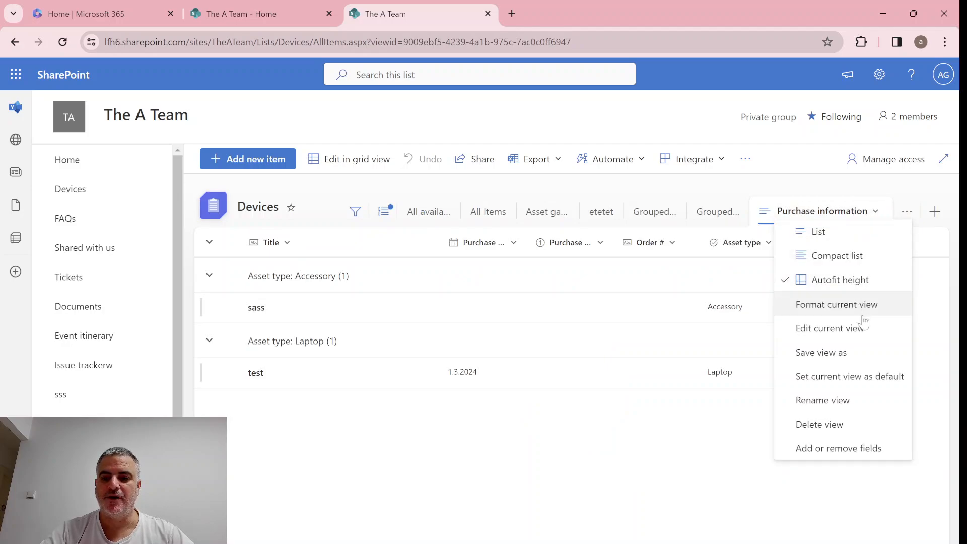
{"action": "mouse_move", "coordinate": [869, 400]}
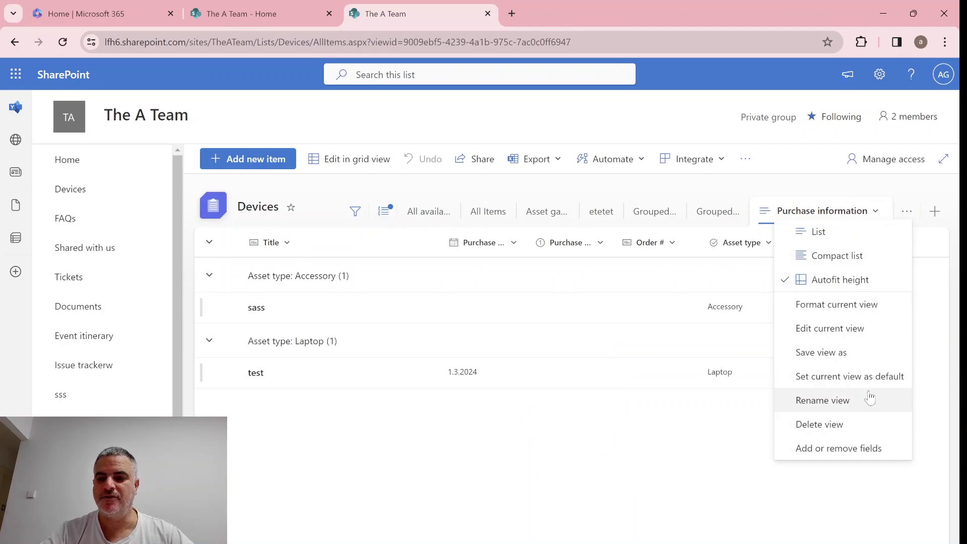
{"action": "left_click", "coordinate": [461, 126]}
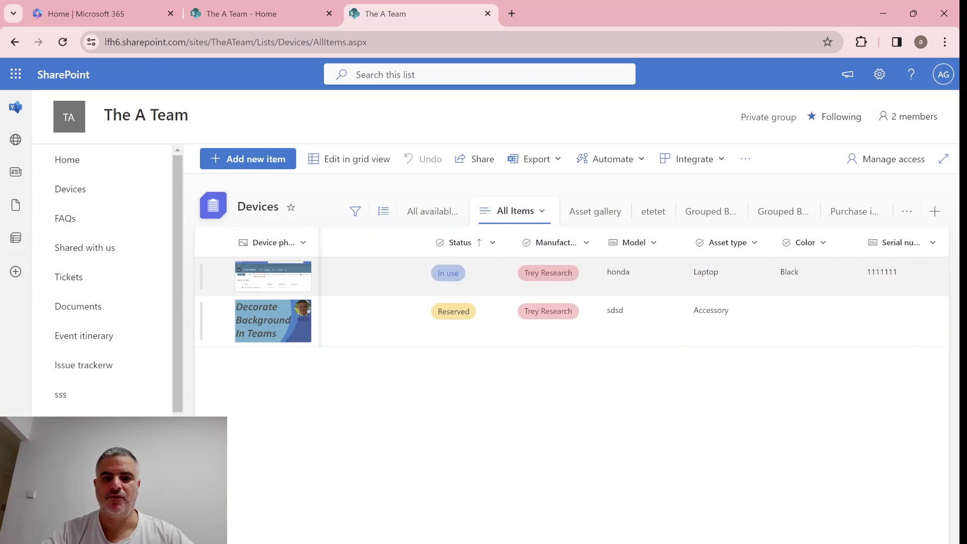
Step: Return through All available assets to the All Items view and reveal the overflowed views
{"action": "left_click", "coordinate": [459, 210]}
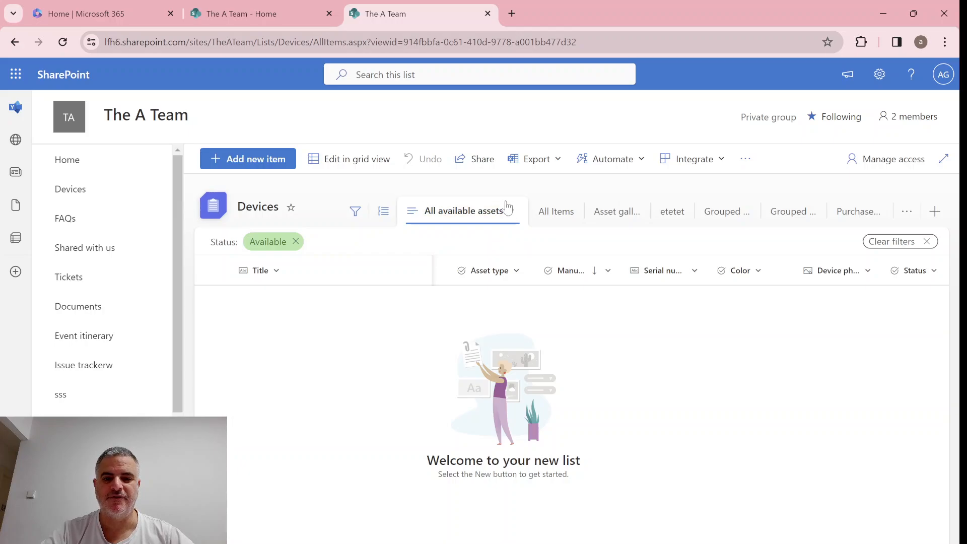
{"action": "left_click", "coordinate": [555, 210]}
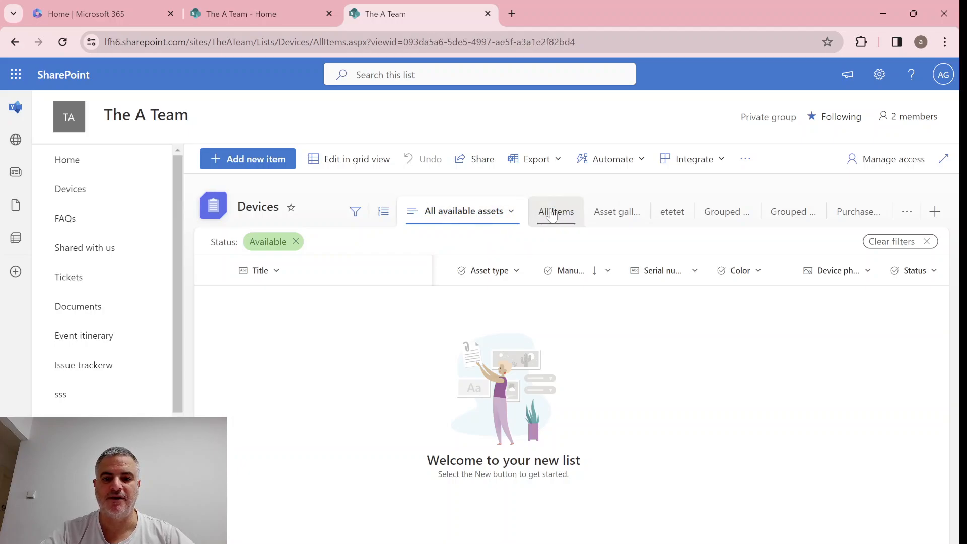
{"action": "left_click", "coordinate": [555, 211]}
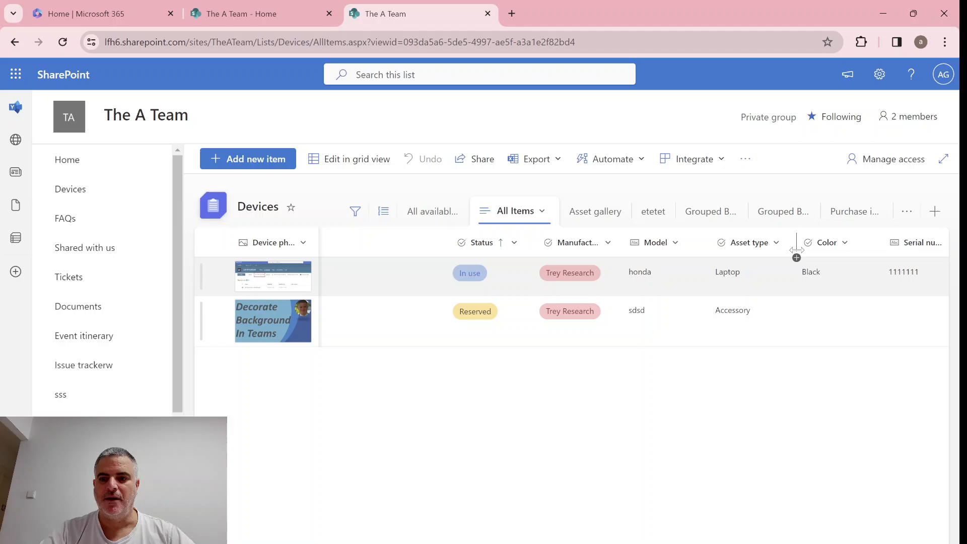
{"action": "left_click", "coordinate": [906, 211]}
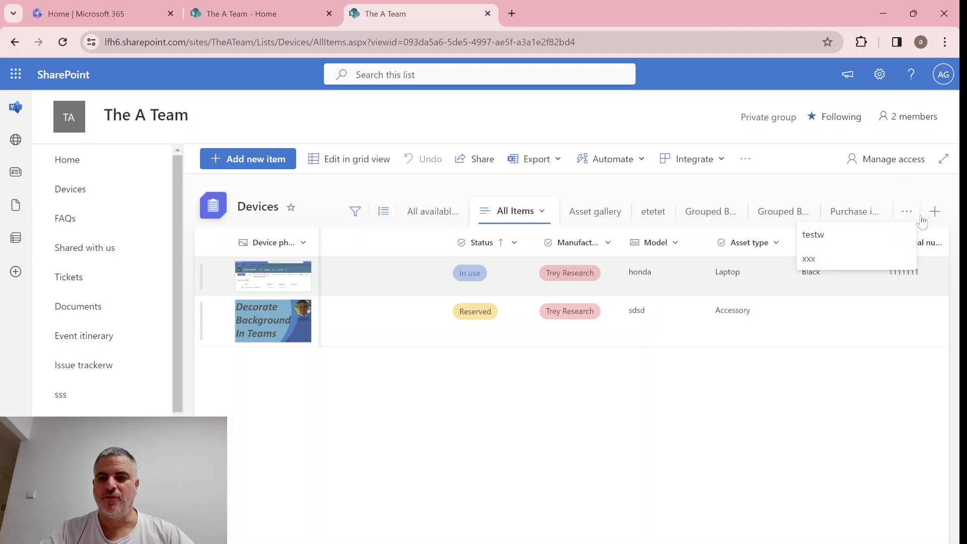
Step: Show the Grouped By manufacturer view, glance at Format current view, then start Edit current view
{"action": "left_click", "coordinate": [781, 210]}
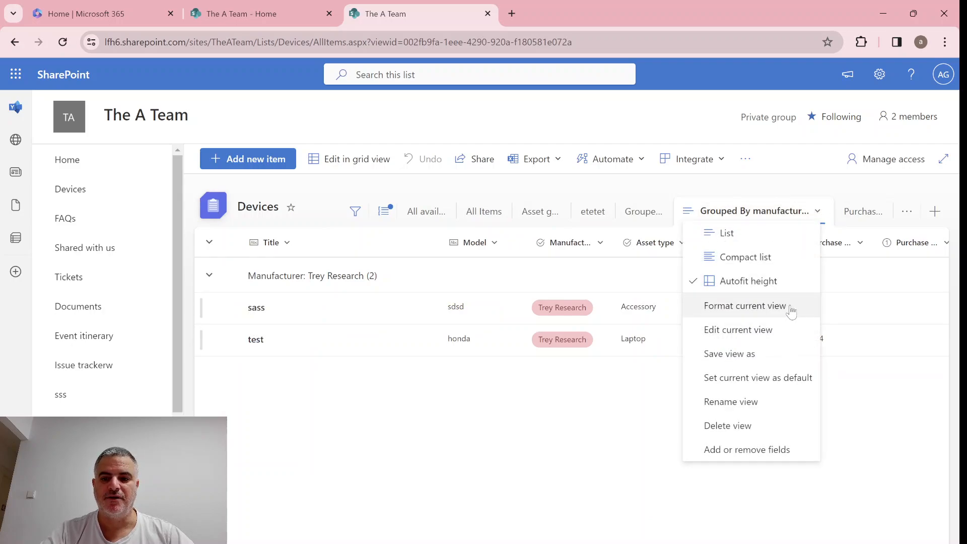
{"action": "left_click", "coordinate": [743, 305]}
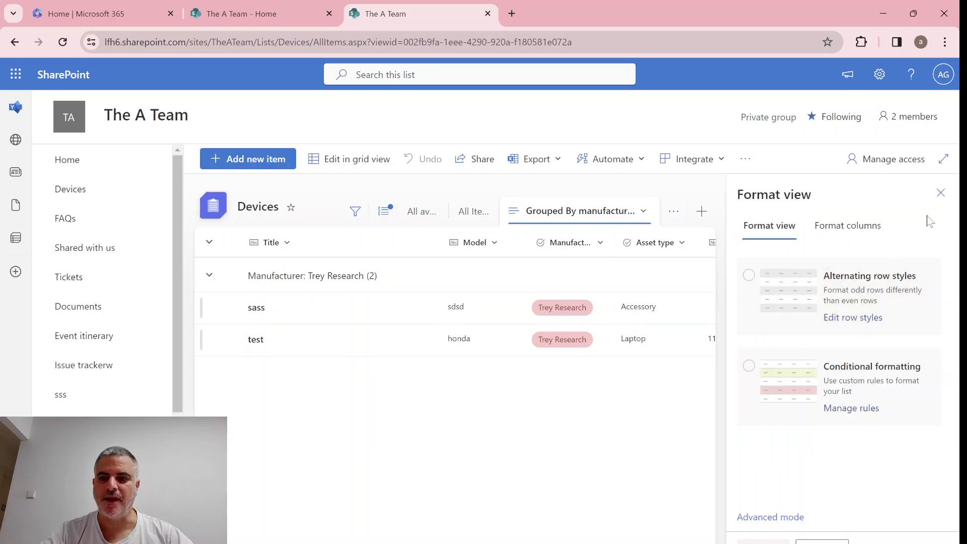
{"action": "left_click", "coordinate": [940, 192]}
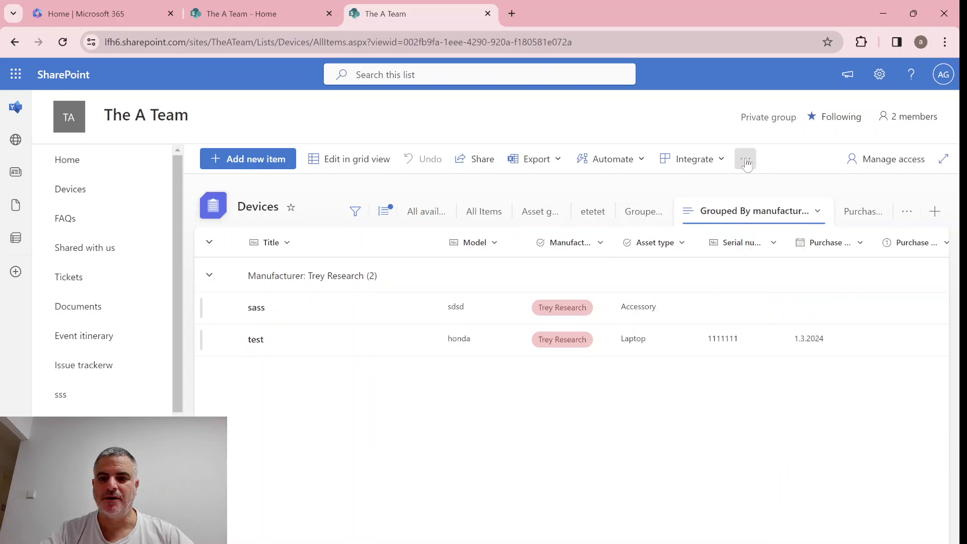
{"action": "left_click", "coordinate": [745, 158]}
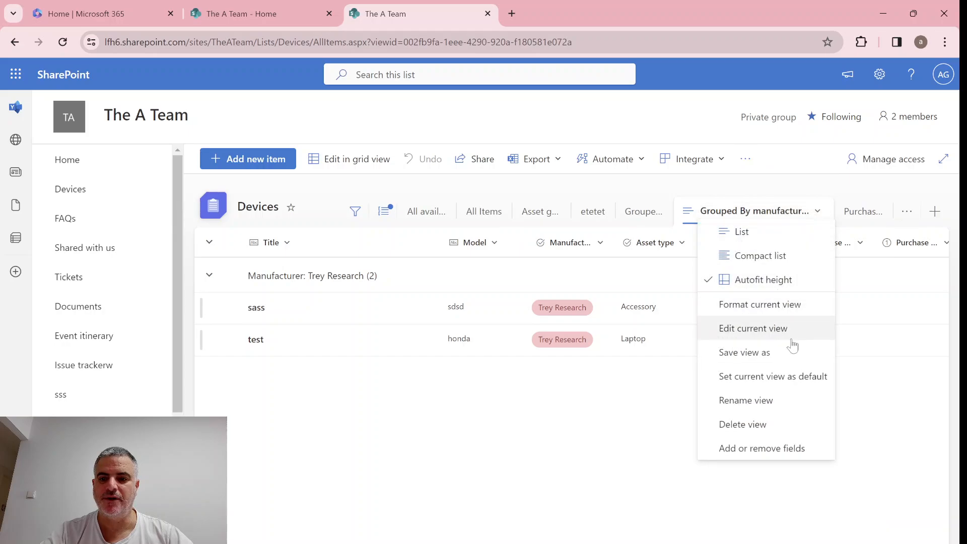
{"action": "left_click", "coordinate": [753, 327]}
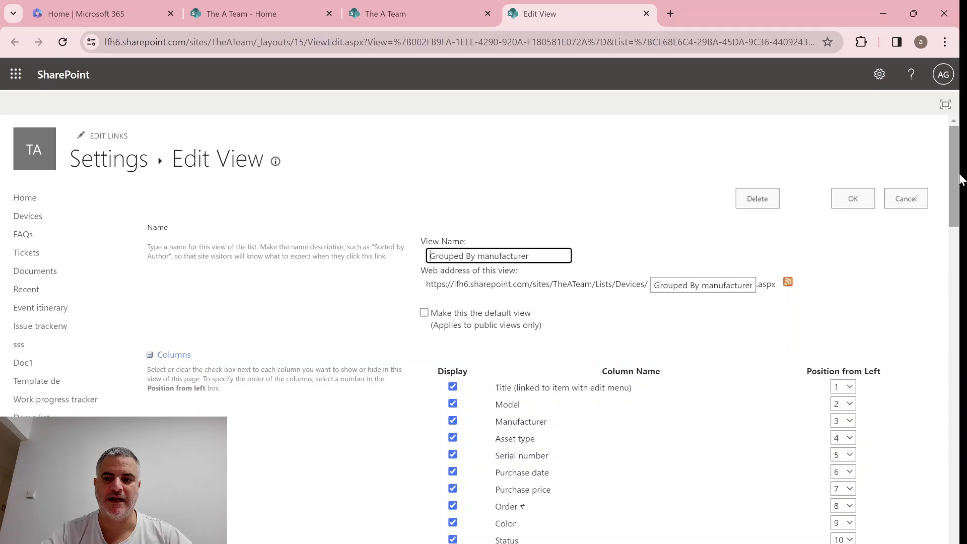
Step: Scroll through the Edit View settings (columns, sort, filter, mobile) and cancel without saving
{"action": "scroll", "scroll_direction": "down", "scroll_amount": 3}
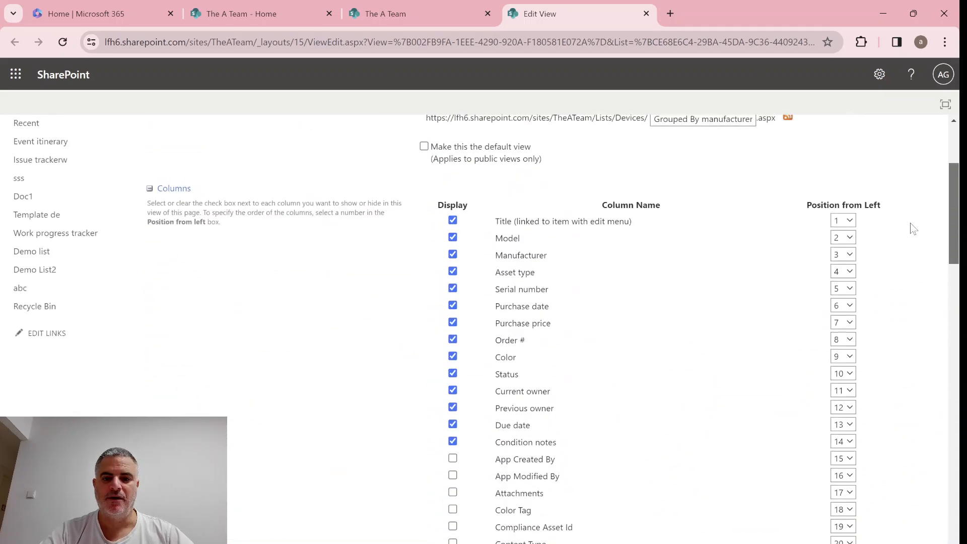
{"action": "scroll", "scroll_direction": "down", "scroll_amount": 3}
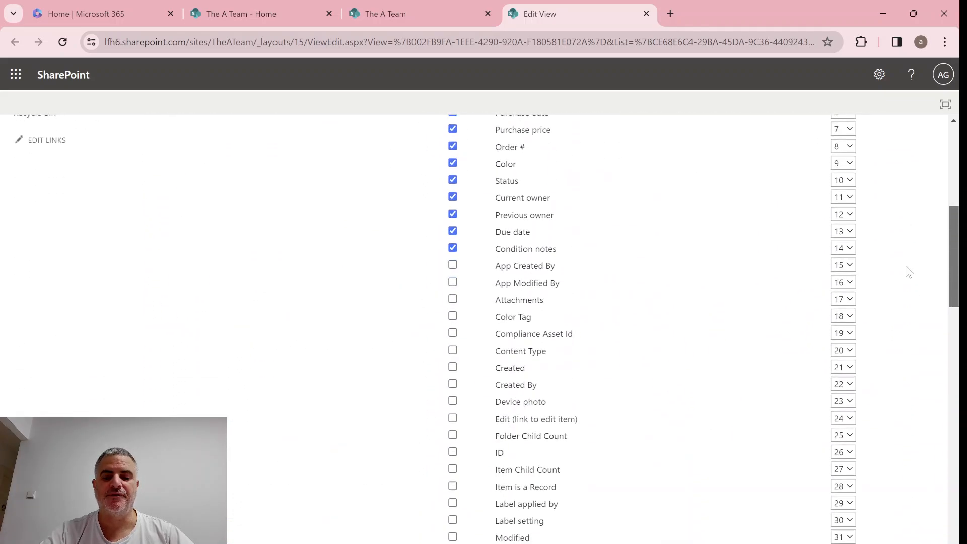
{"action": "scroll", "scroll_direction": "down", "scroll_amount": 3}
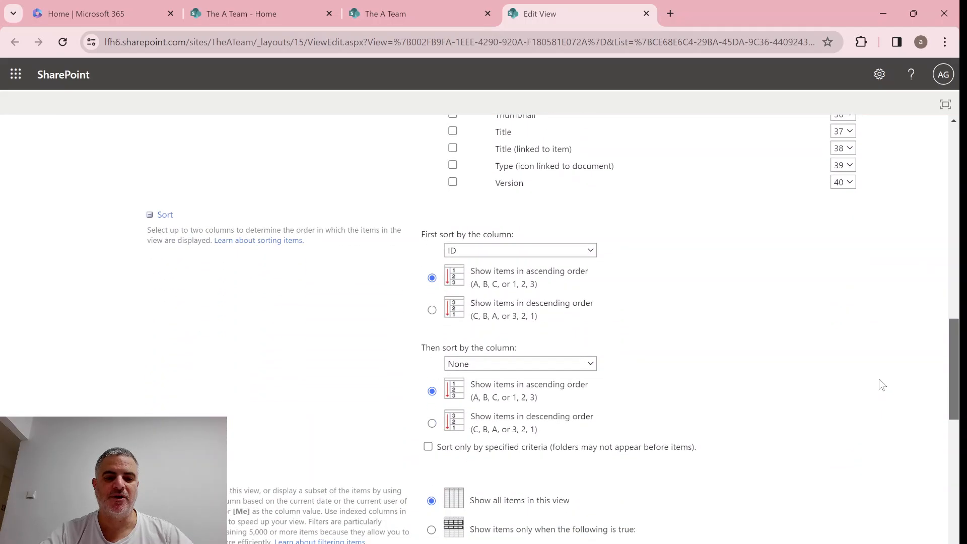
{"action": "scroll", "scroll_direction": "up", "scroll_amount": 3}
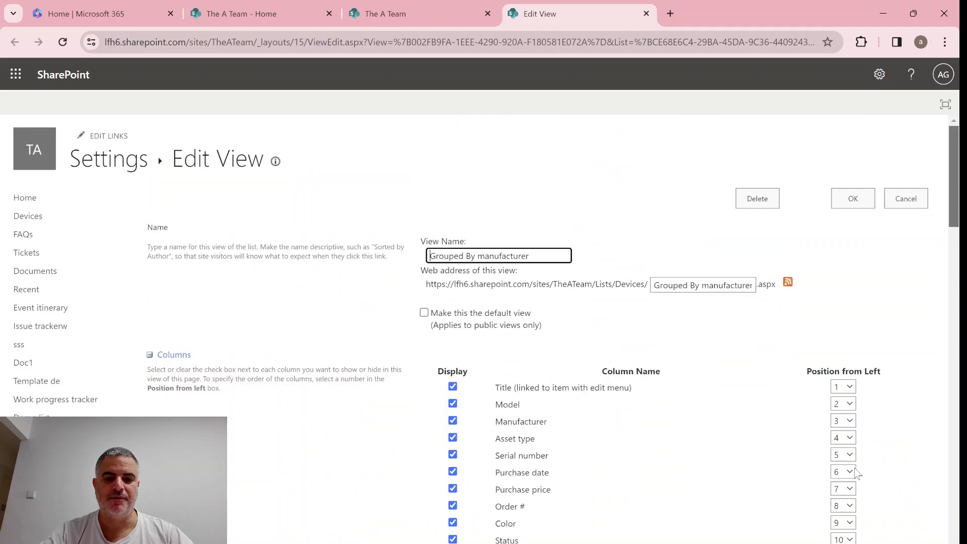
{"action": "scroll", "scroll_direction": "down", "scroll_amount": 3}
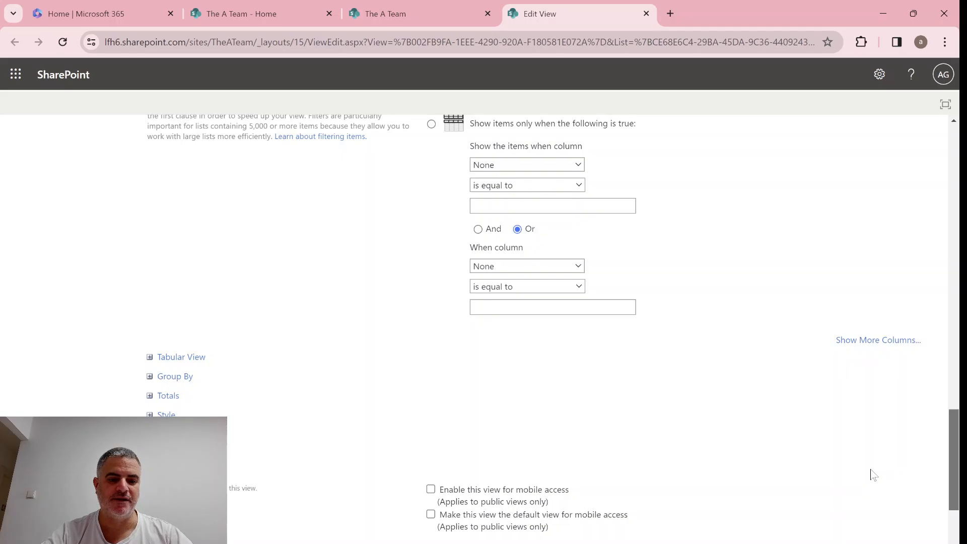
{"action": "scroll", "scroll_direction": "down", "scroll_amount": 3}
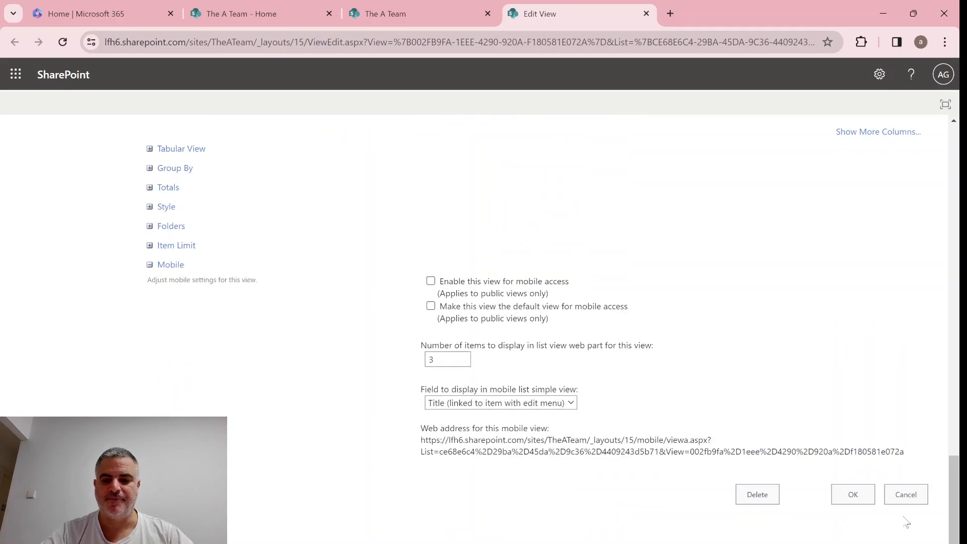
{"action": "left_click", "coordinate": [853, 493]}
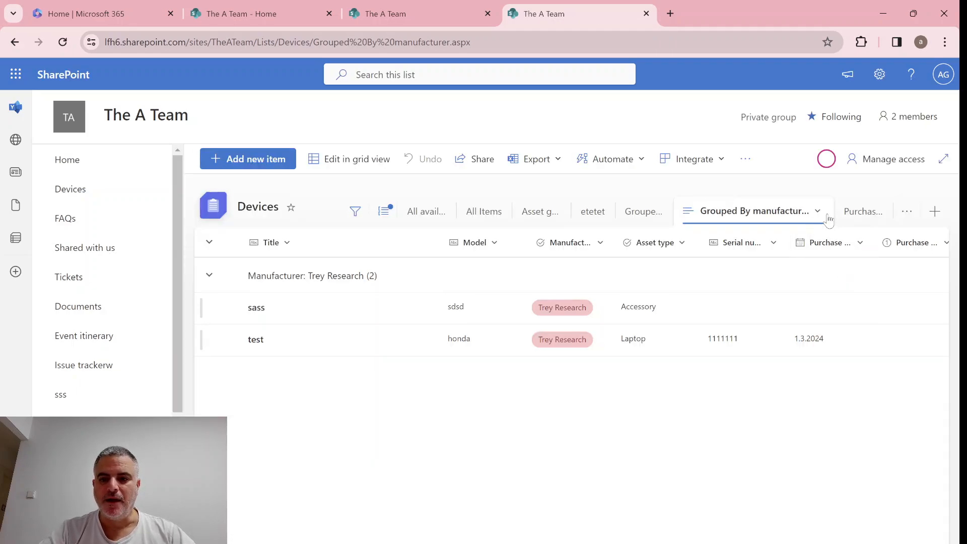
Step: Start renaming the current view, cancel it, and switch to the etetet view
{"action": "left_click", "coordinate": [818, 211]}
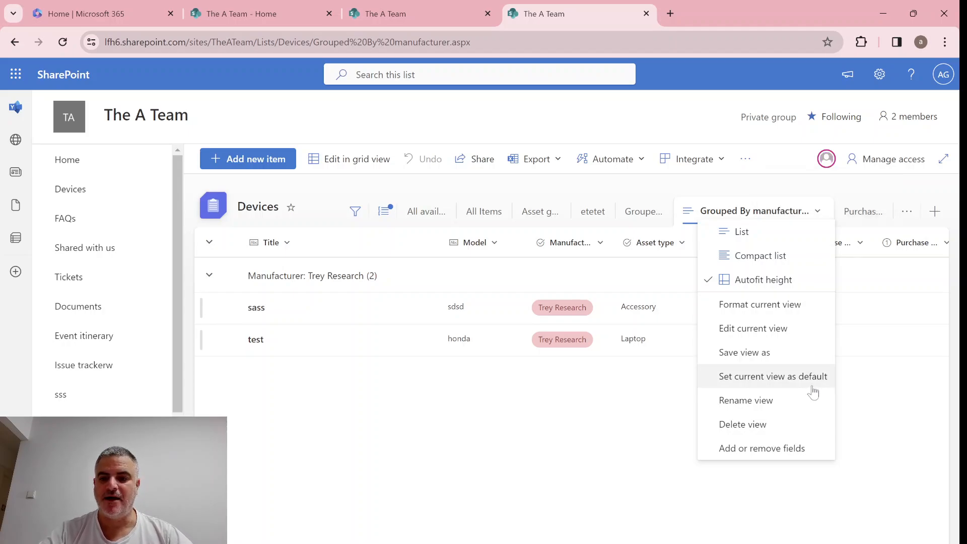
{"action": "left_click", "coordinate": [745, 400]}
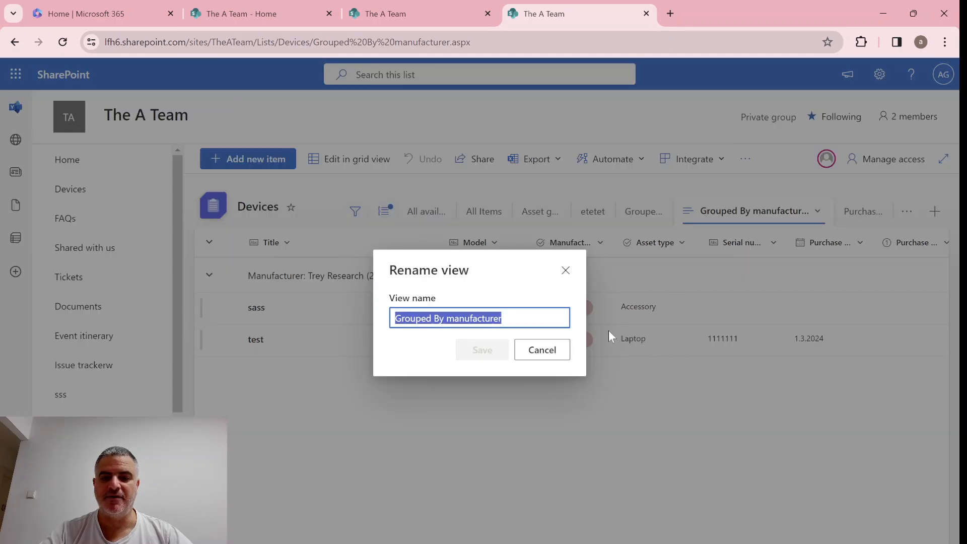
{"action": "type", "text": "2"}
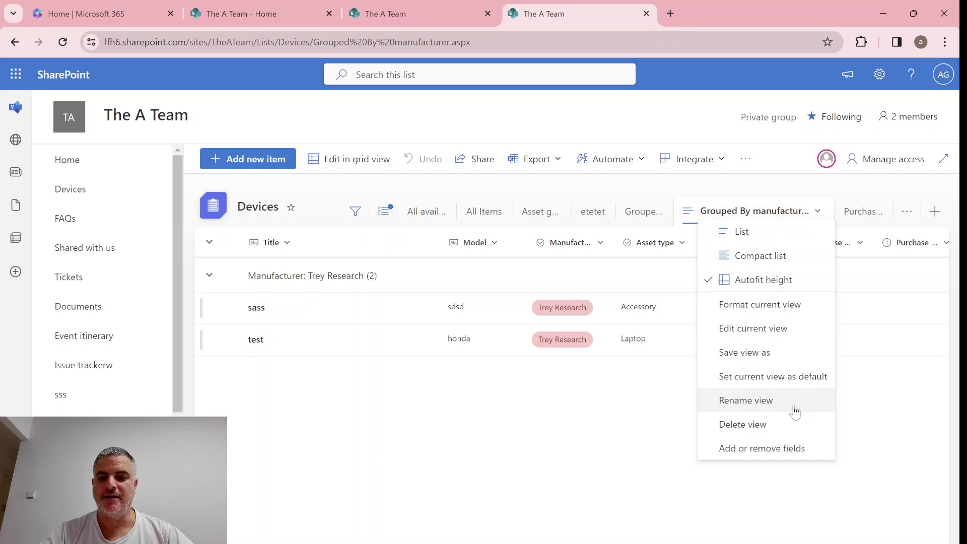
{"action": "left_click", "coordinate": [742, 424]}
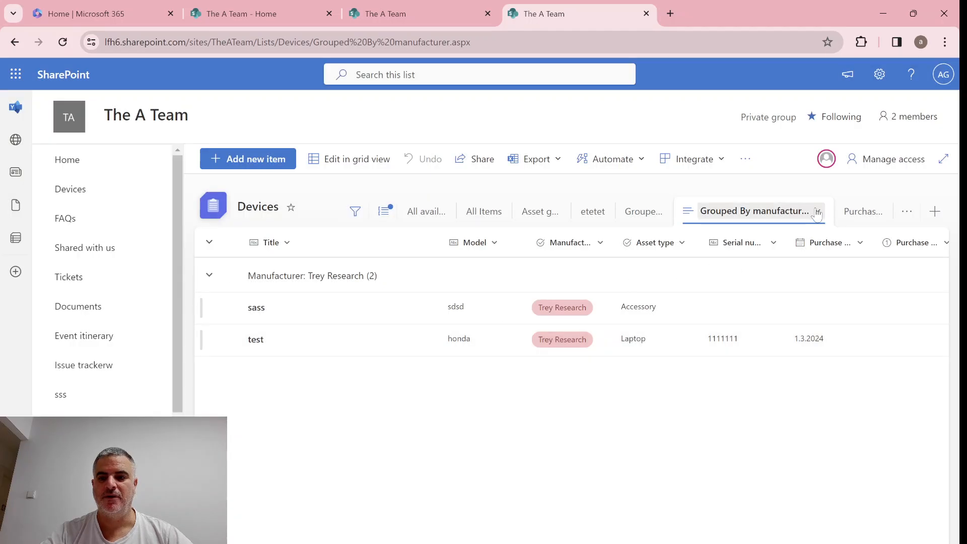
{"action": "mouse_move", "coordinate": [656, 241]}
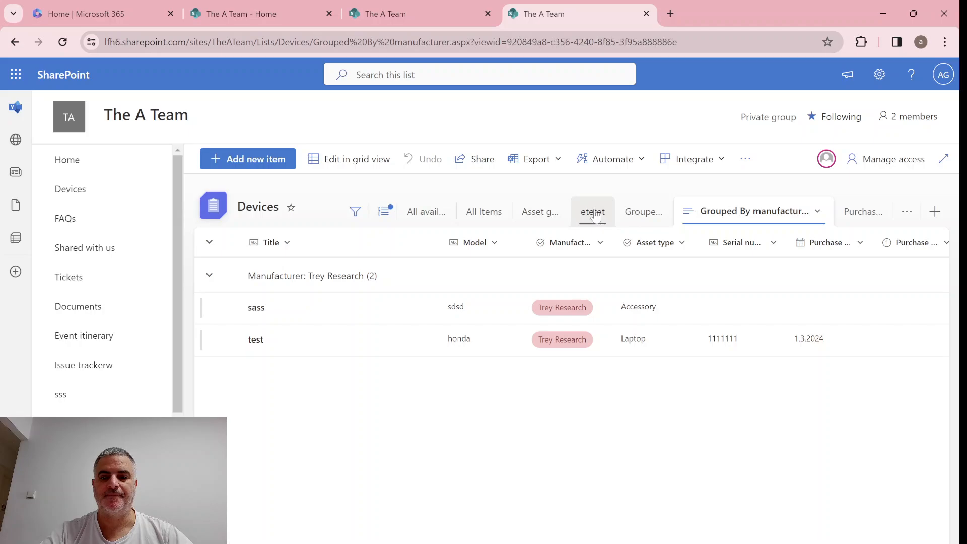
{"action": "left_click", "coordinate": [591, 210]}
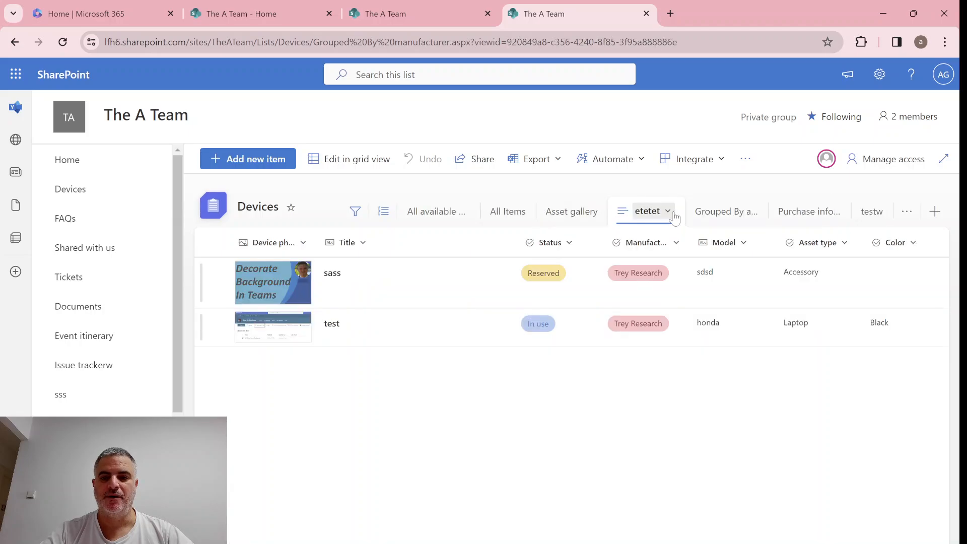
{"action": "mouse_move", "coordinate": [713, 453]}
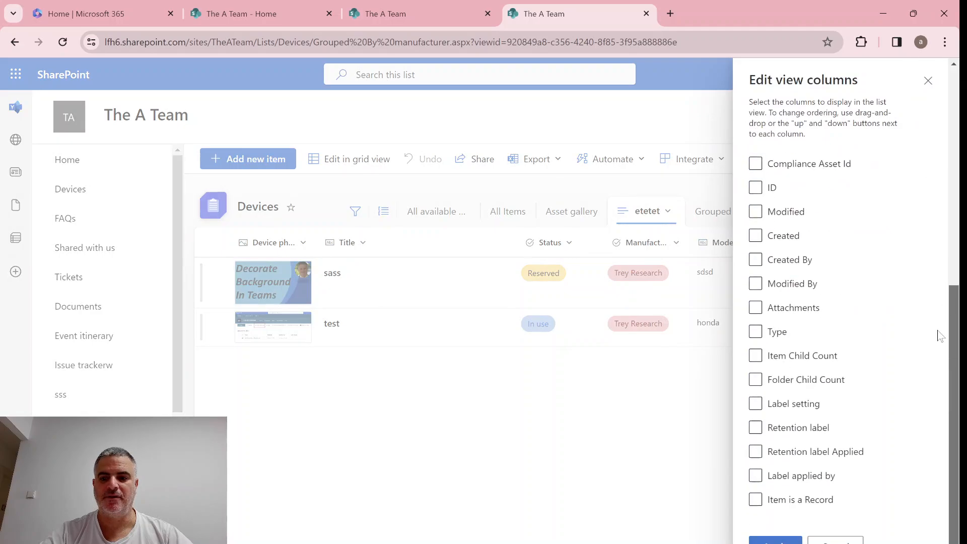
Step: Cancel the column chooser, enter and exit grid editing on the etetet view
{"action": "left_click", "coordinate": [754, 259]}
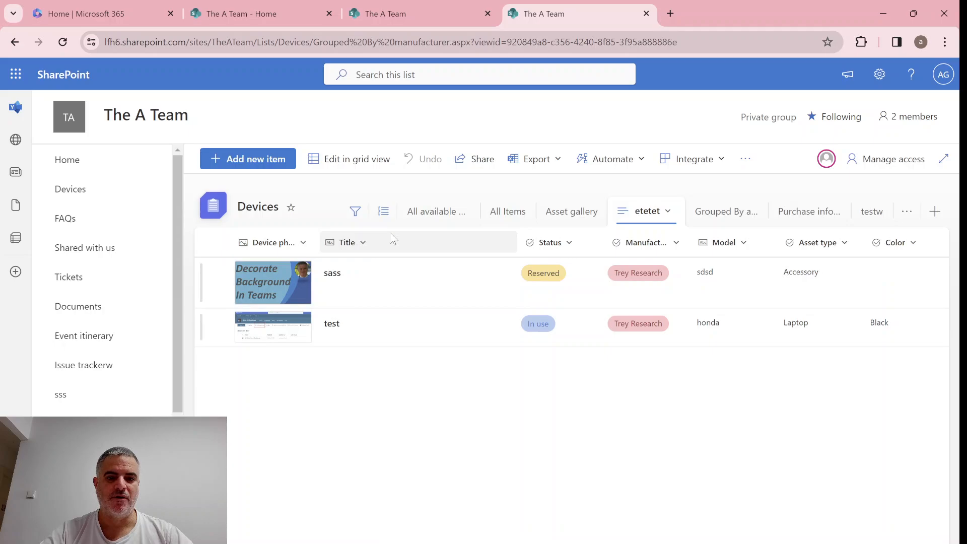
{"action": "left_click", "coordinate": [356, 158]}
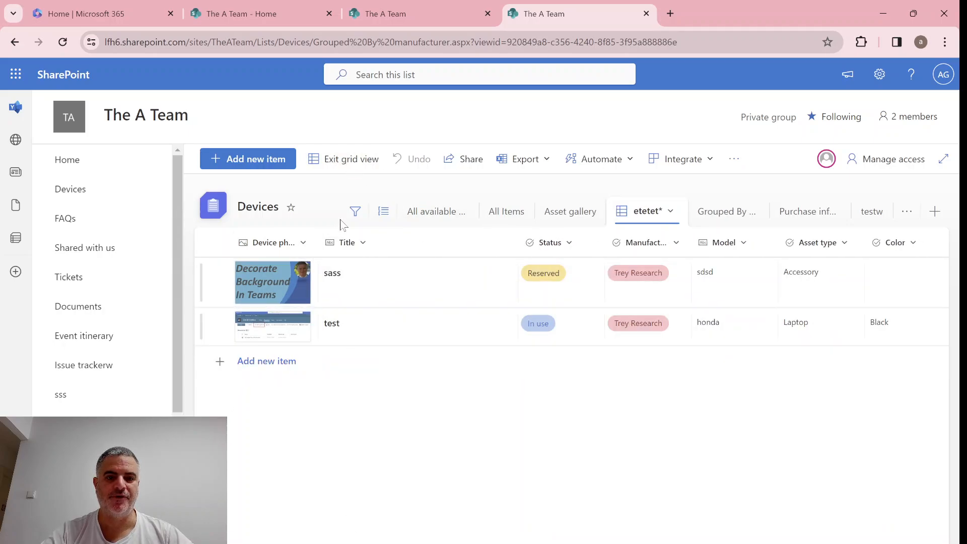
{"action": "left_click", "coordinate": [342, 158]}
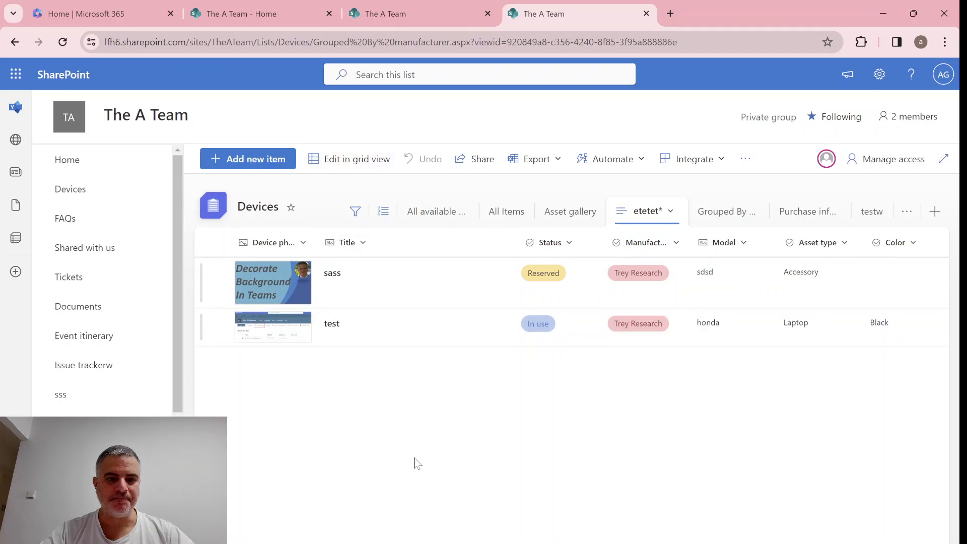
{"action": "scroll", "scroll_direction": "down", "scroll_amount": 3}
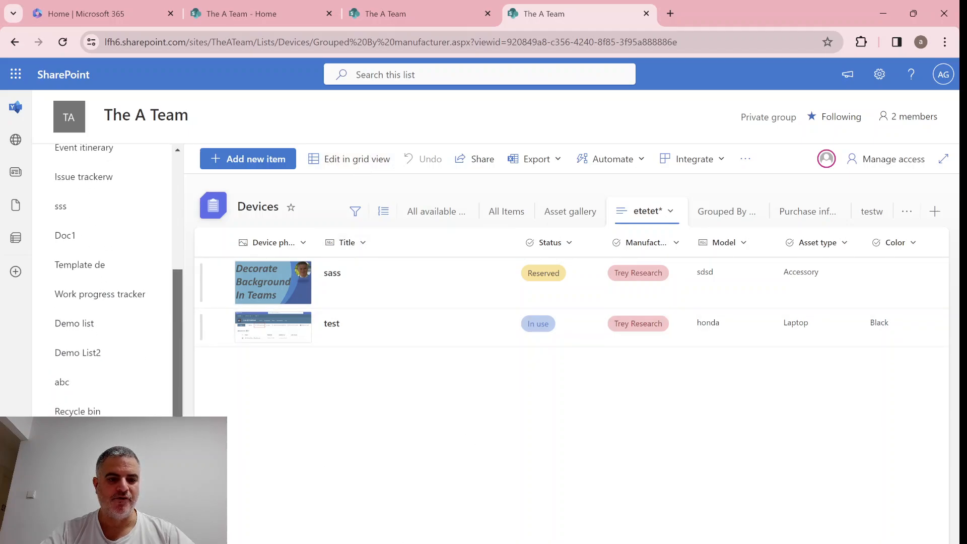
{"action": "mouse_move", "coordinate": [296, 282]}
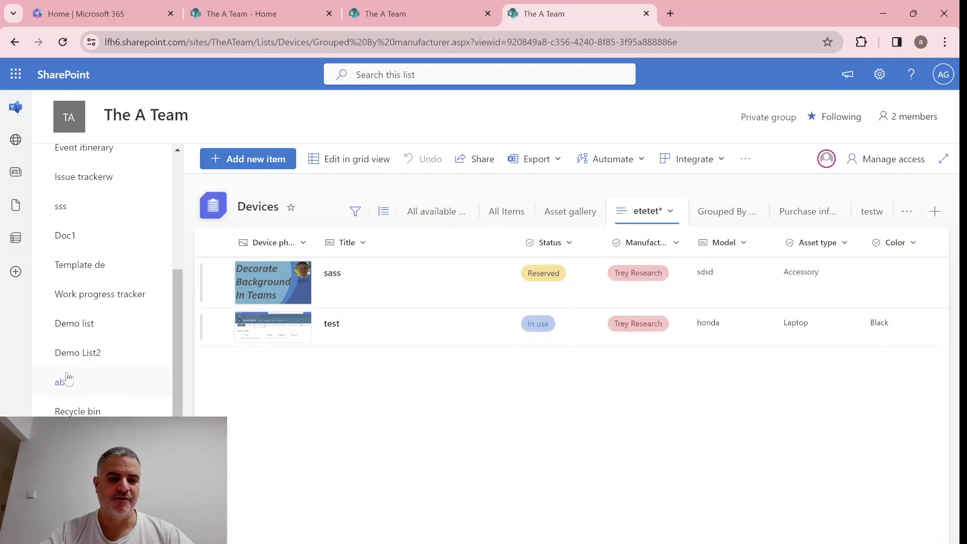
Step: Add a choice column named ddd to Demo List2 and move to the Demo list
{"action": "left_click", "coordinate": [78, 352]}
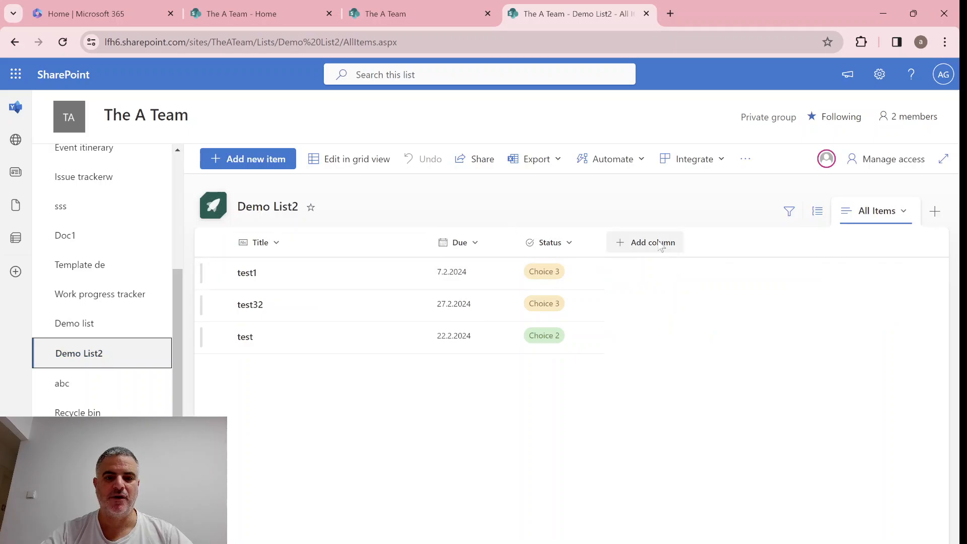
{"action": "left_click", "coordinate": [645, 241]}
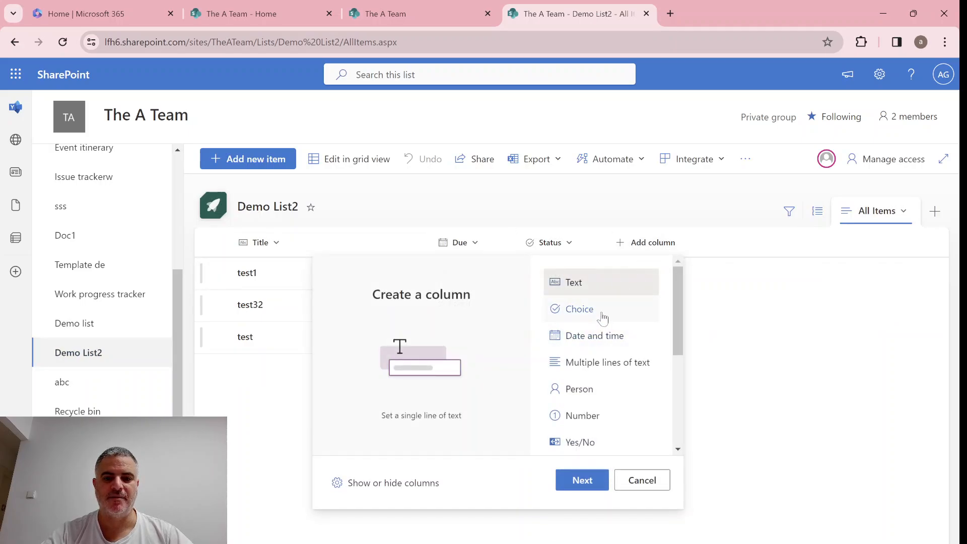
{"action": "left_click", "coordinate": [578, 309]}
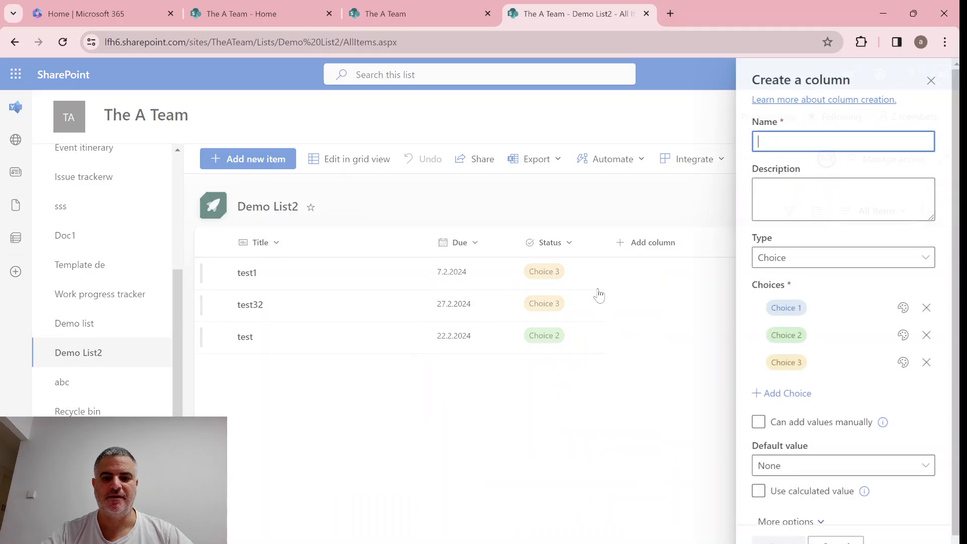
{"action": "type", "text": "ddd"}
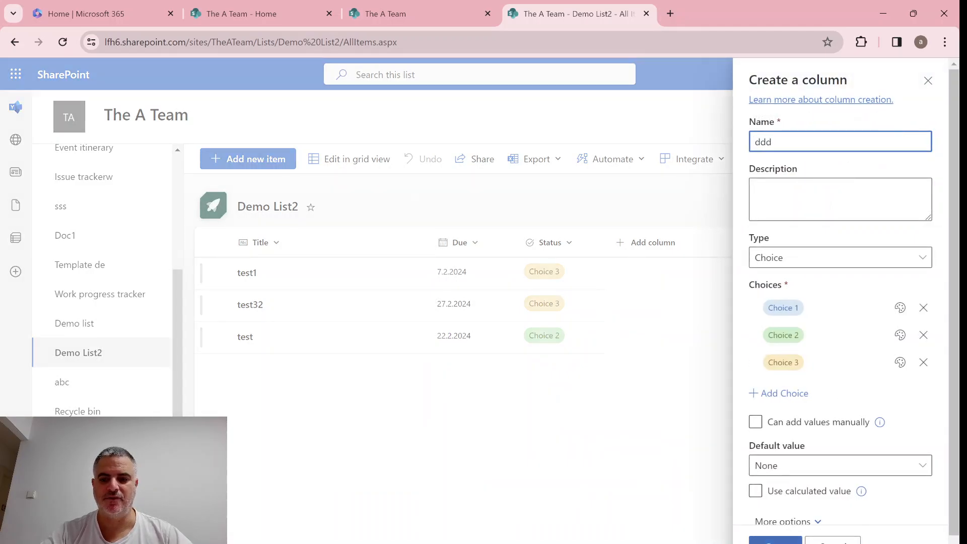
{"action": "left_click", "coordinate": [774, 541]}
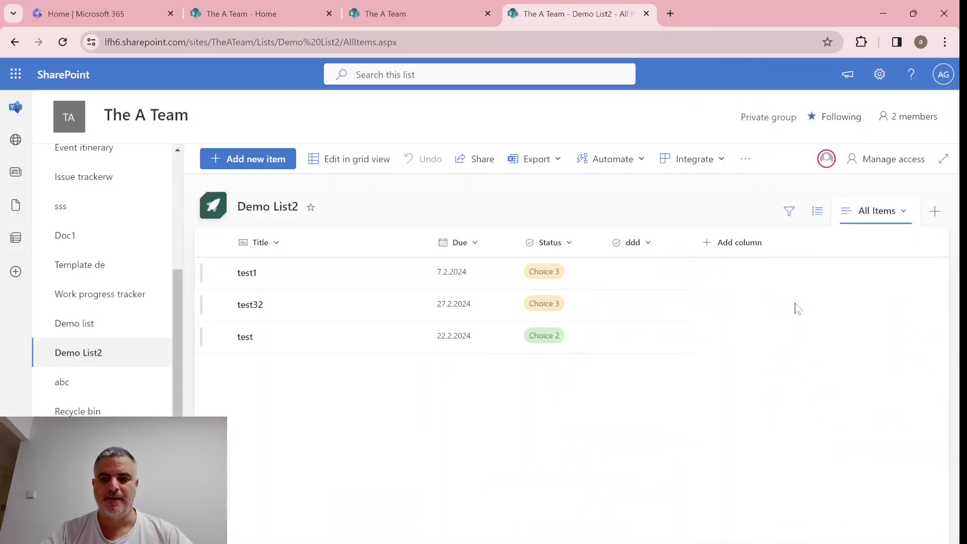
{"action": "left_click", "coordinate": [74, 323]}
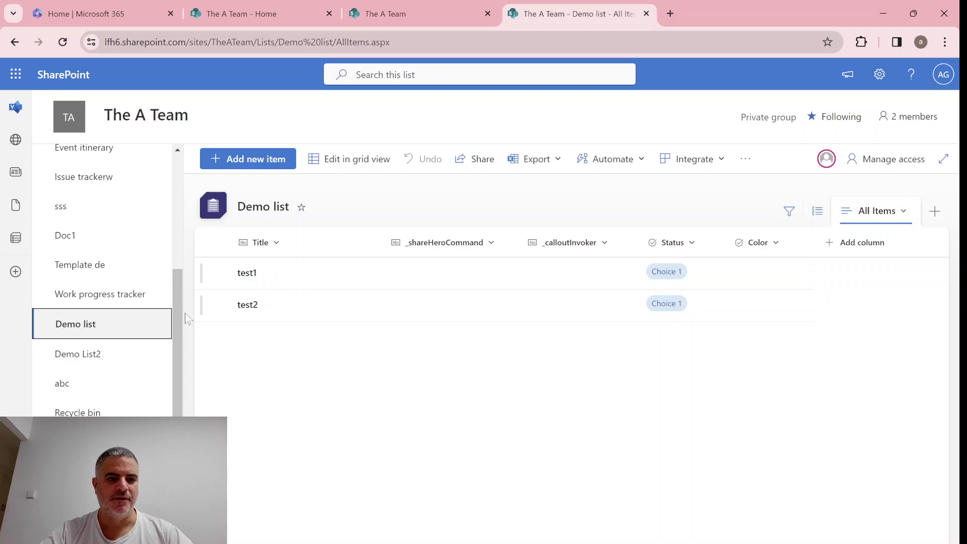
{"action": "mouse_move", "coordinate": [100, 293]}
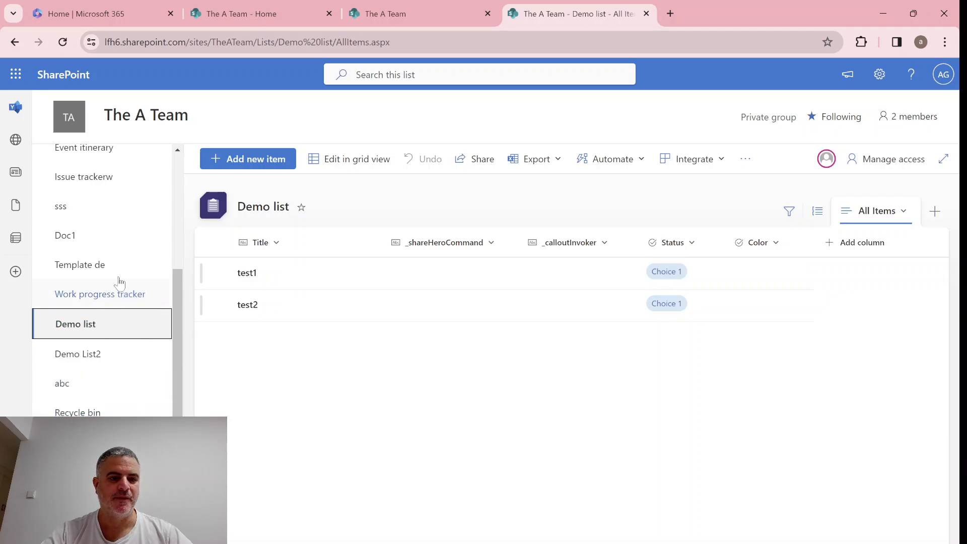
Step: Reopen Demo List2 and select the test32 row to check the frozen Title column
{"action": "left_click", "coordinate": [78, 354]}
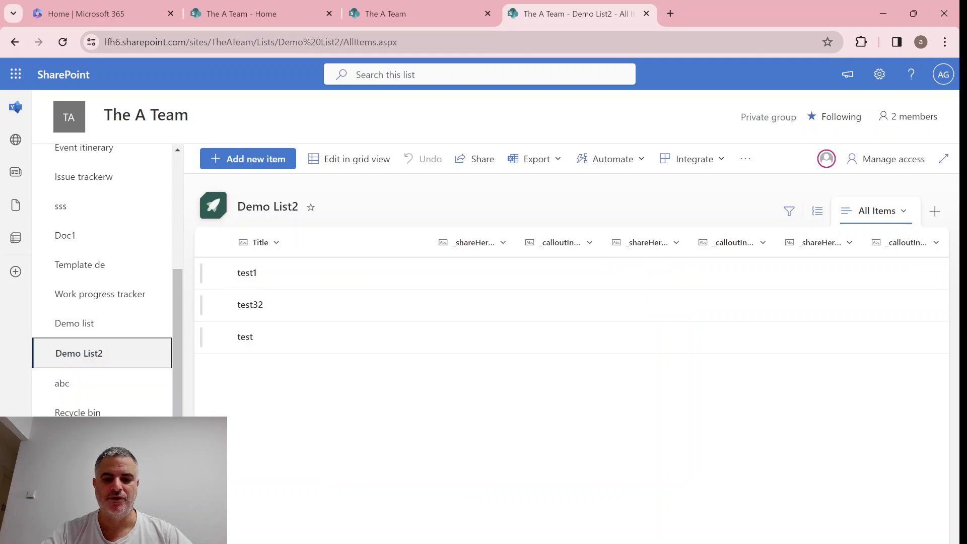
{"action": "mouse_move", "coordinate": [245, 273]}
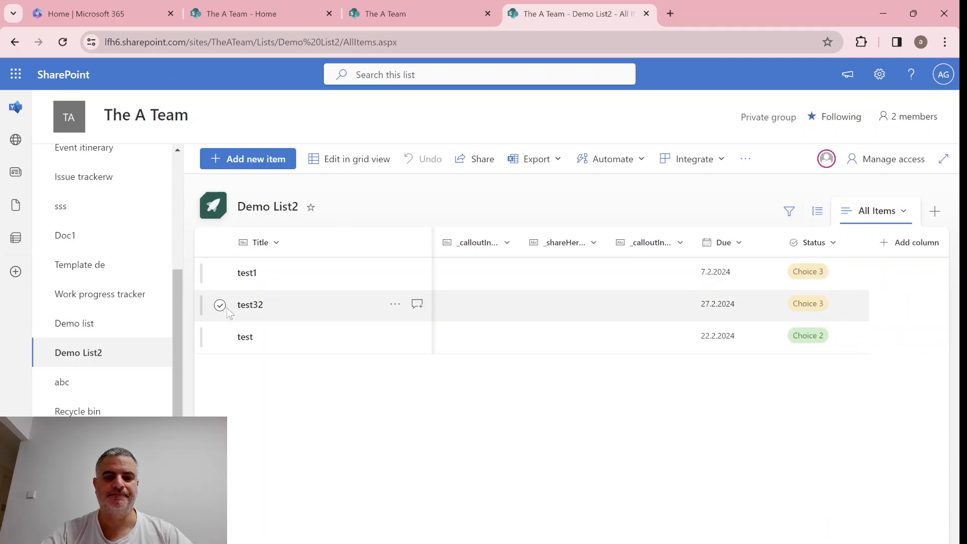
{"action": "left_click", "coordinate": [219, 304]}
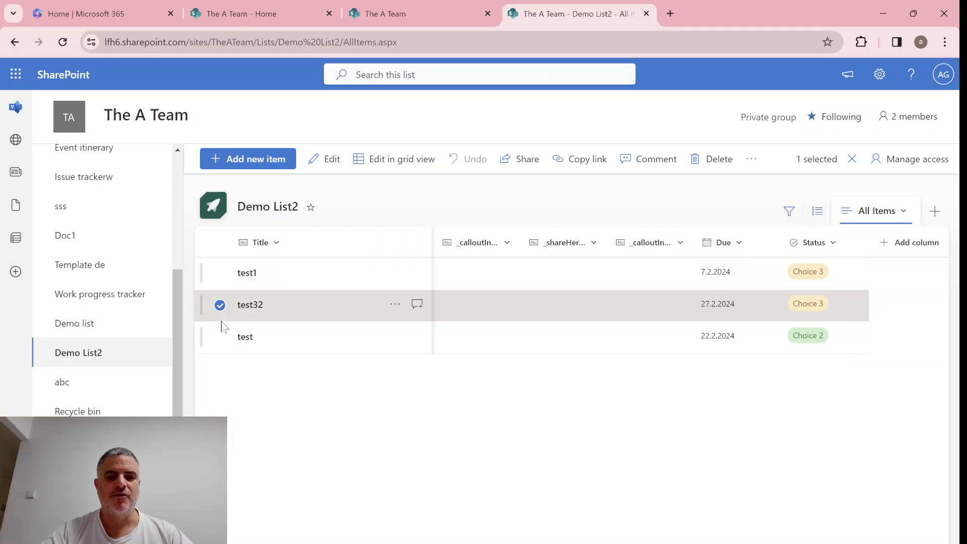
{"action": "mouse_move", "coordinate": [505, 365]}
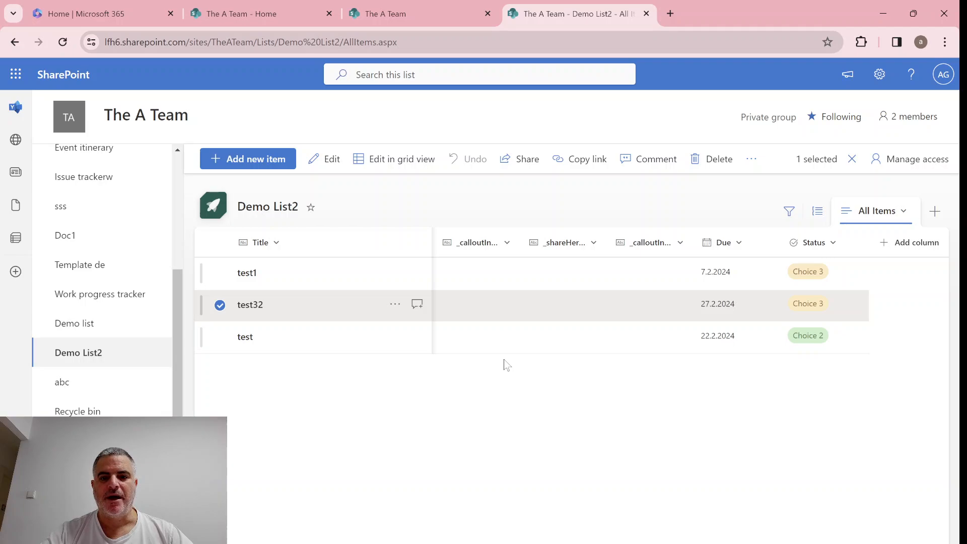
{"action": "mouse_move", "coordinate": [558, 386]}
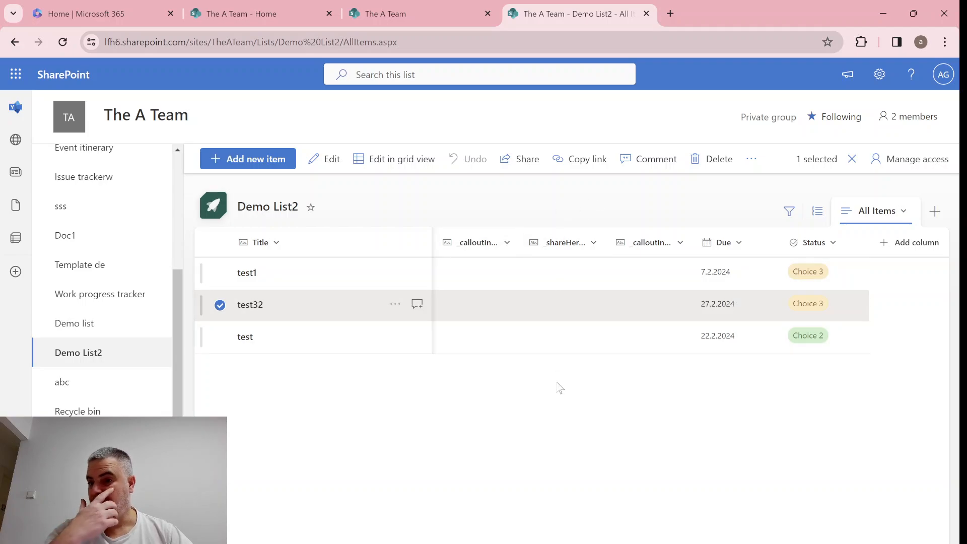